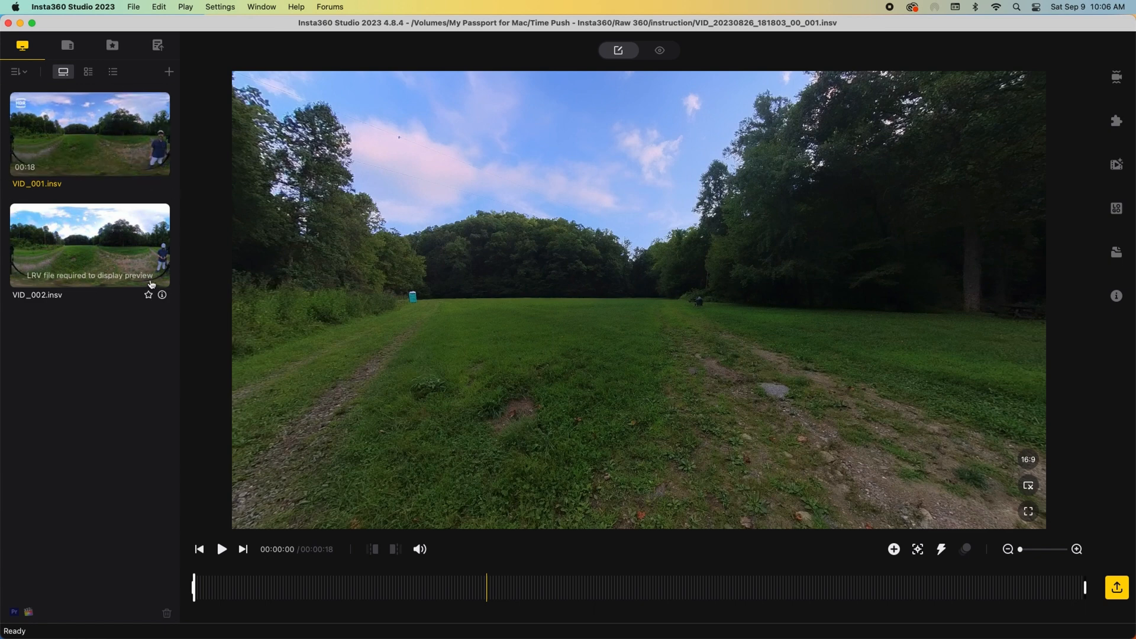
# - Trim the first seconds off VID_001.insv so it runs 13 s, then return to its start
pyautogui.click(89, 134)
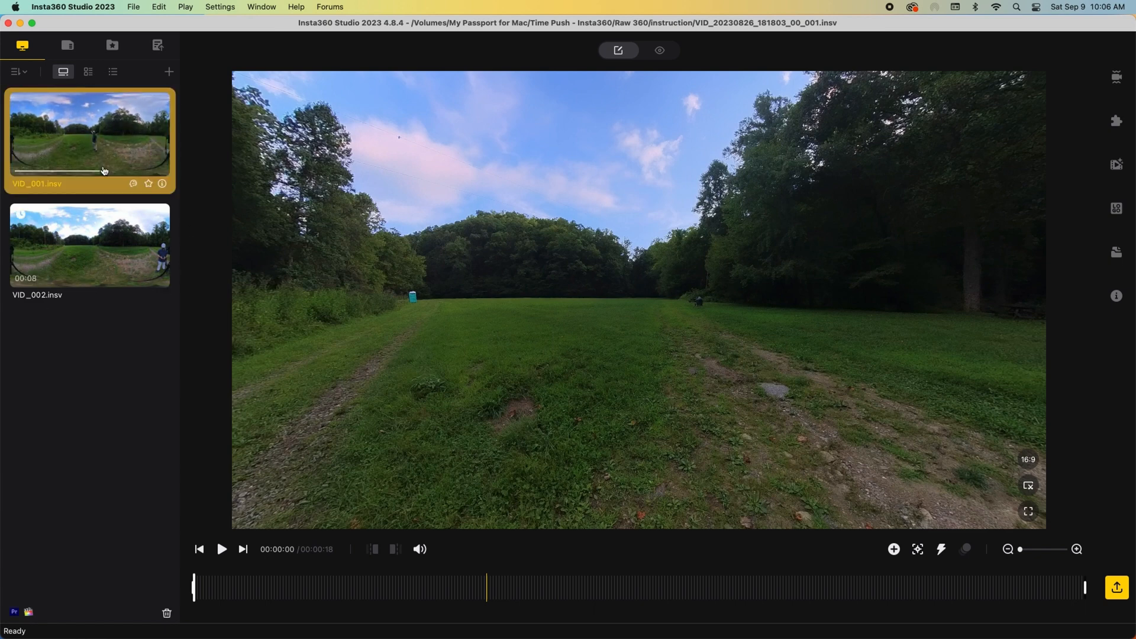
pyautogui.moveTo(109, 244)
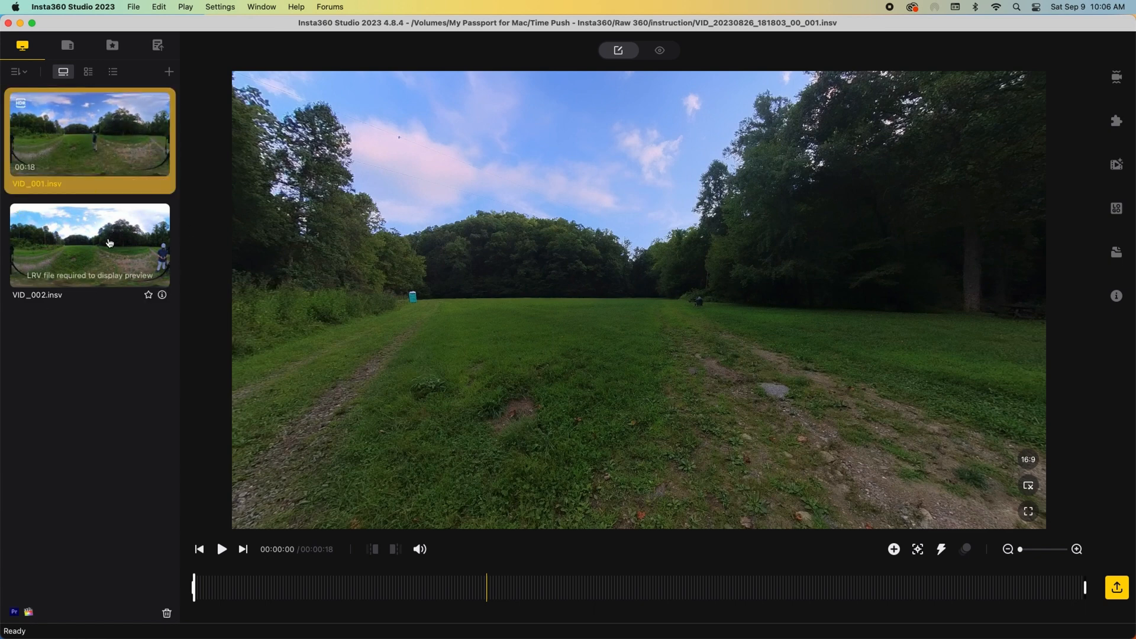
pyautogui.click(89, 246)
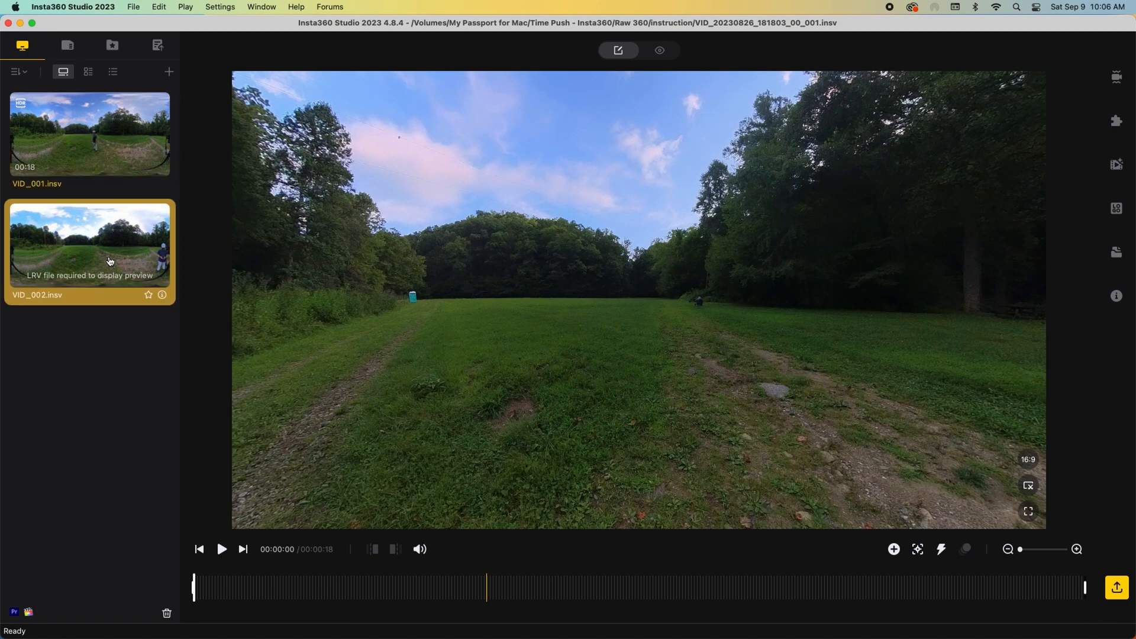
pyautogui.click(89, 133)
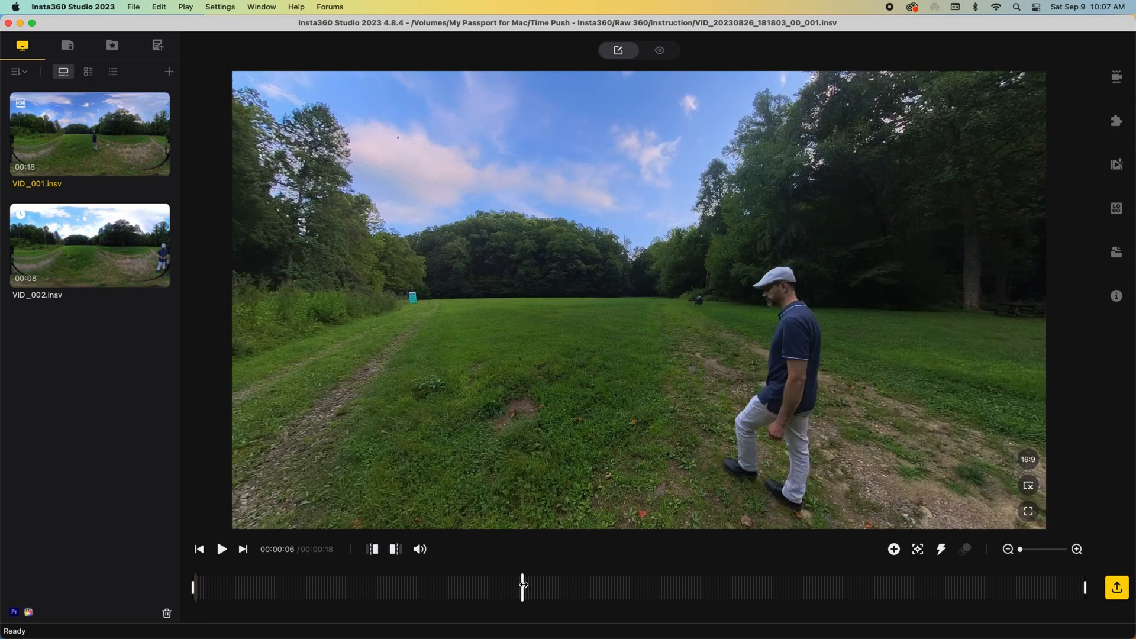
pyautogui.click(199, 548)
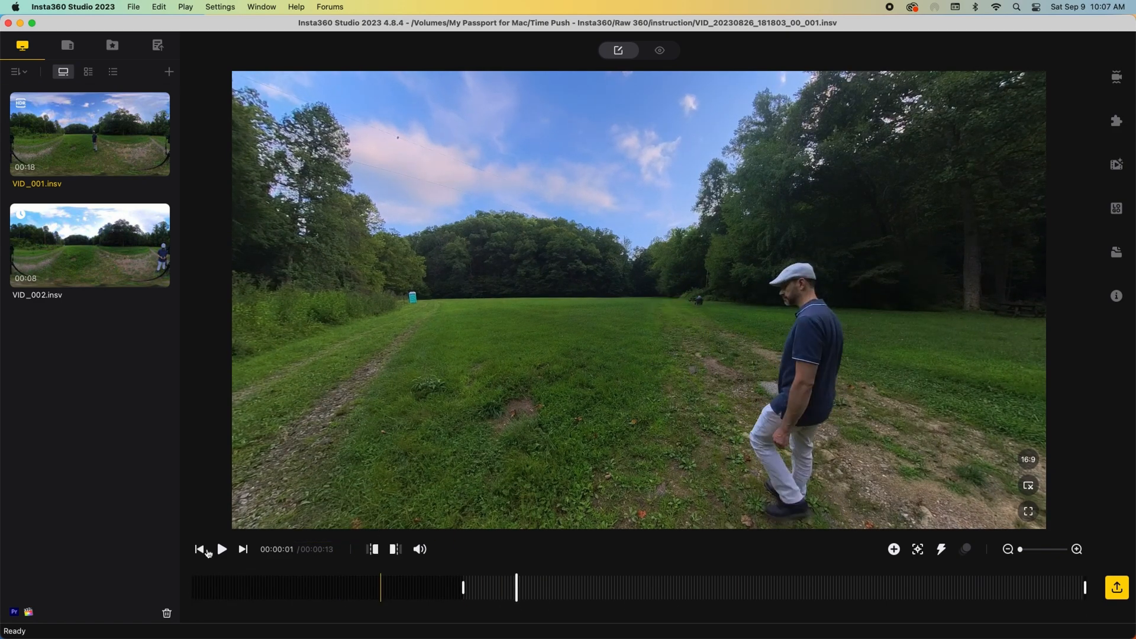
pyautogui.click(782, 587)
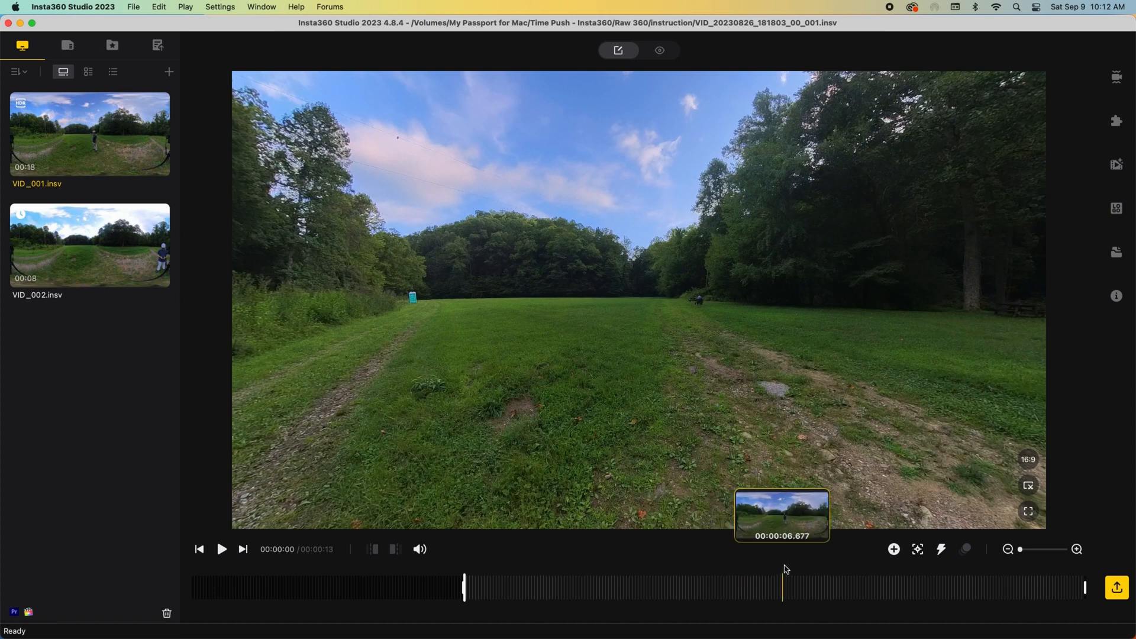
# - Add a start keyframe with Natural View, 90° FOV, pan -8°, tilt 14°, and play it back
pyautogui.click(893, 548)
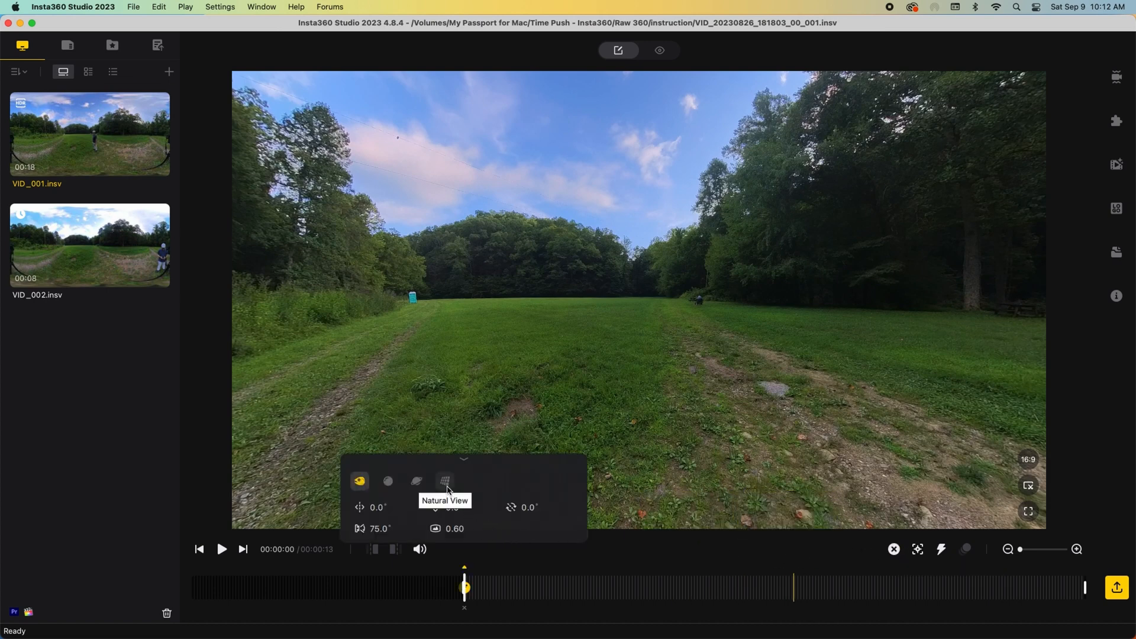
pyautogui.click(445, 481)
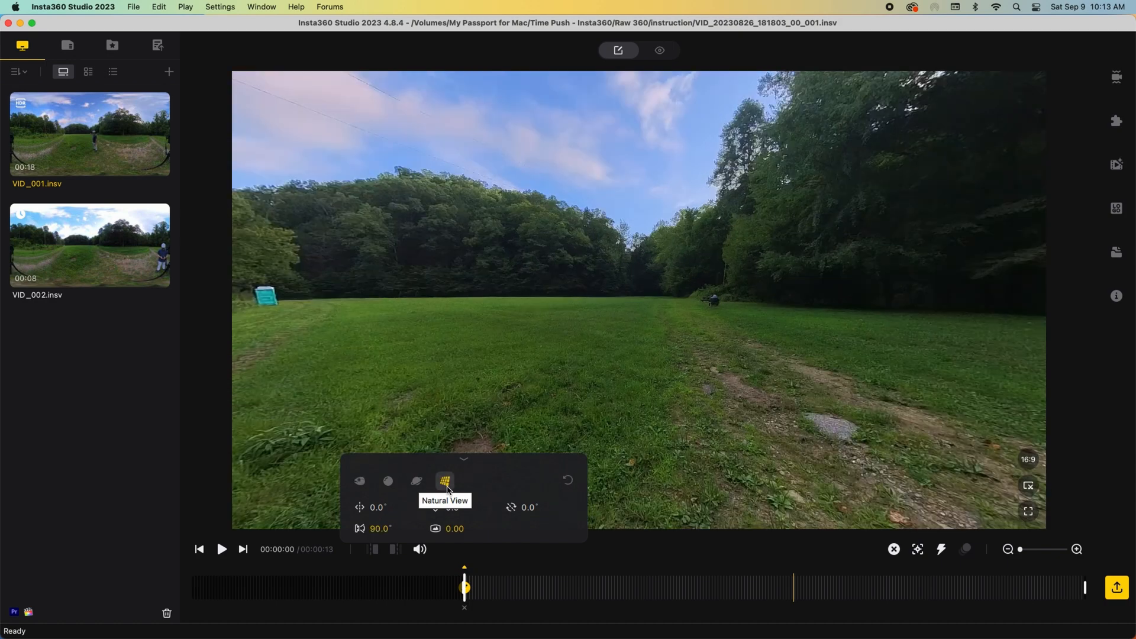
pyautogui.moveTo(385, 517)
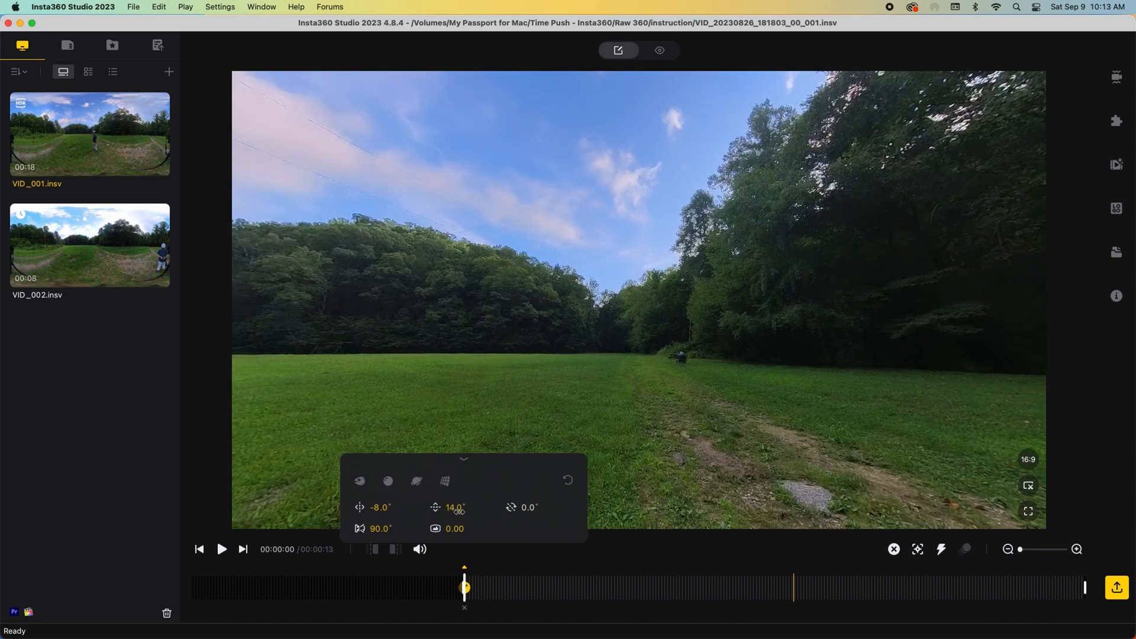
pyautogui.click(463, 459)
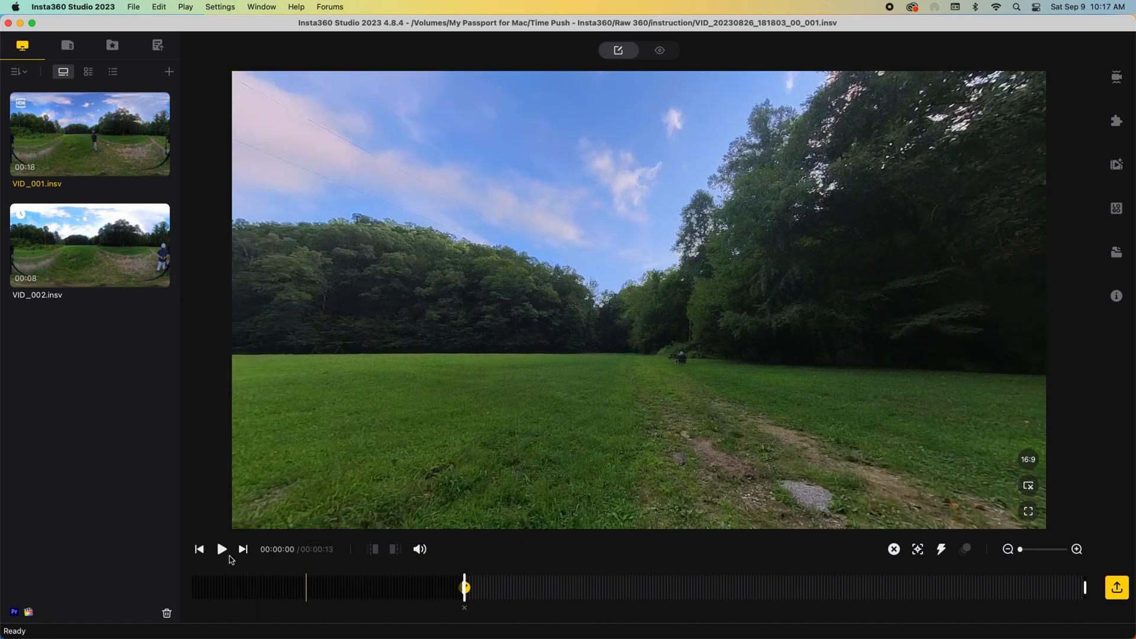
pyautogui.click(221, 547)
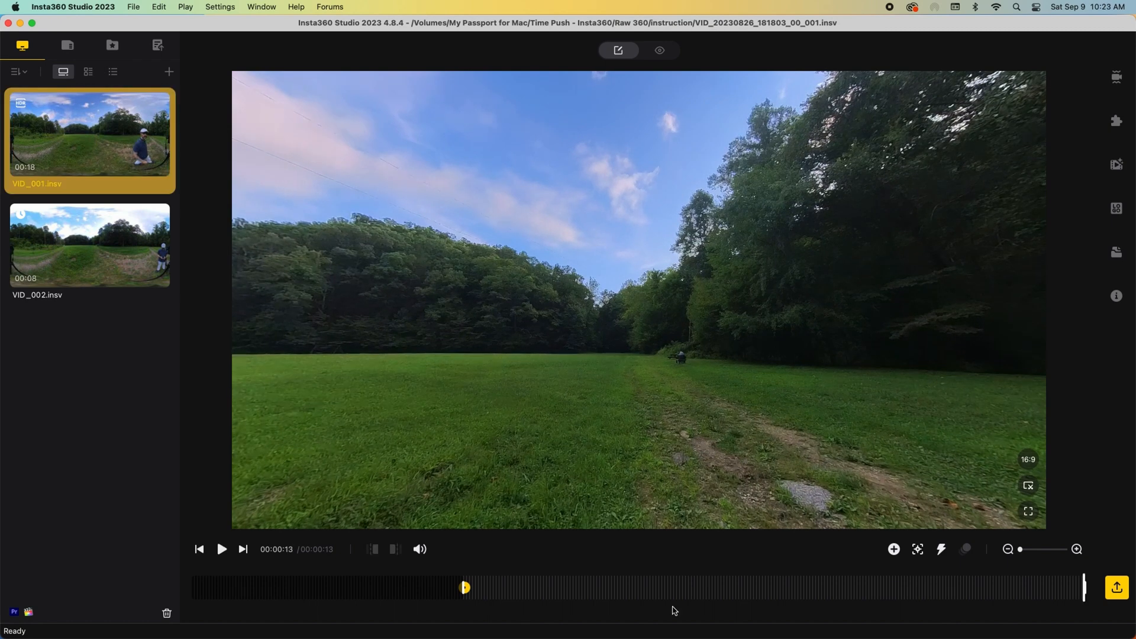
# - Export the reframed clip at bitrate 200, 3840×2160, ProRes 422 encoding
pyautogui.click(1114, 586)
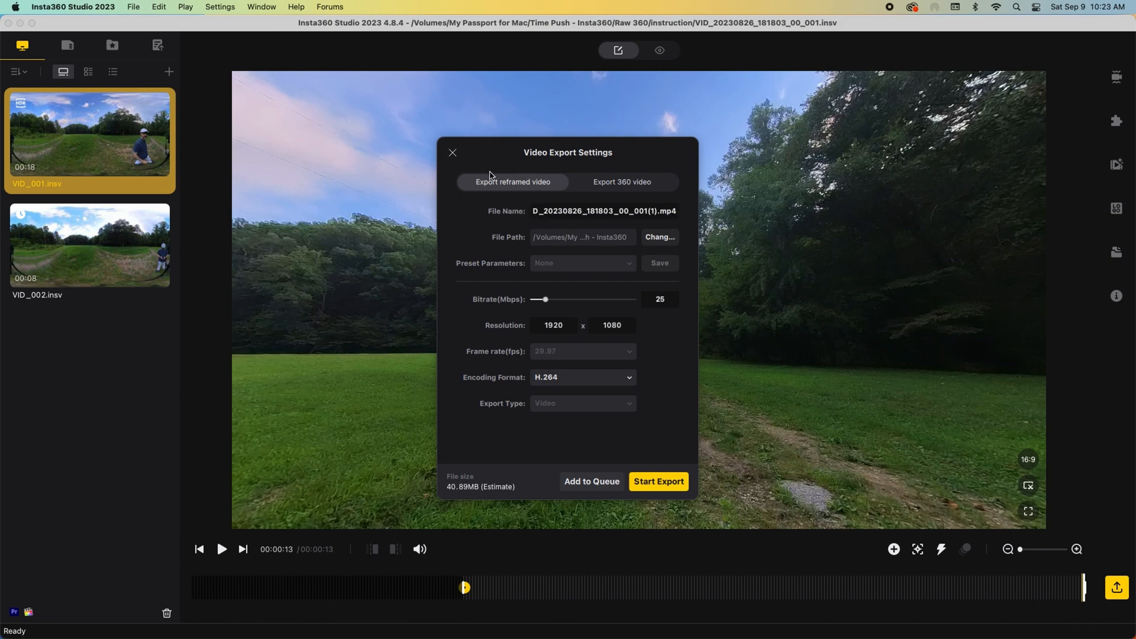
pyautogui.moveTo(463, 224)
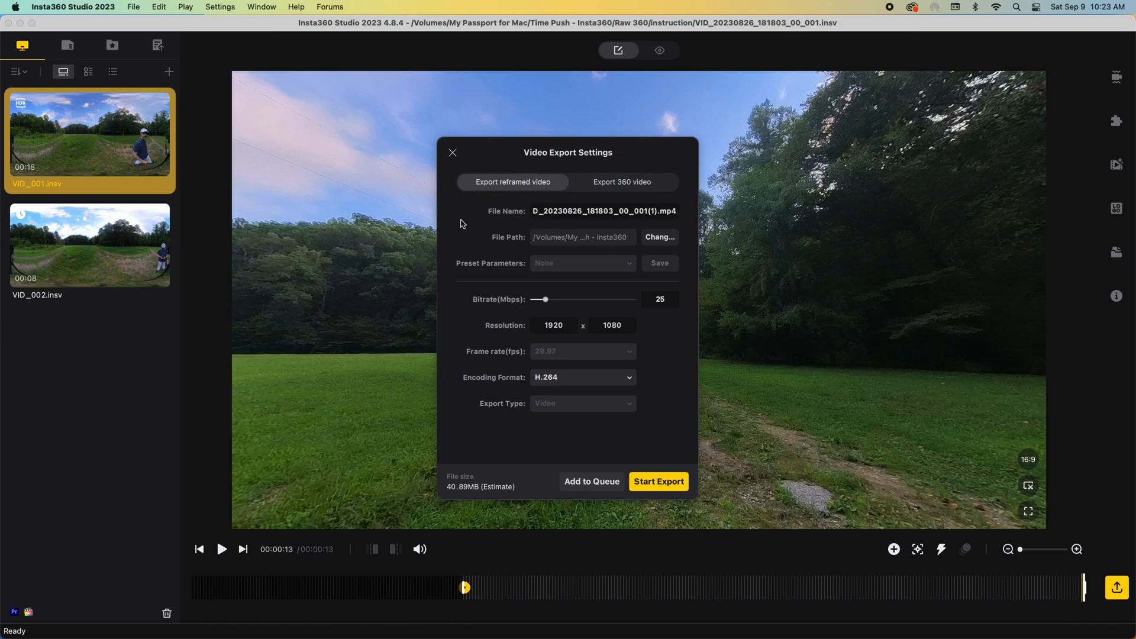
pyautogui.click(658, 237)
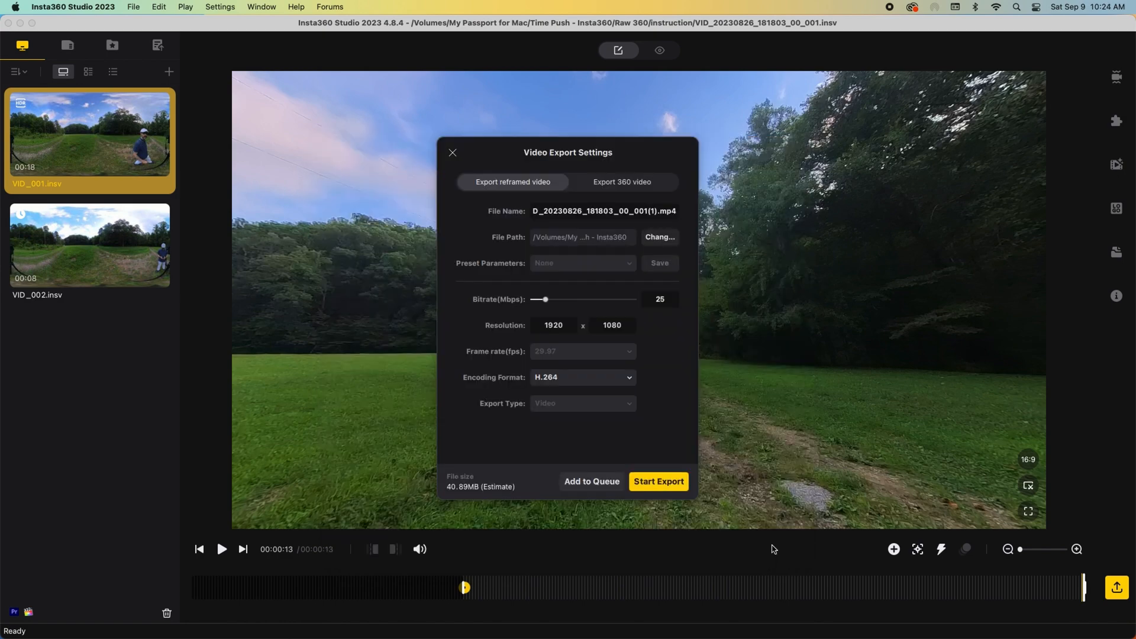
pyautogui.moveTo(681, 307)
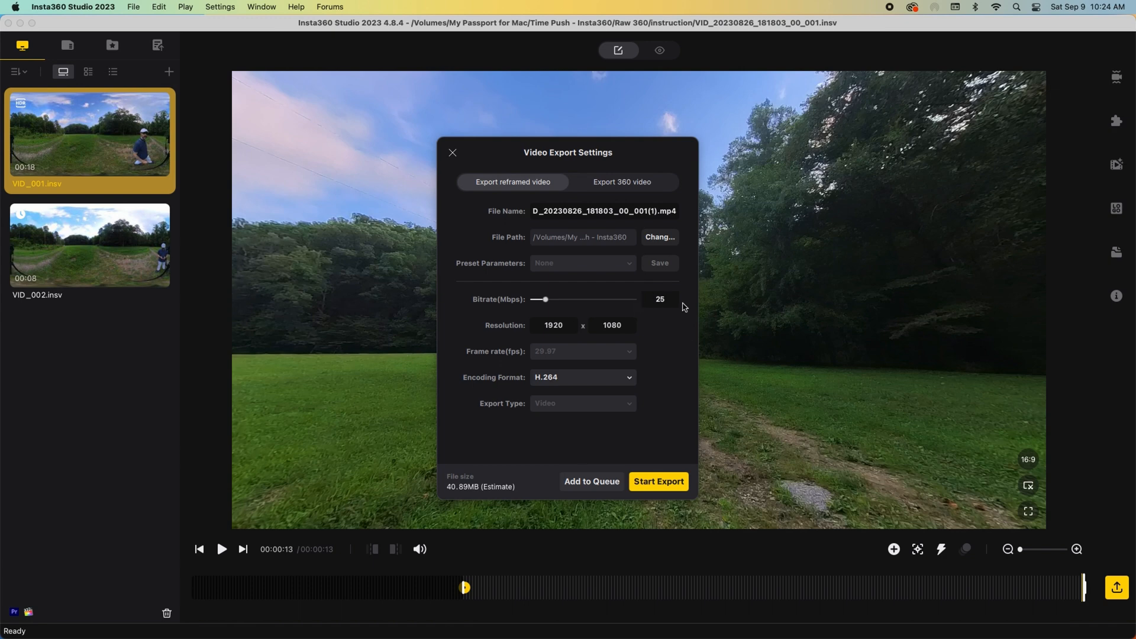
pyautogui.moveTo(579, 315)
pyautogui.write('200')
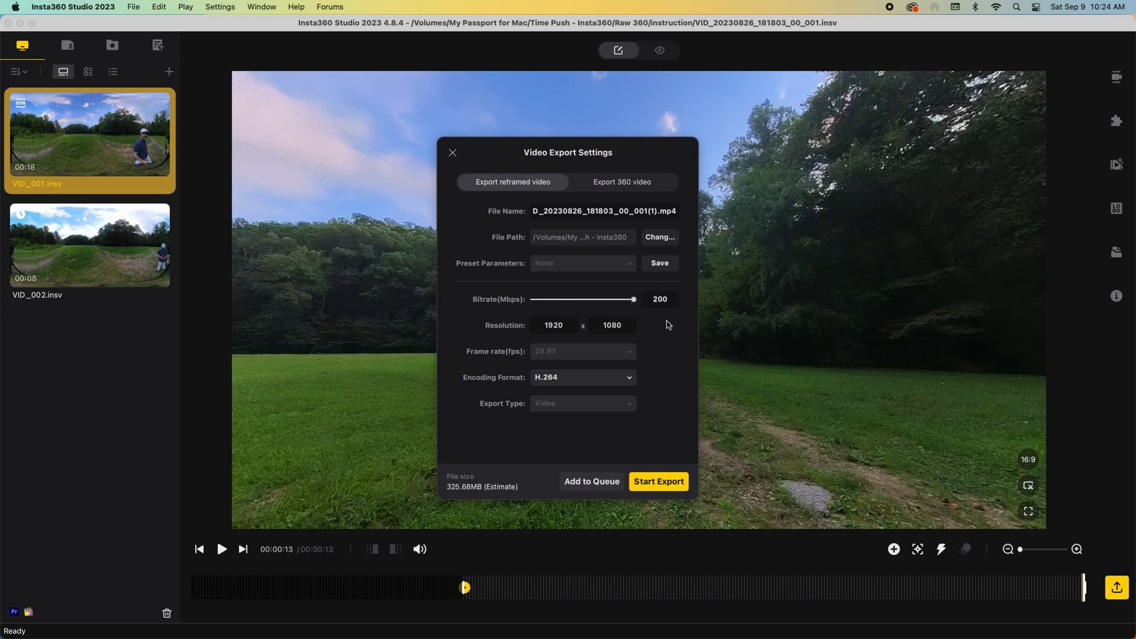
pyautogui.moveTo(572, 325)
pyautogui.write('3840')
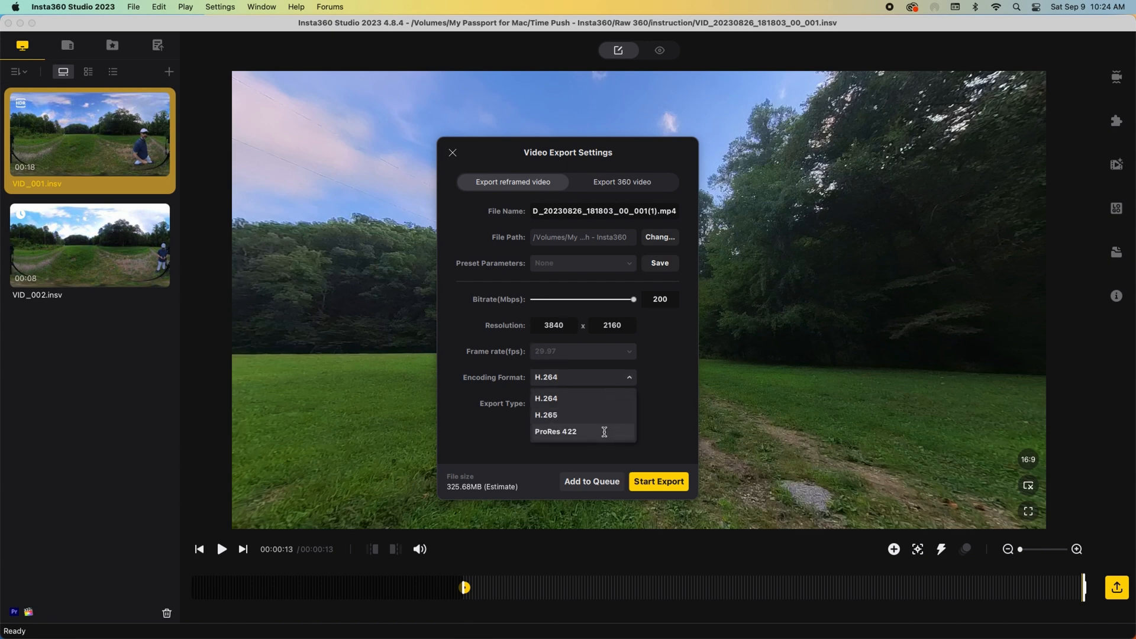
pyautogui.moveTo(599, 399)
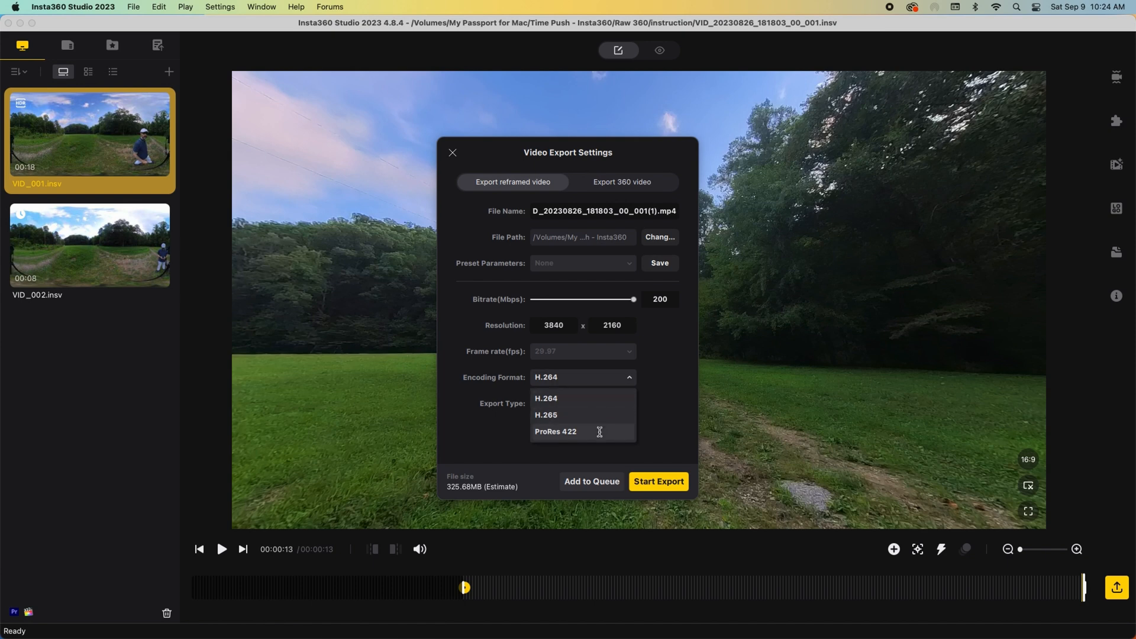
pyautogui.click(556, 431)
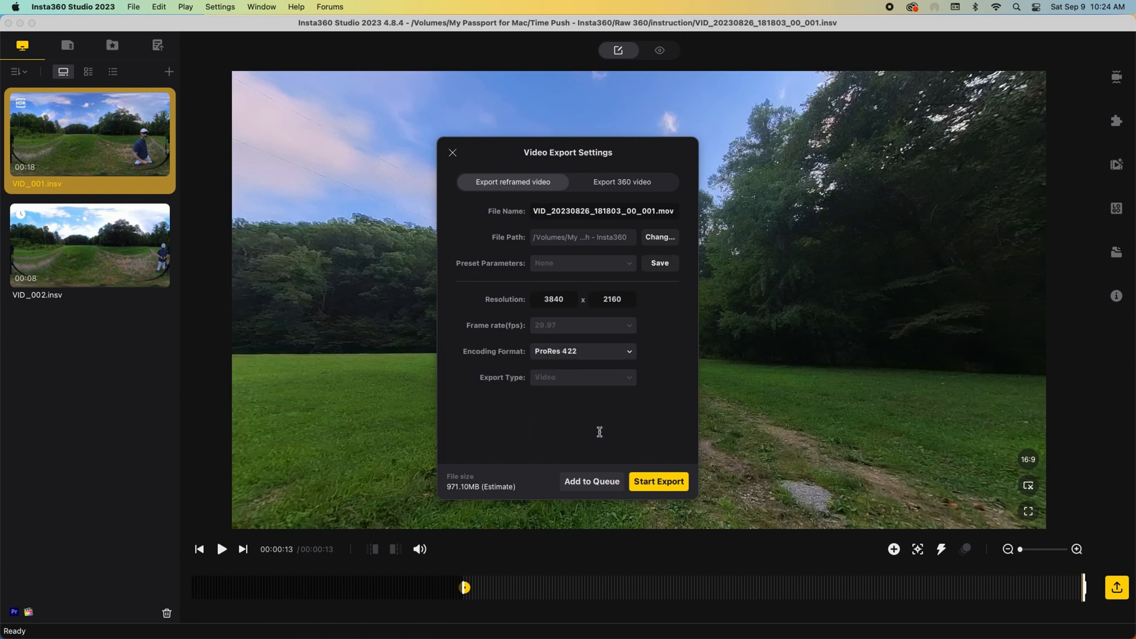
pyautogui.moveTo(658, 481)
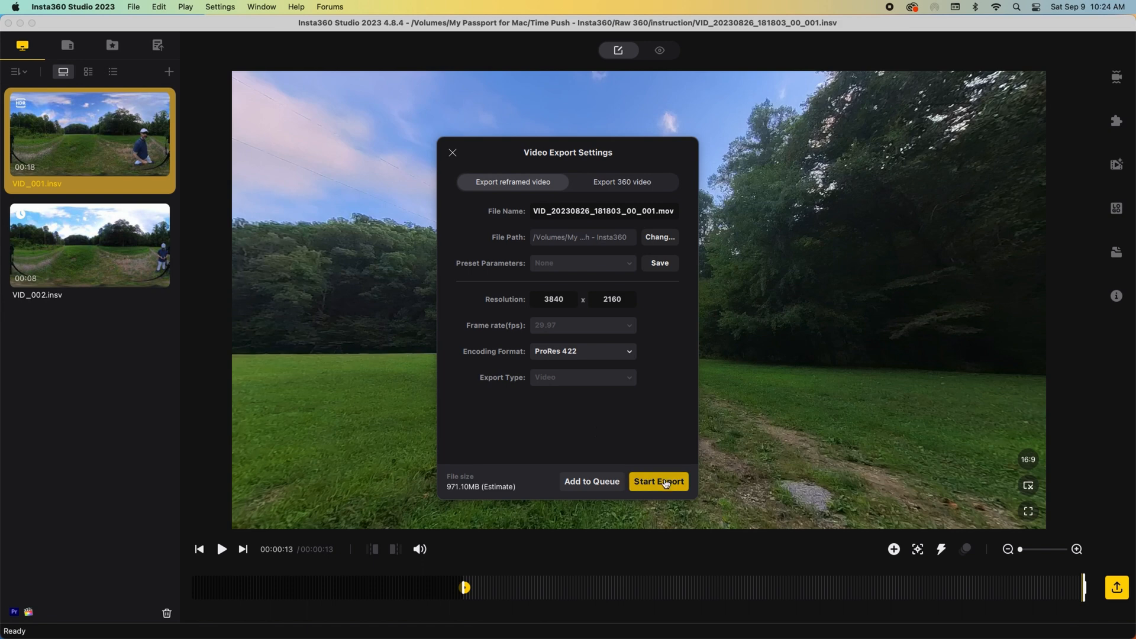
pyautogui.click(657, 481)
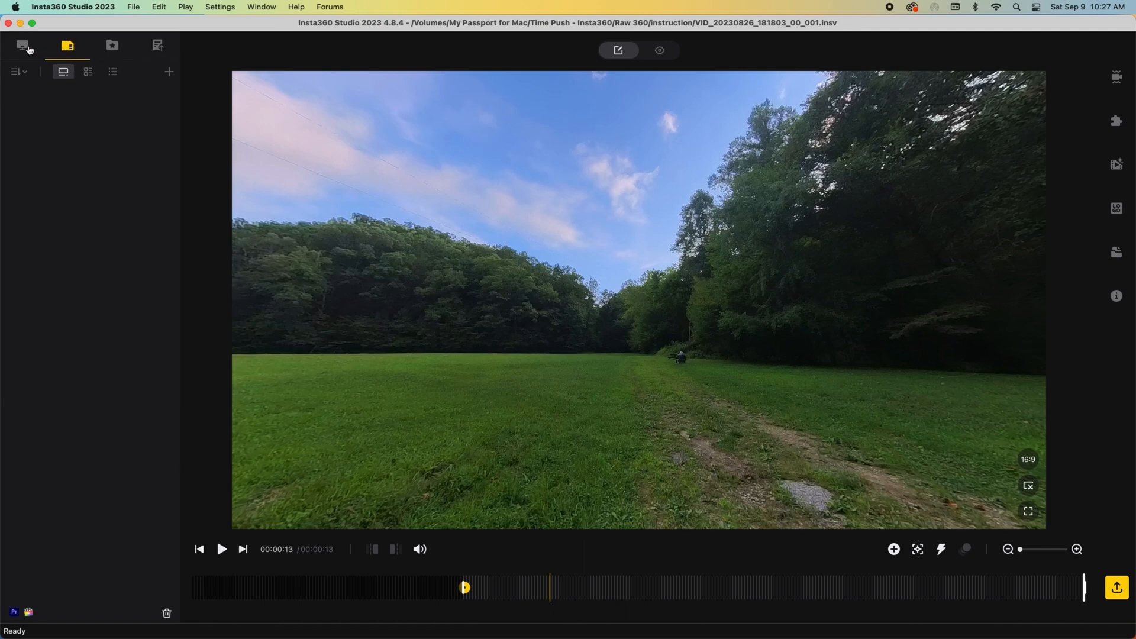
# - Return to the media list and preview the VID_002.insv clip
pyautogui.click(21, 44)
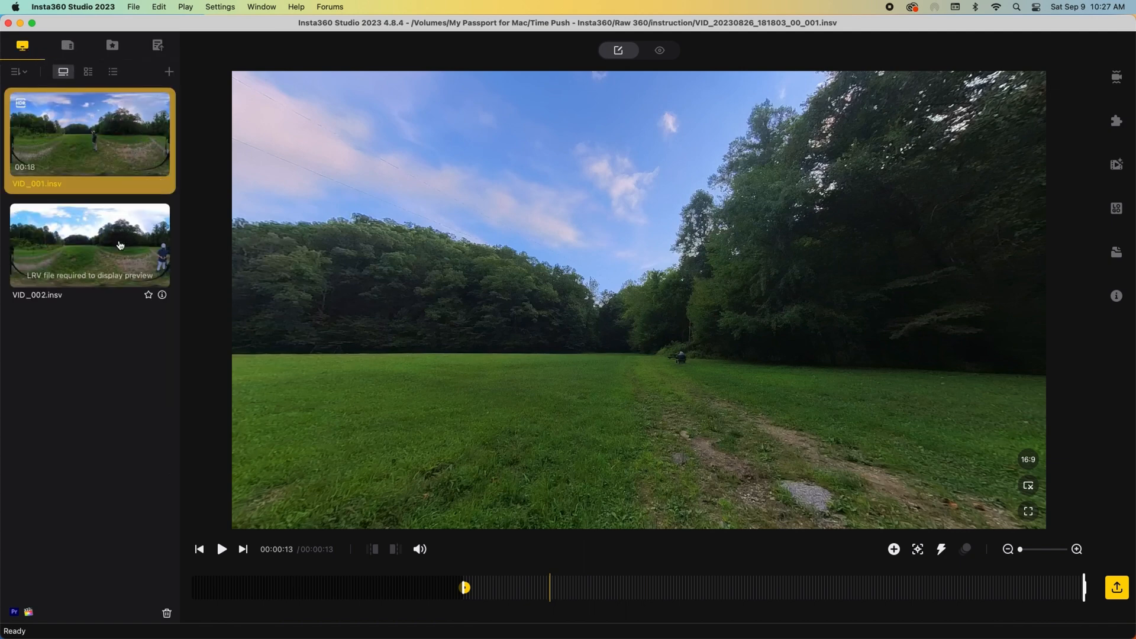
pyautogui.click(89, 245)
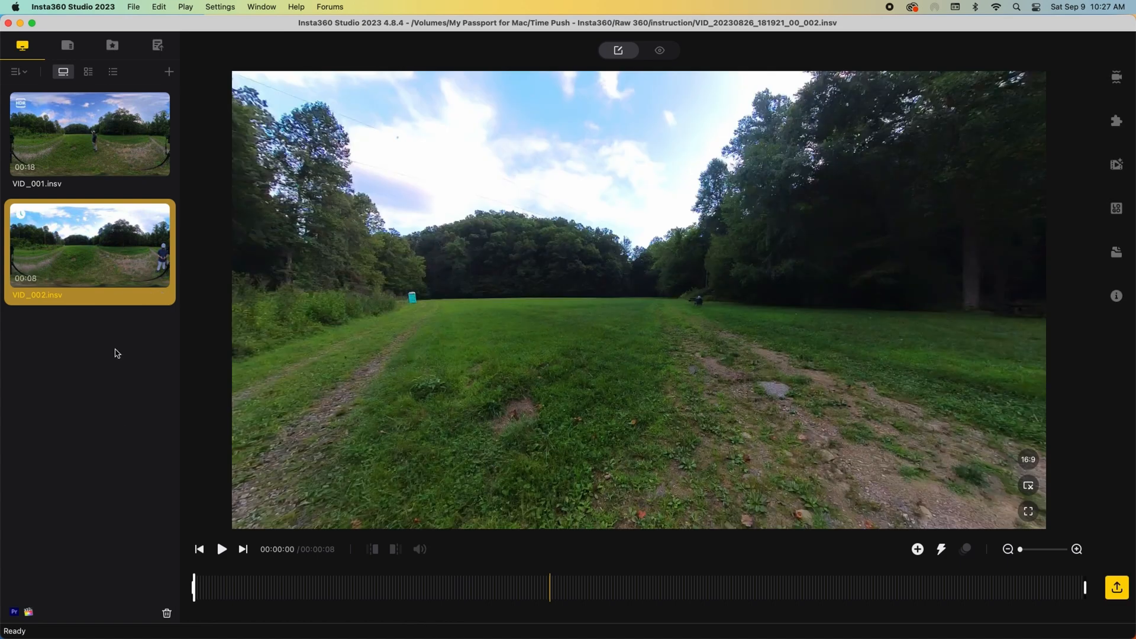
pyautogui.click(222, 548)
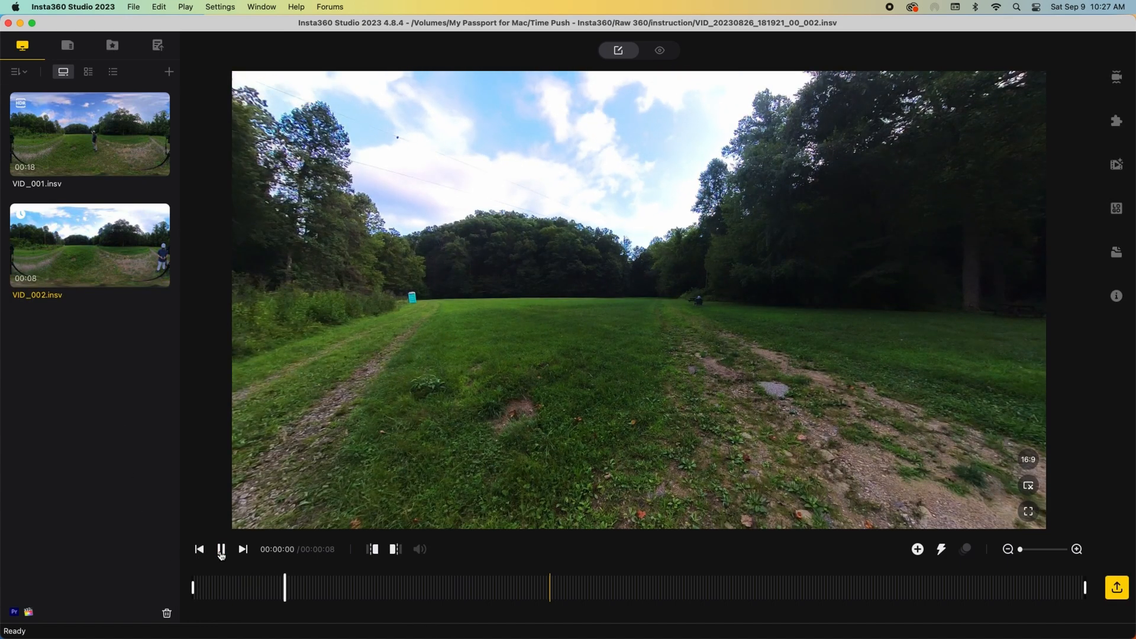
pyautogui.click(221, 548)
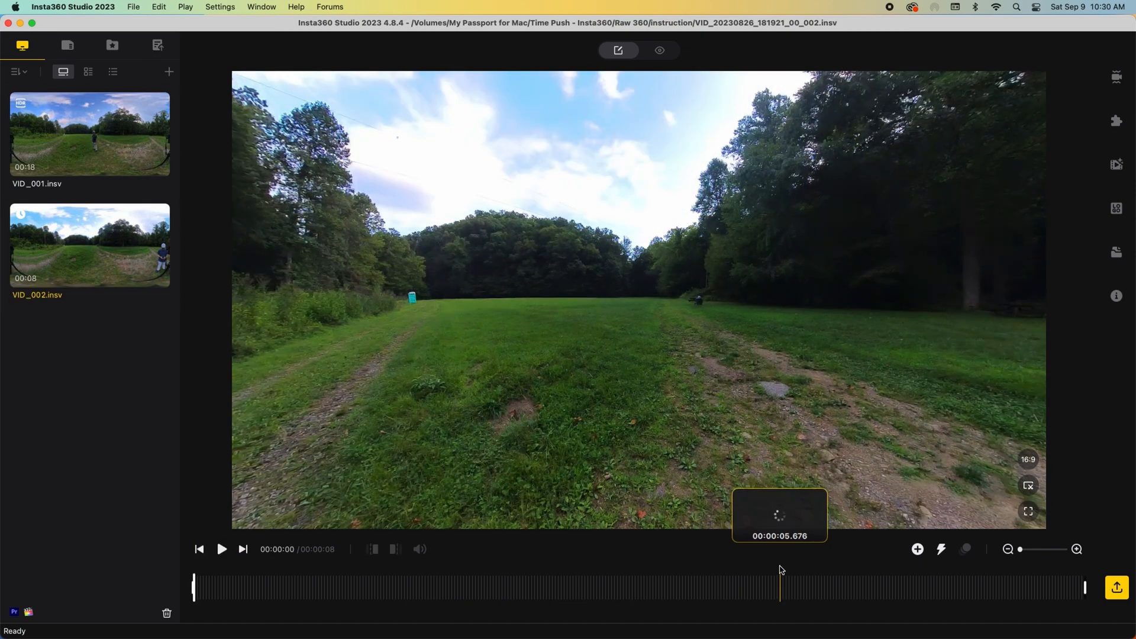
# - Add a start keyframe on VID_002 with Natural View, 90° FOV, pan -8°, tilt 14°, and export it
pyautogui.click(915, 548)
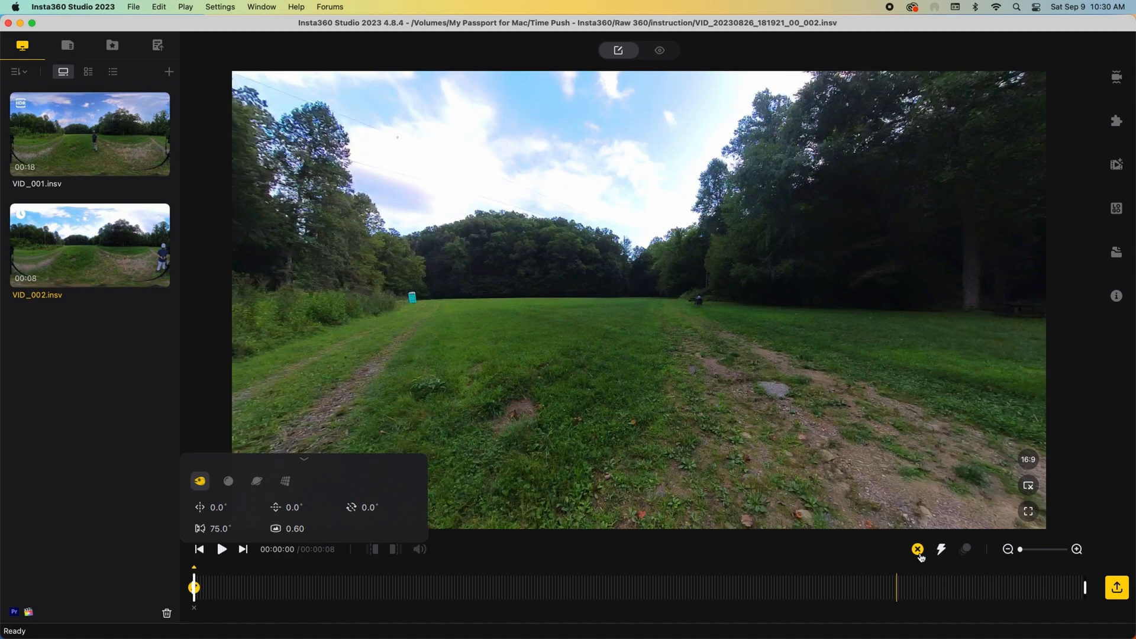
pyautogui.moveTo(286, 481)
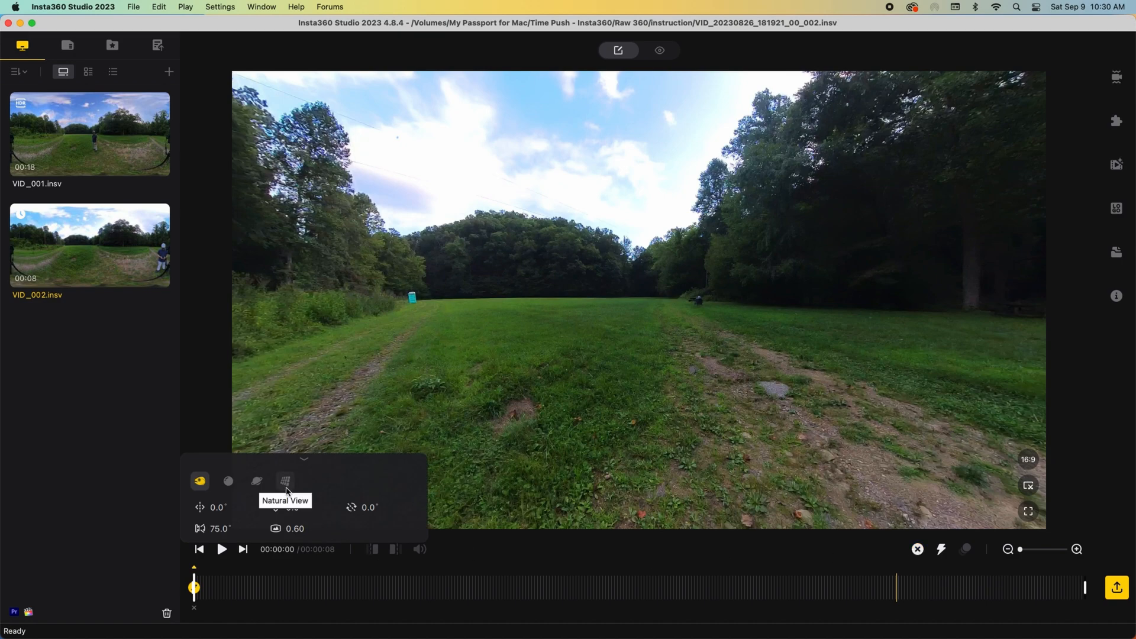
pyautogui.click(286, 481)
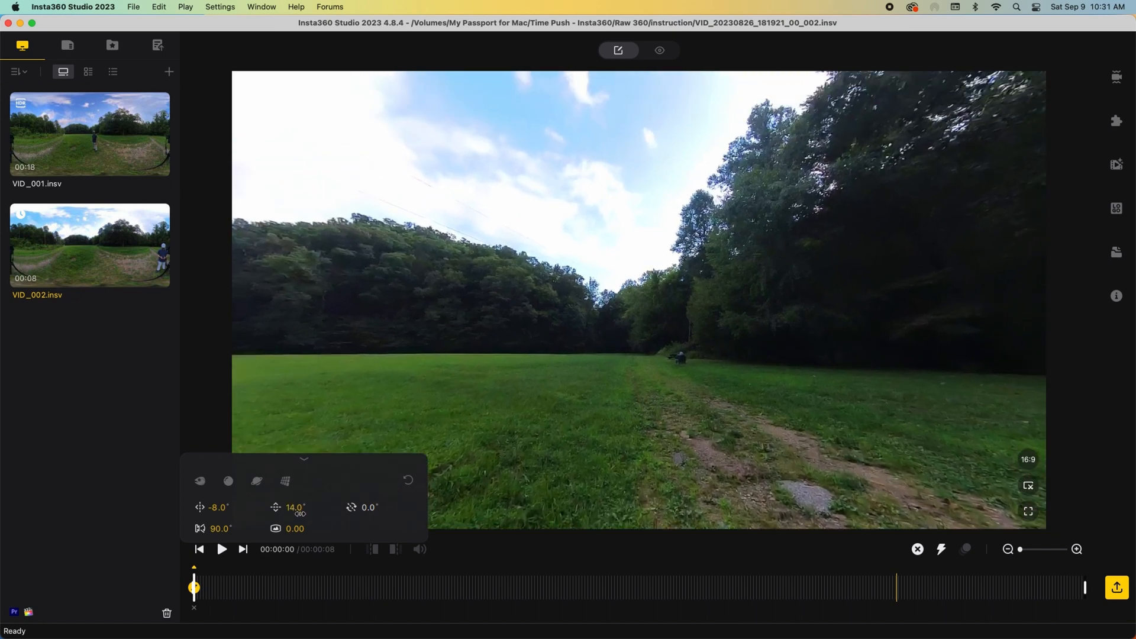
pyautogui.click(1116, 586)
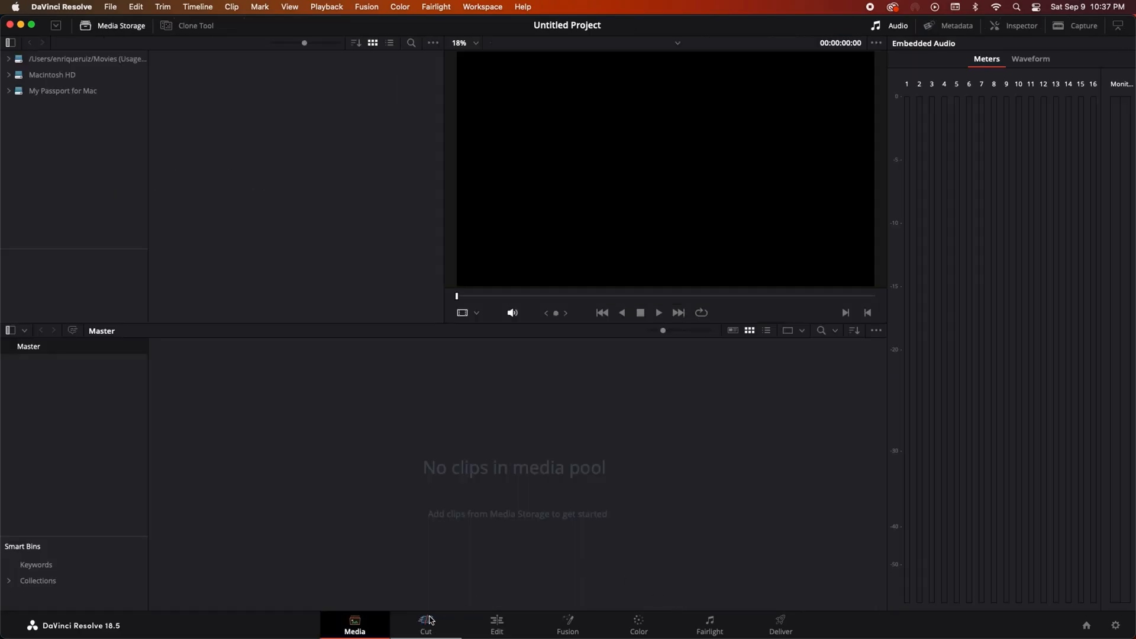
pyautogui.moveTo(134, 612)
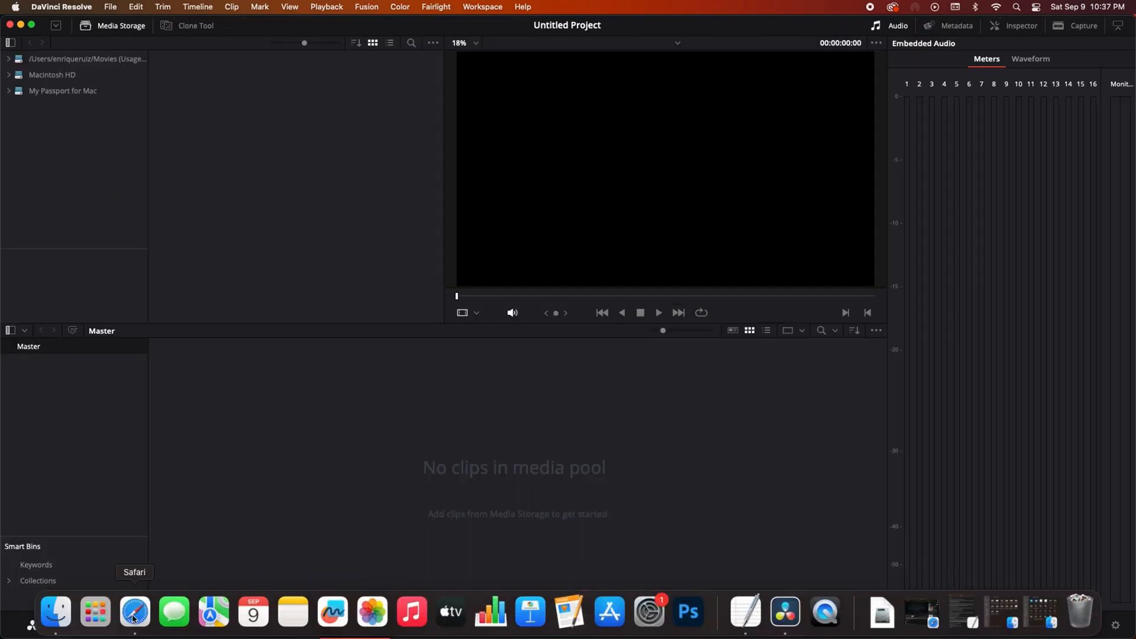
# - Bring up a Finder window over the empty Resolve project
pyautogui.click(54, 611)
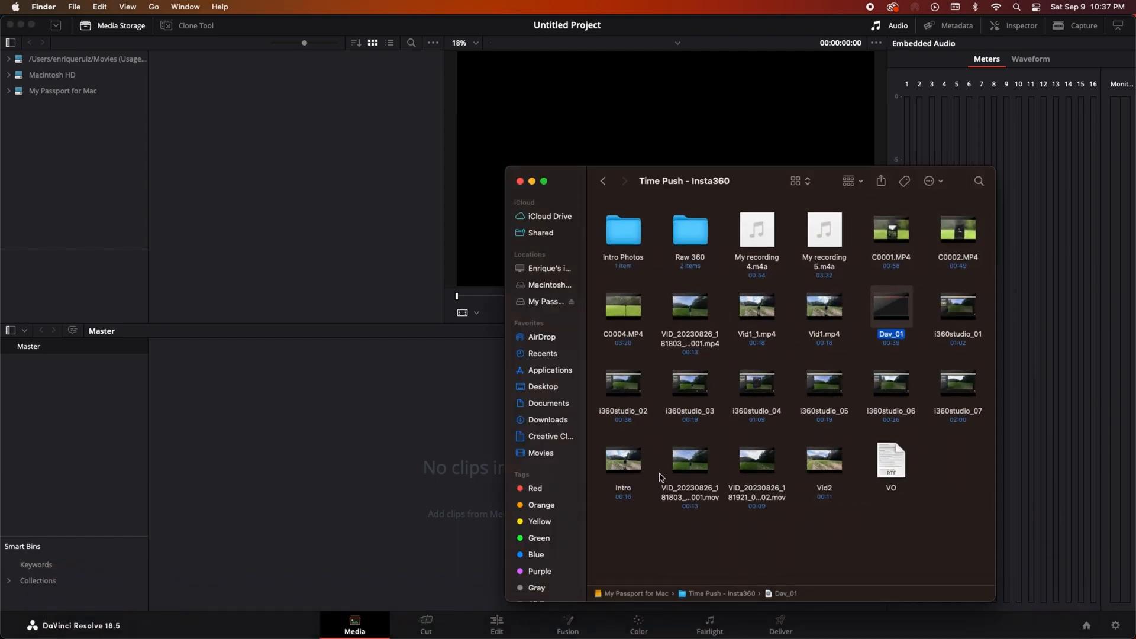
# - Drag both exported VID .mov clips into the Media Pool and change the project frame rate to match
pyautogui.click(756, 467)
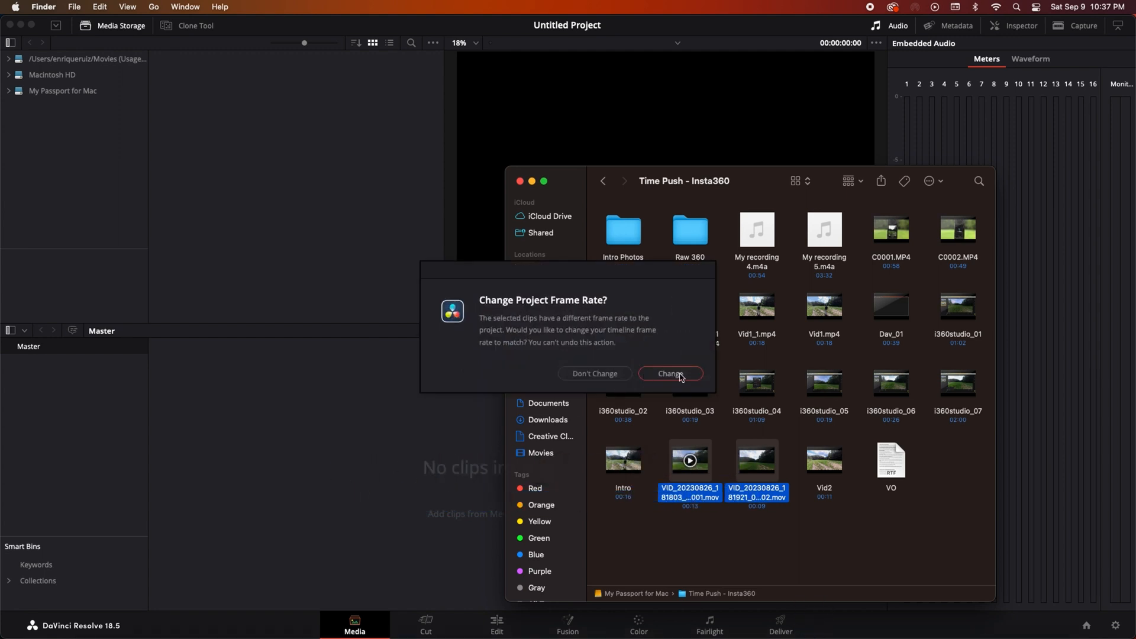
pyautogui.click(669, 372)
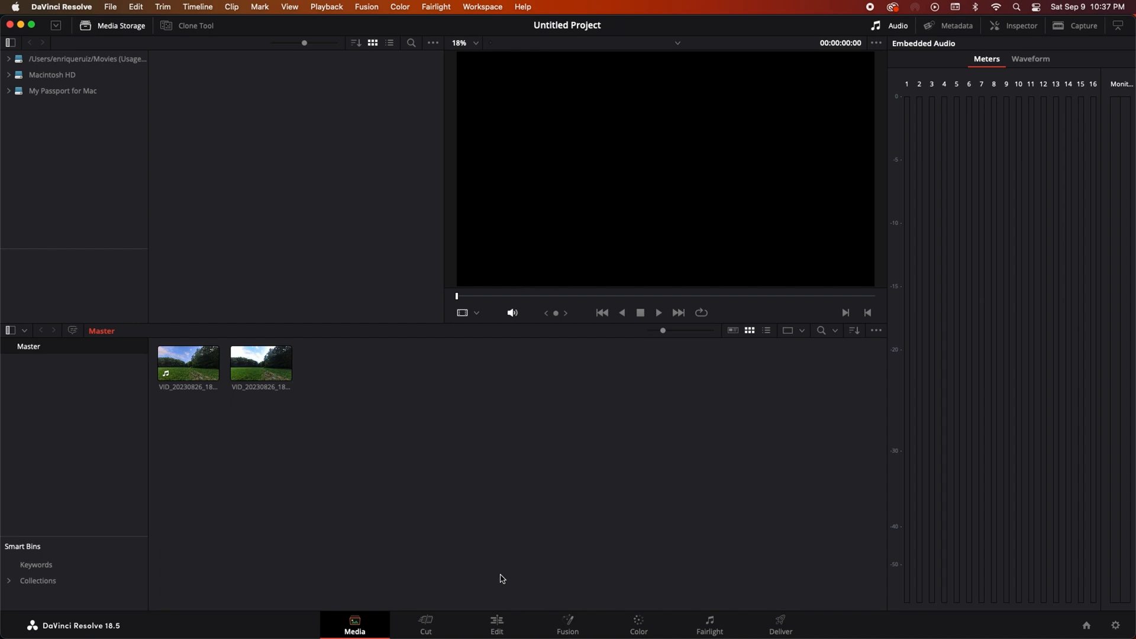
# - Switch to the Edit page with the 181803 clip on a new Timeline 1
pyautogui.click(496, 624)
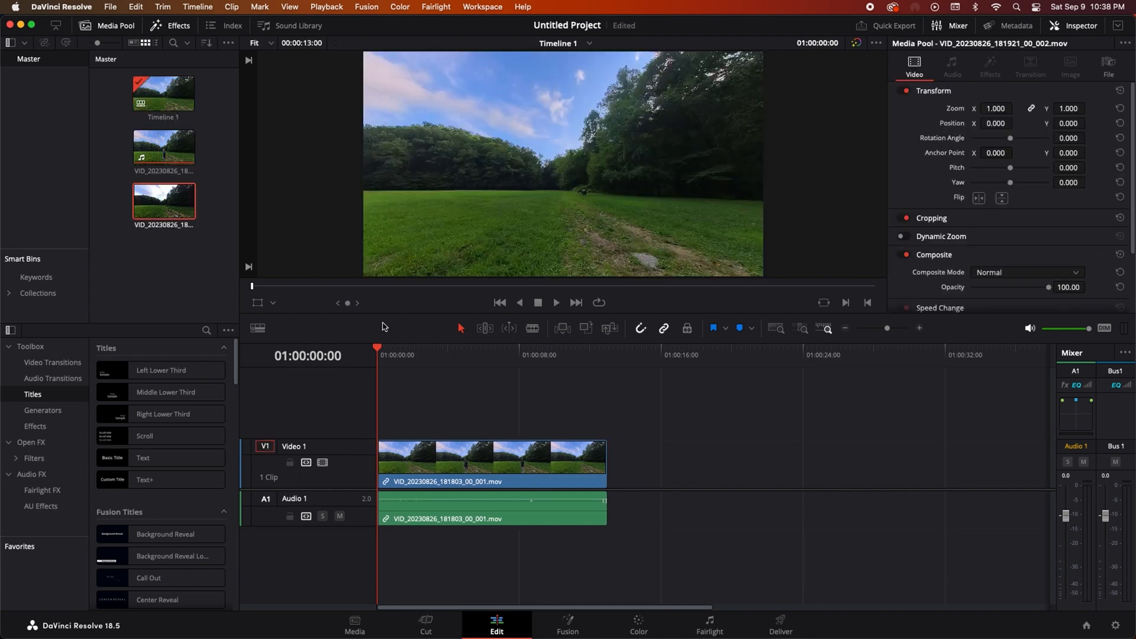
# - Blade the 001 clip near five seconds and stack the 181921 clip on Video 2 above its second part
pyautogui.click(557, 302)
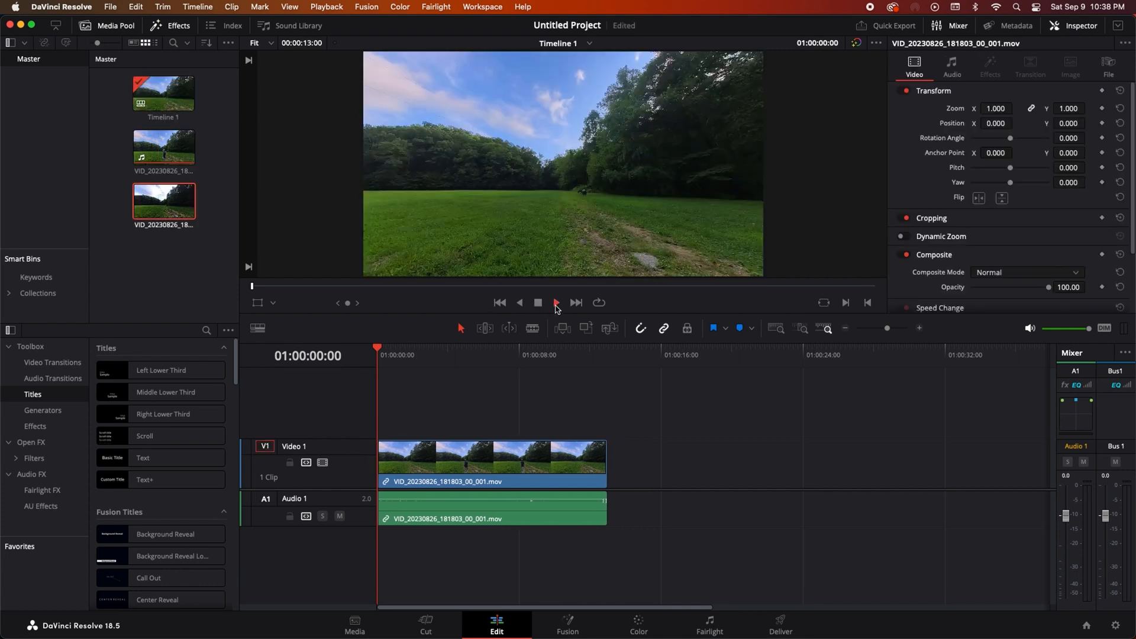
pyautogui.click(555, 303)
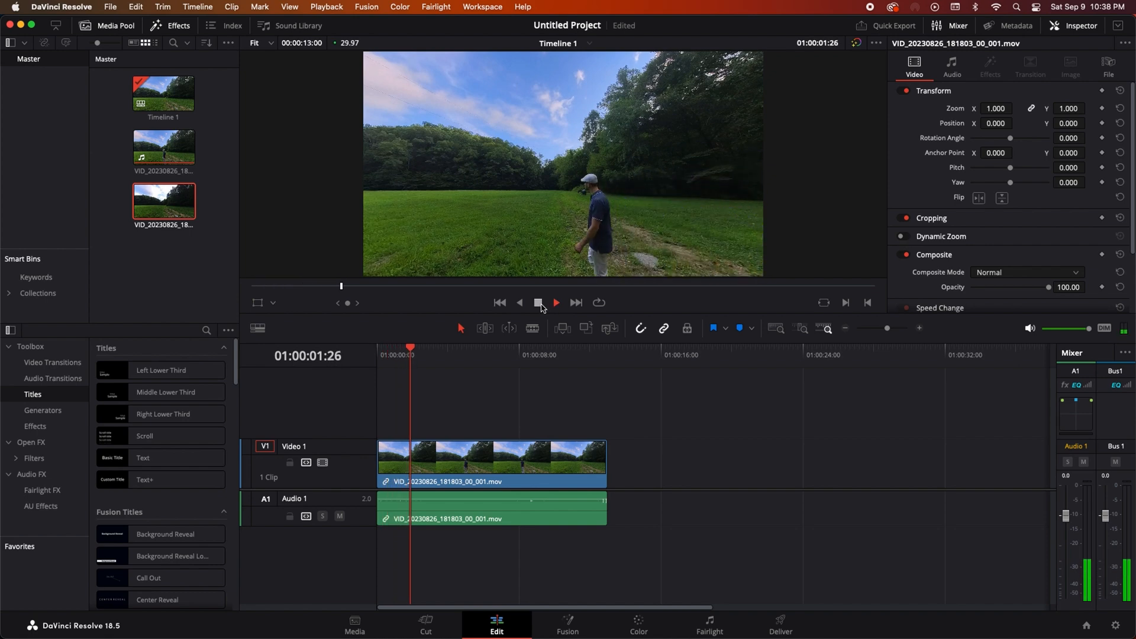
pyautogui.click(555, 302)
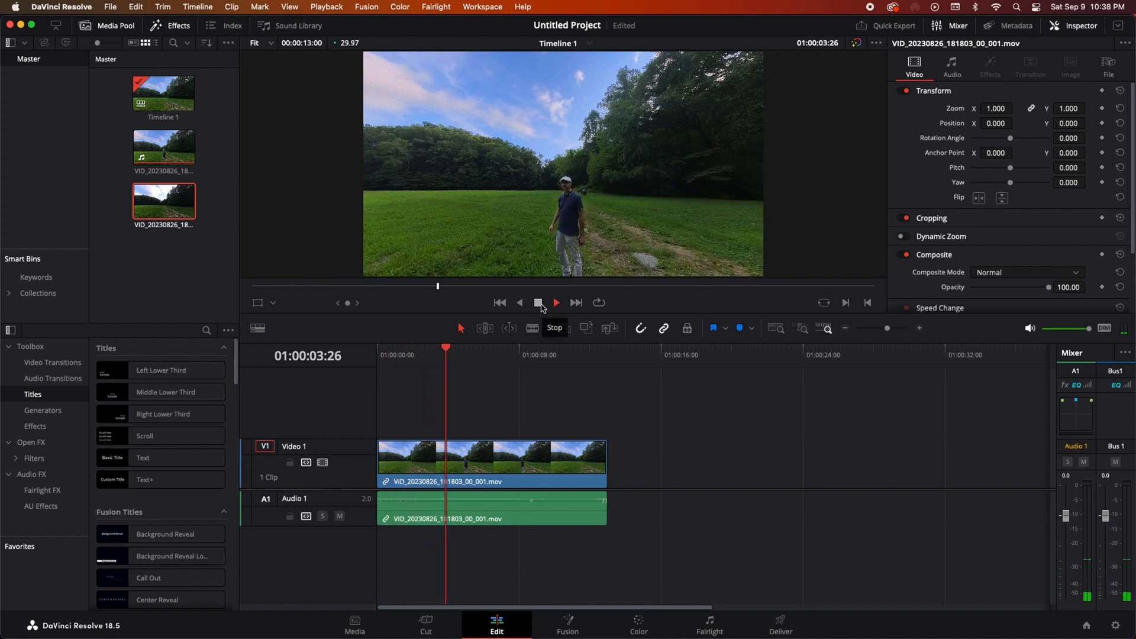
pyautogui.click(540, 302)
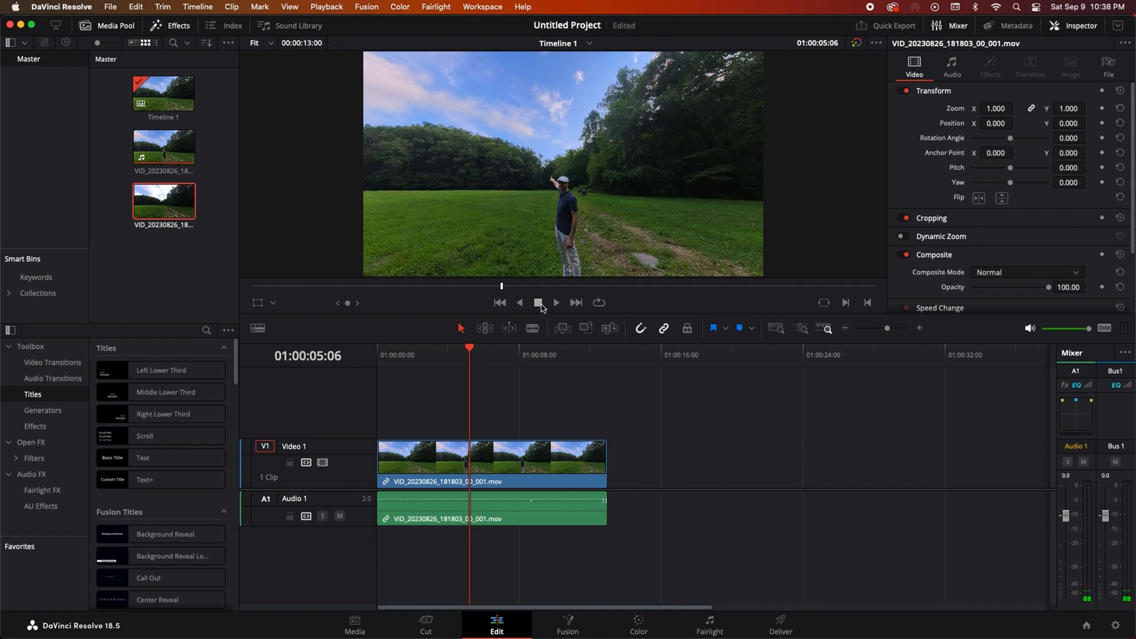
pyautogui.moveTo(533, 328)
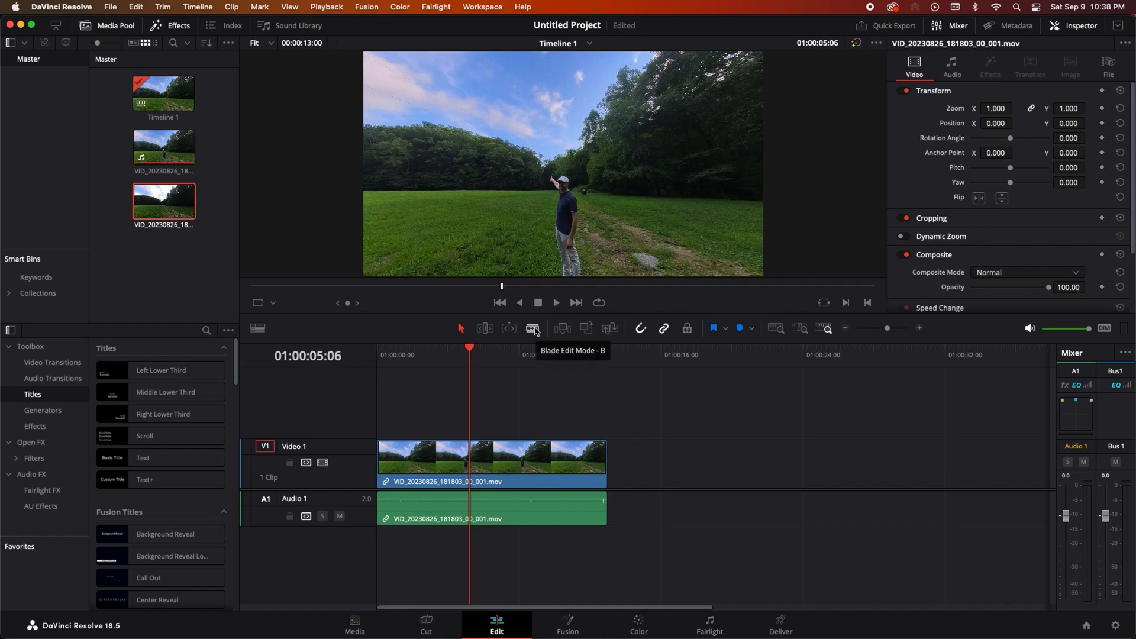
pyautogui.click(533, 327)
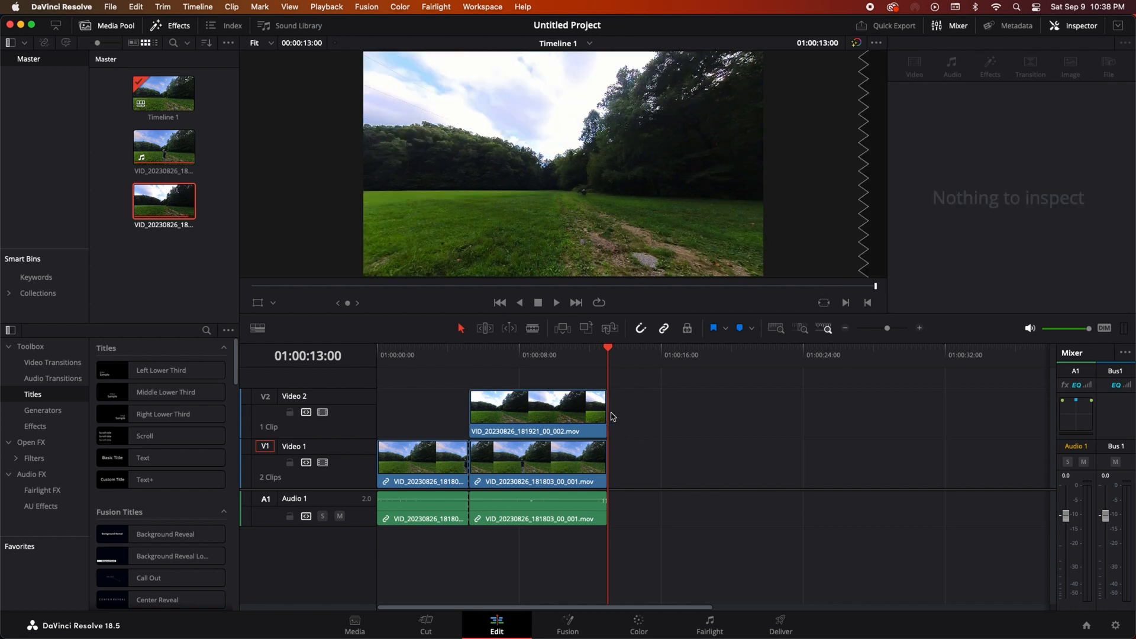
pyautogui.click(536, 413)
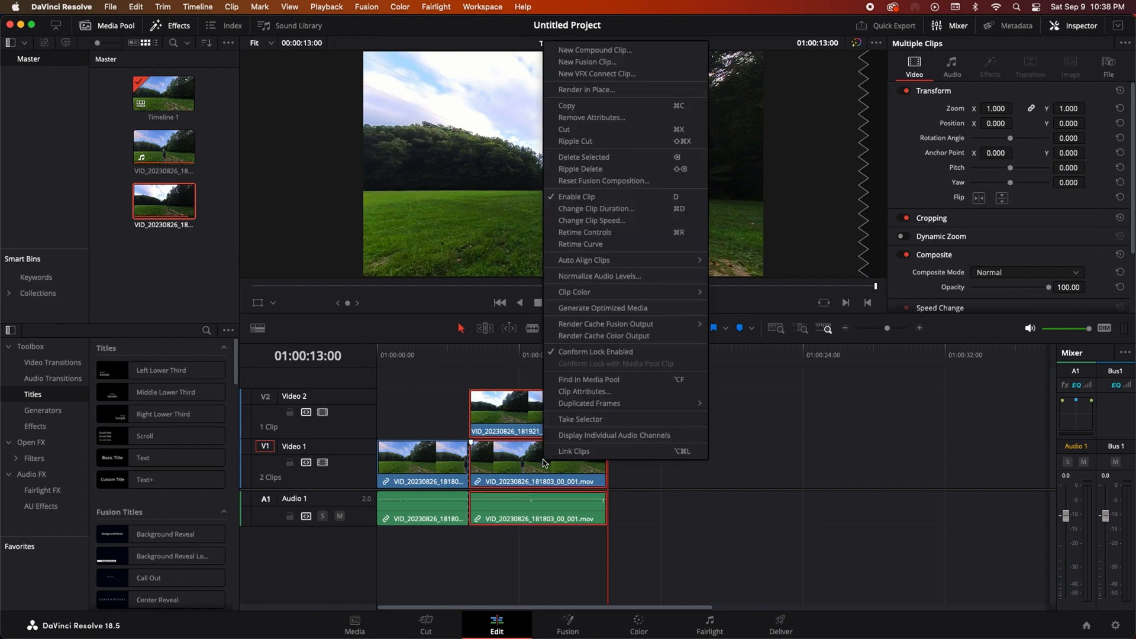
pyautogui.moveTo(602, 74)
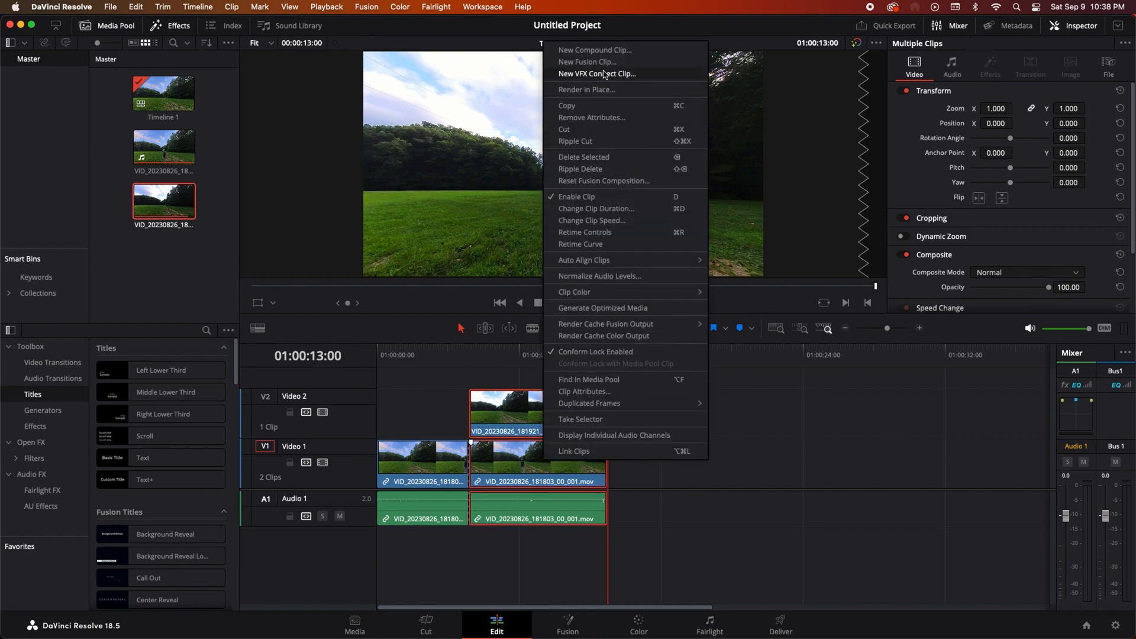
# - Combine the stacked clips into Fusion Clip 1 and move to the Fusion page
pyautogui.click(587, 61)
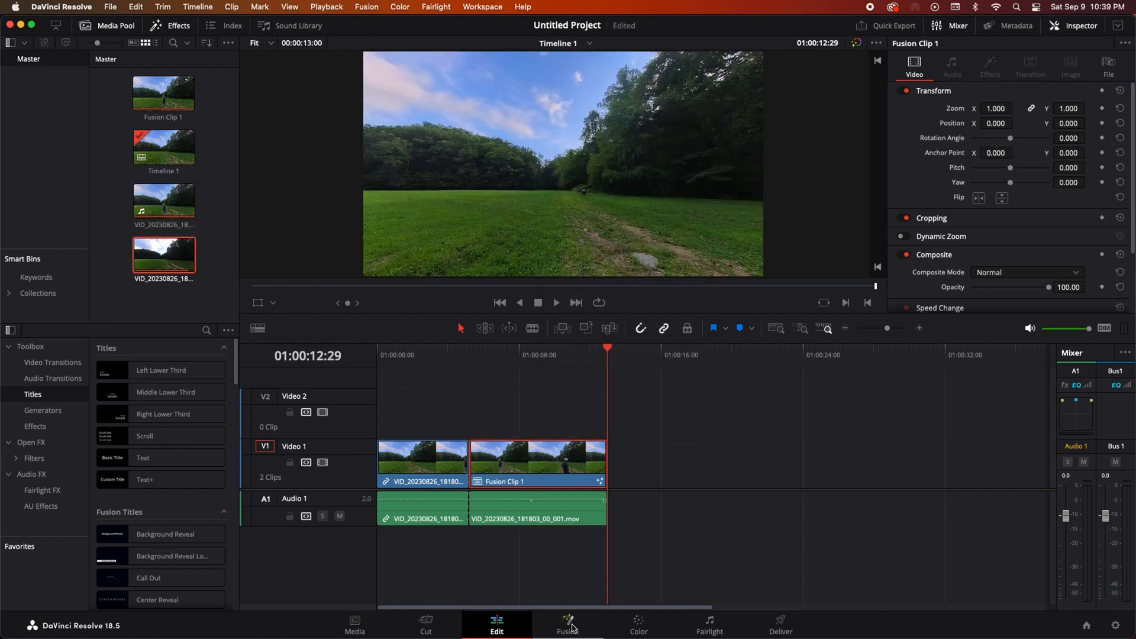
pyautogui.click(567, 625)
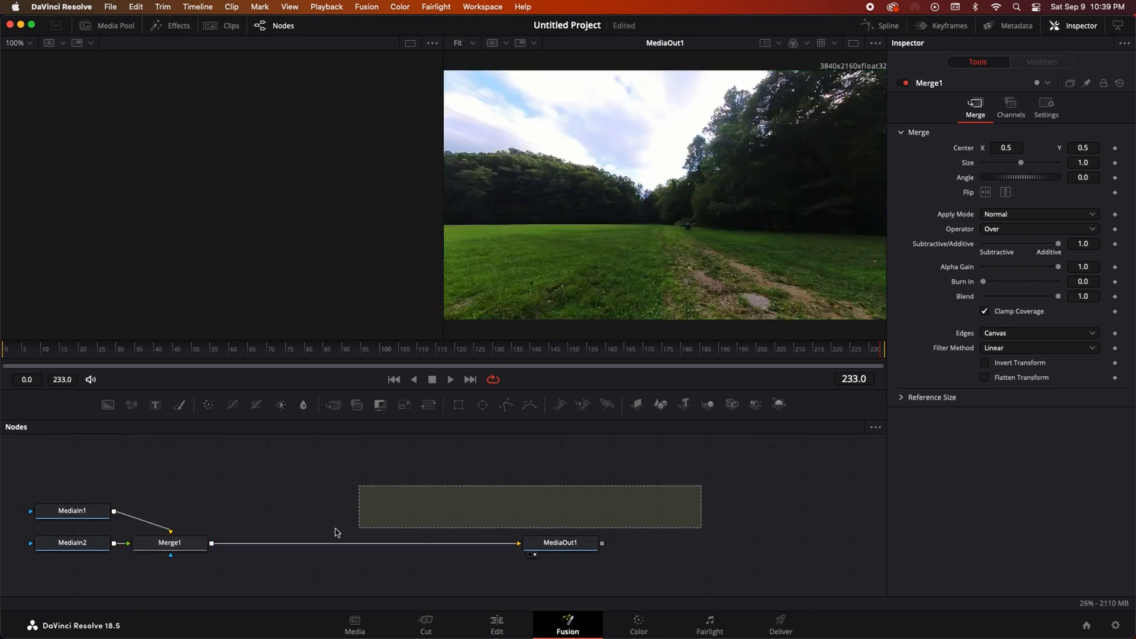
# - View MediaIn1 in the right viewer and MediaIn2 in the left viewer for comparison
pyautogui.click(108, 543)
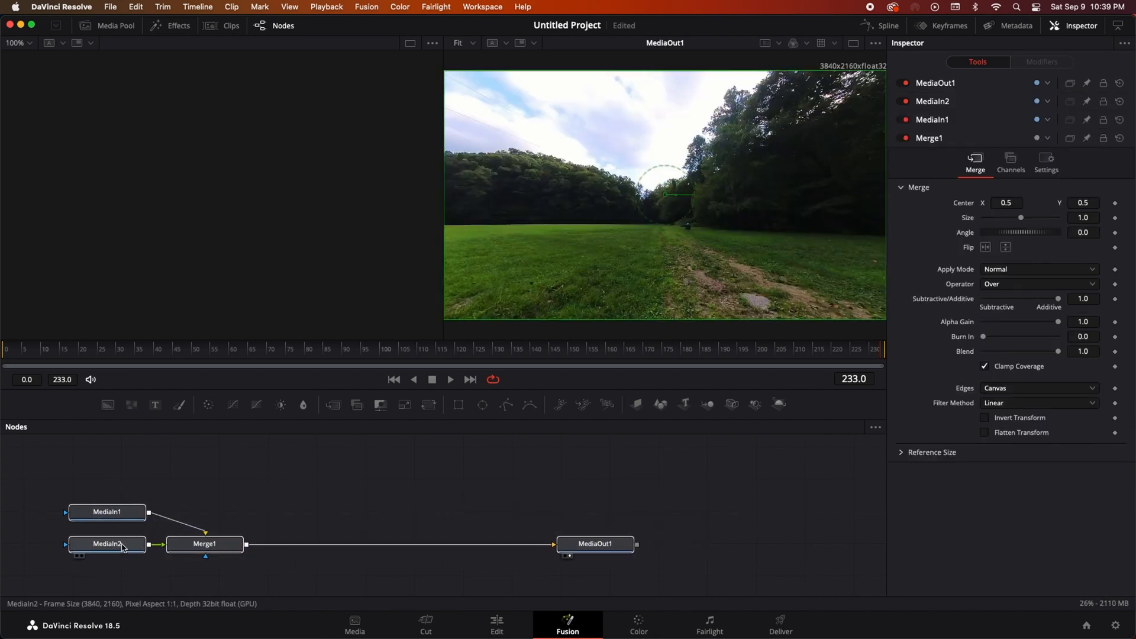
pyautogui.click(107, 544)
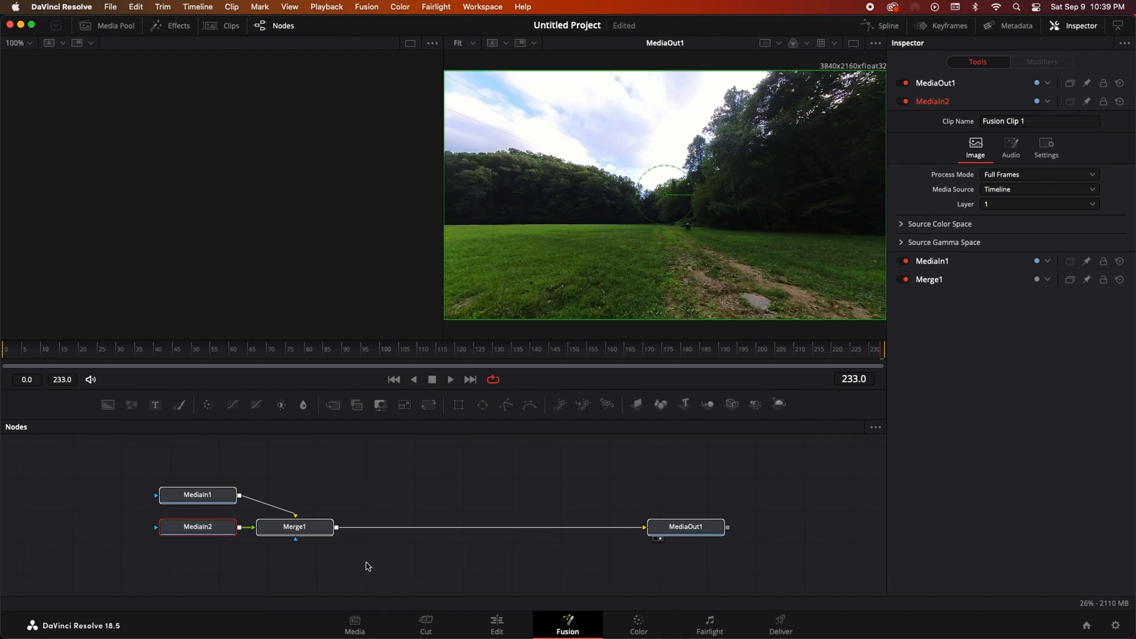
pyautogui.click(198, 494)
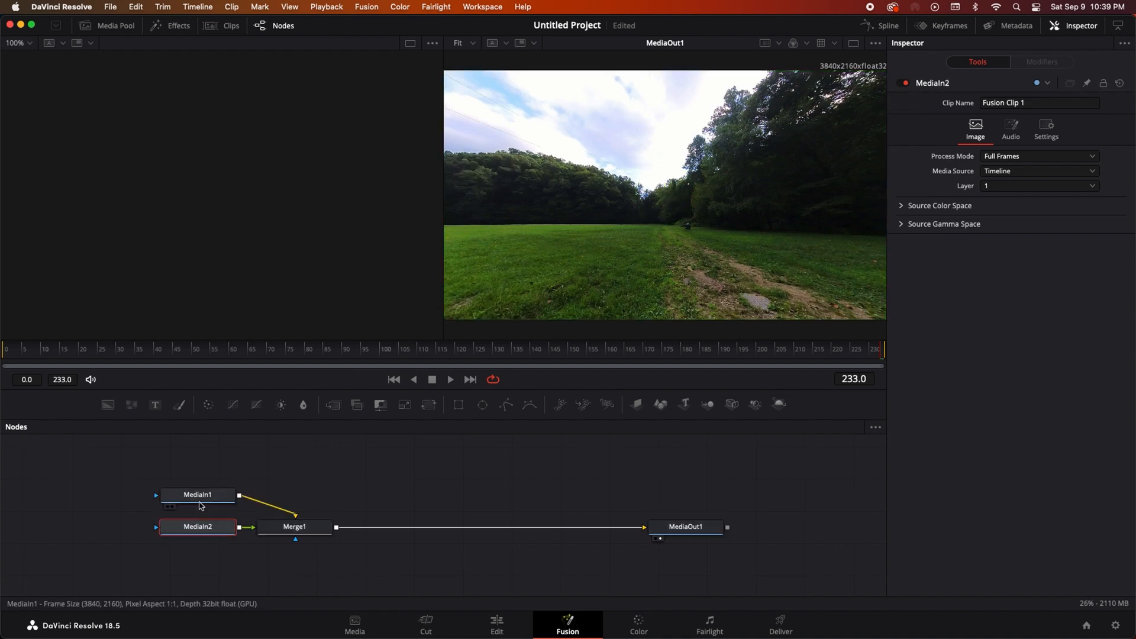
pyautogui.click(197, 495)
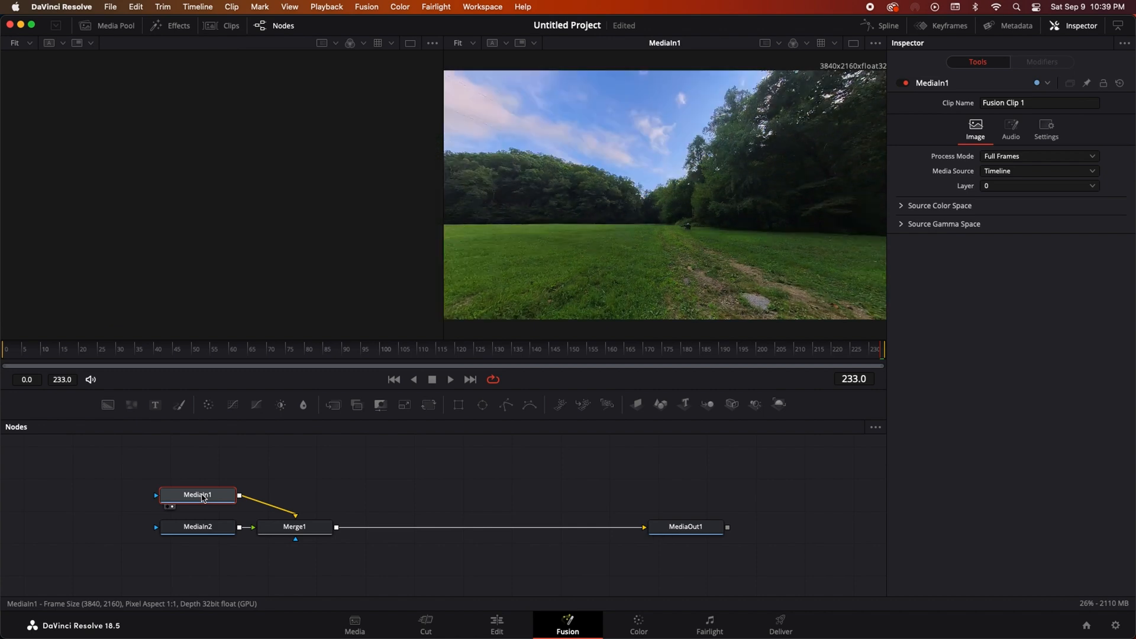
pyautogui.click(197, 527)
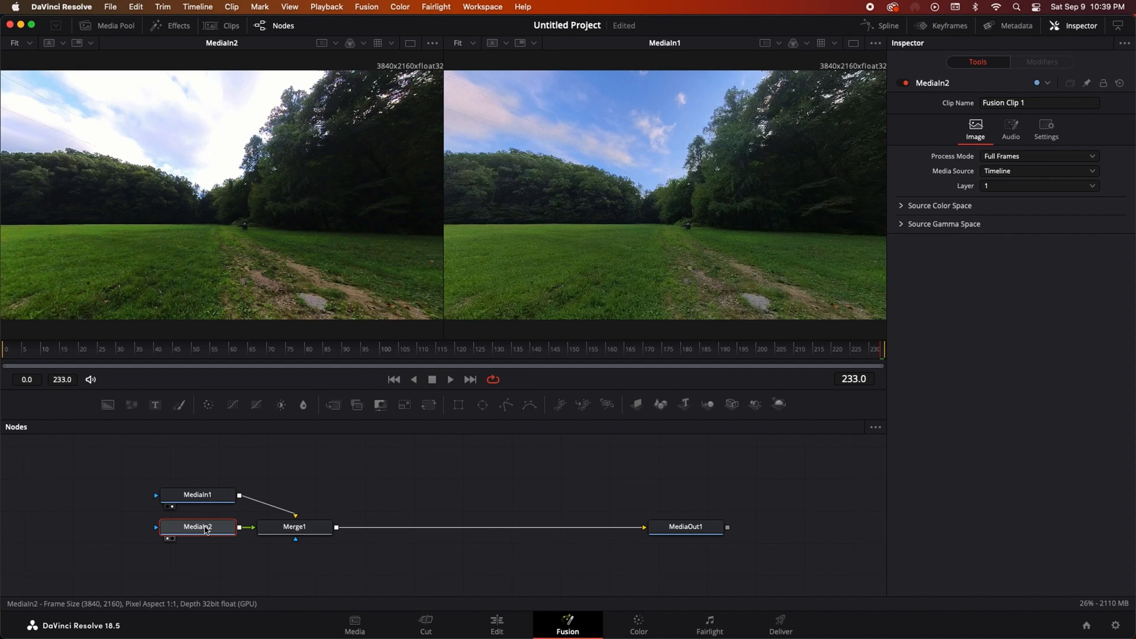
# - Rename the MediaIn2 node to 'timelapse'
pyautogui.rightClick(197, 527)
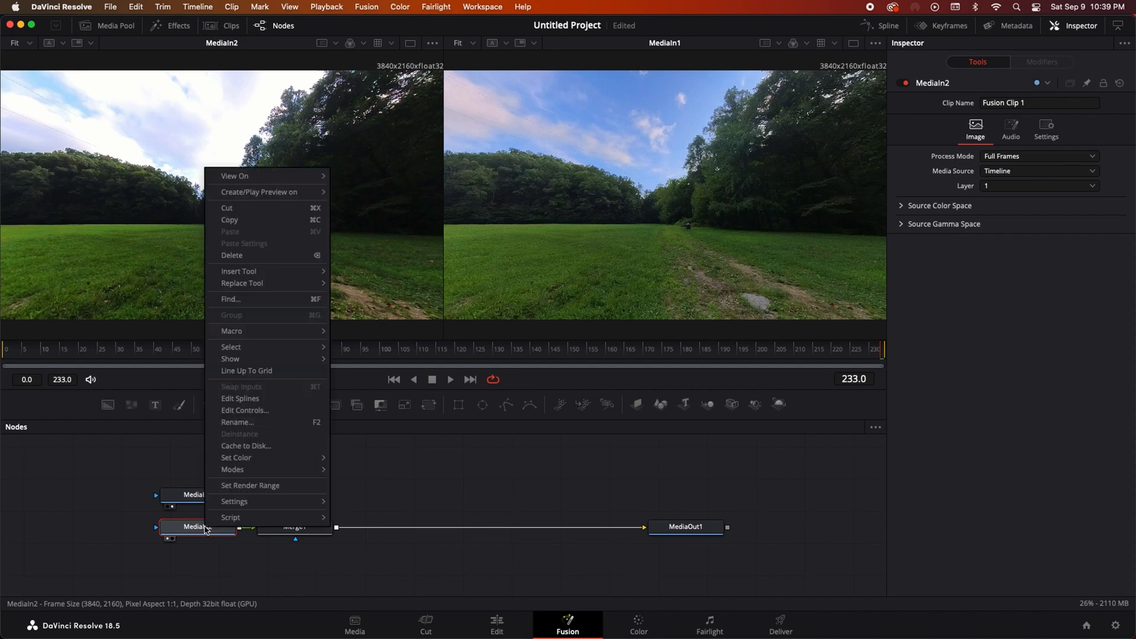
pyautogui.moveTo(239, 423)
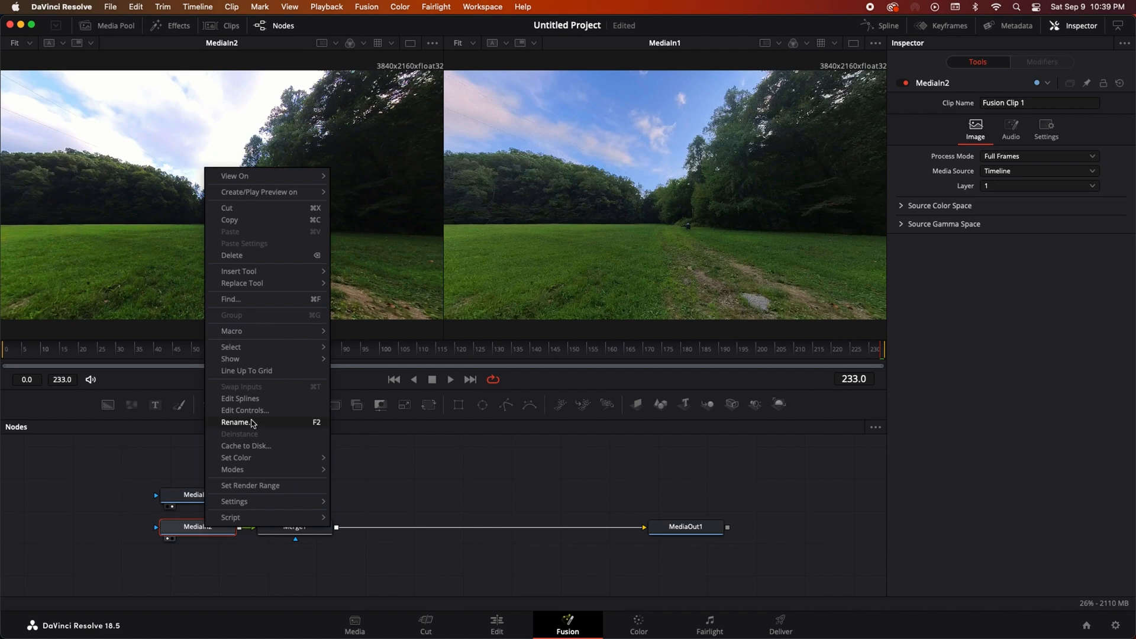
pyautogui.click(236, 422)
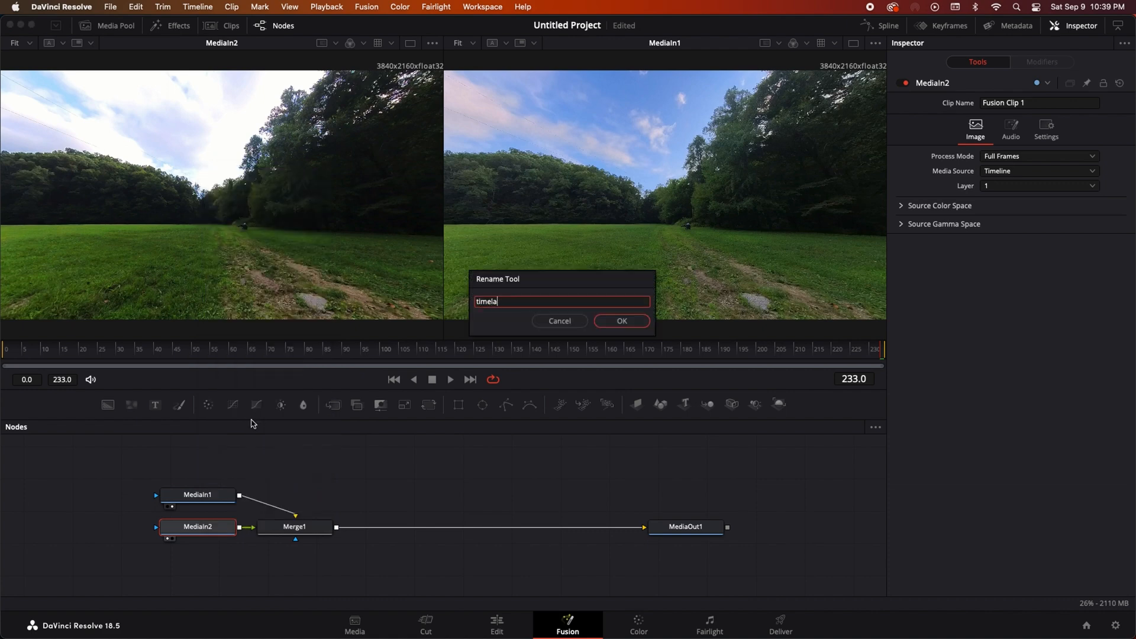
pyautogui.click(620, 321)
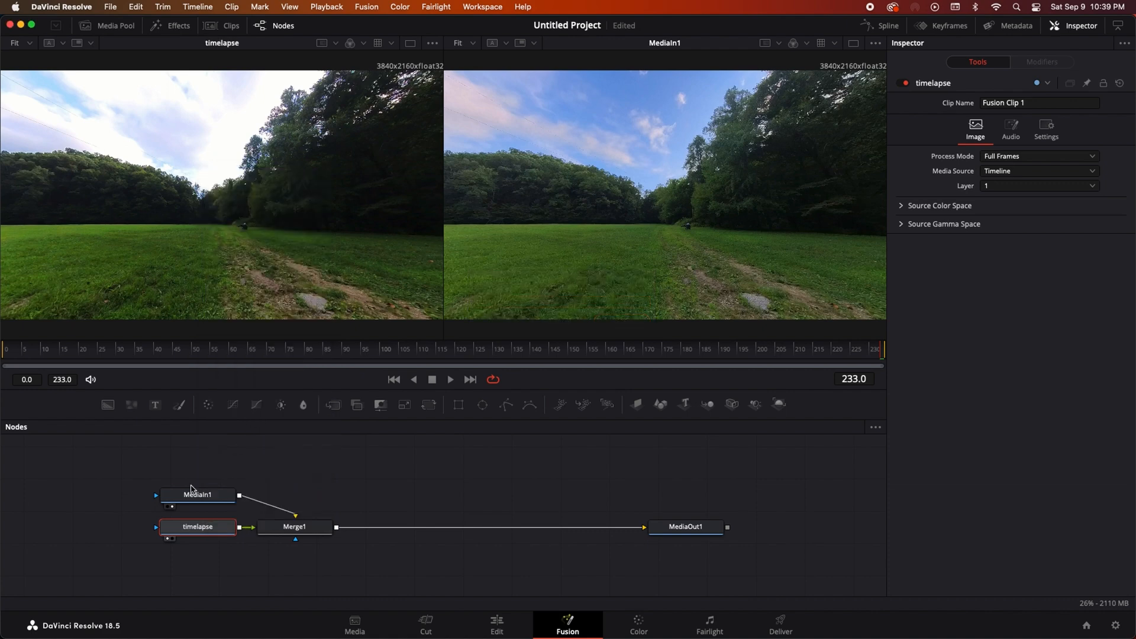
pyautogui.moveTo(198, 495)
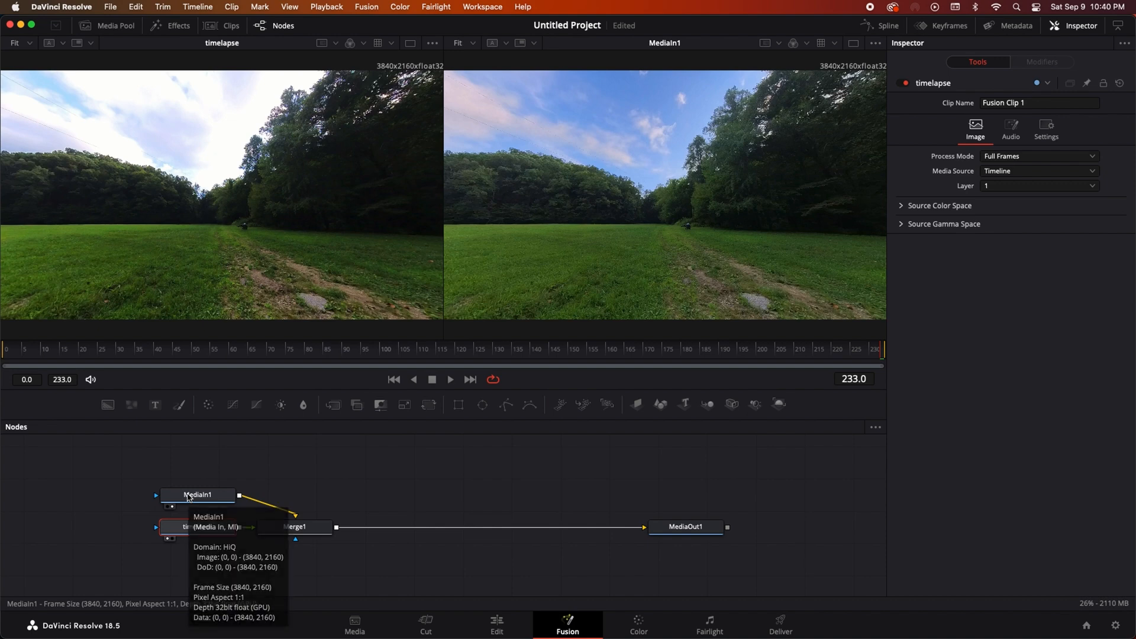
# - Rename the MediaIn1 node to 'regular'
pyautogui.rightClick(197, 495)
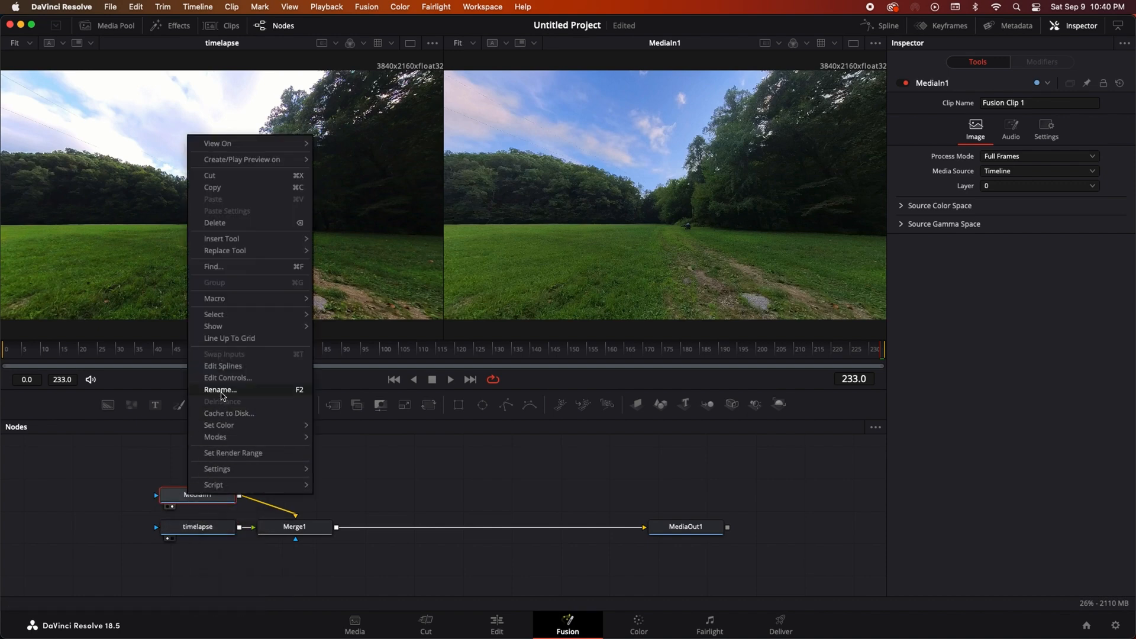
pyautogui.click(220, 389)
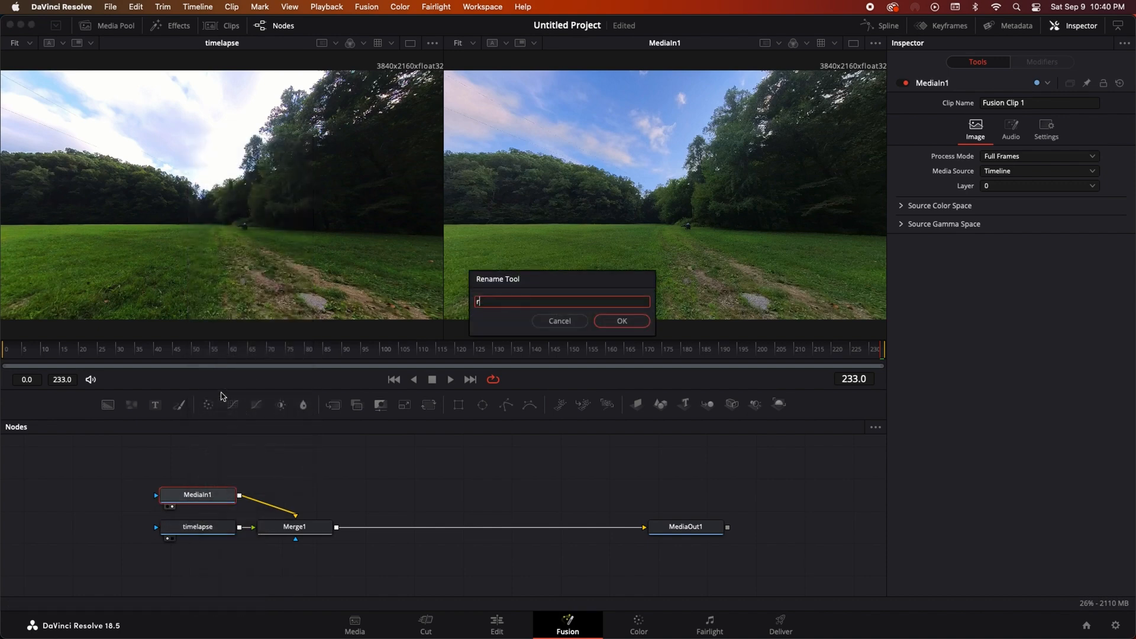
pyautogui.click(621, 321)
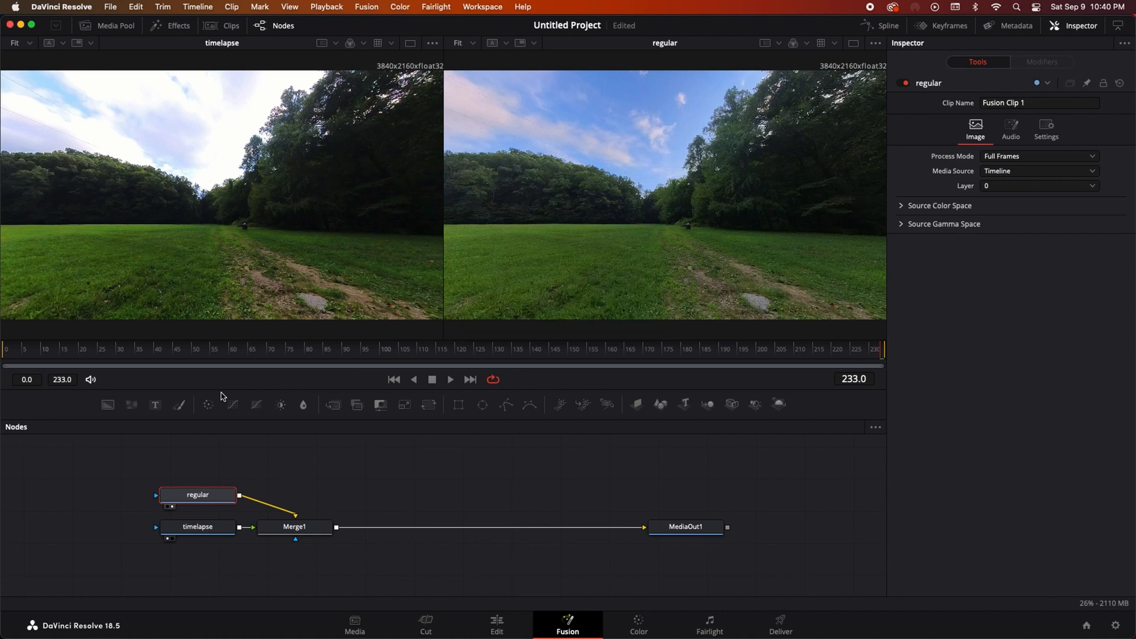
pyautogui.moveTo(198, 496)
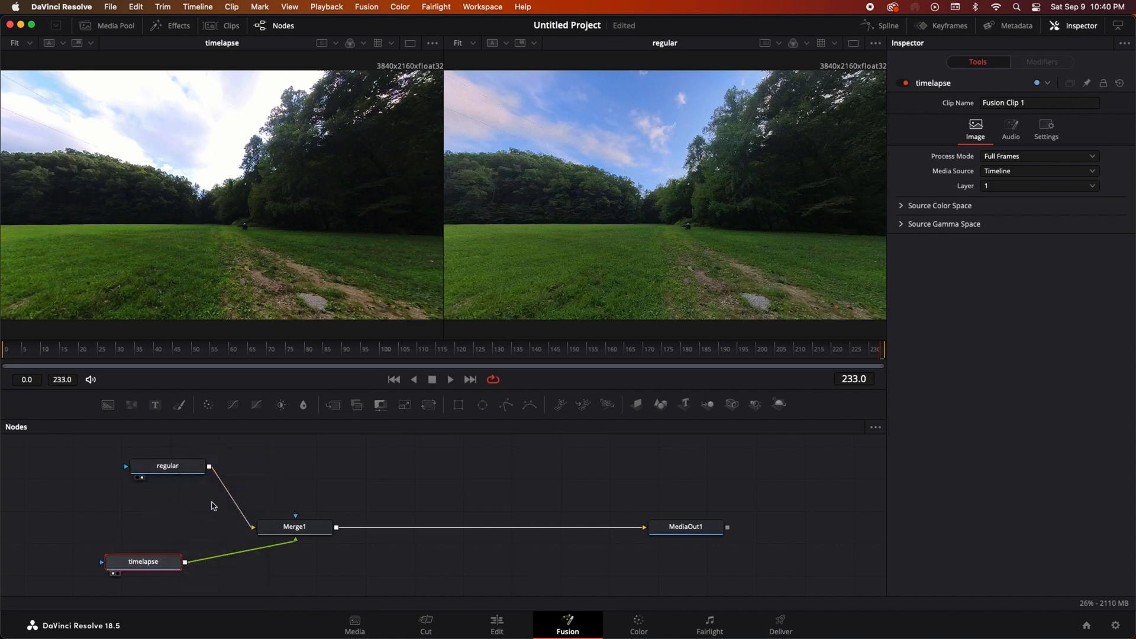
pyautogui.moveTo(233, 530)
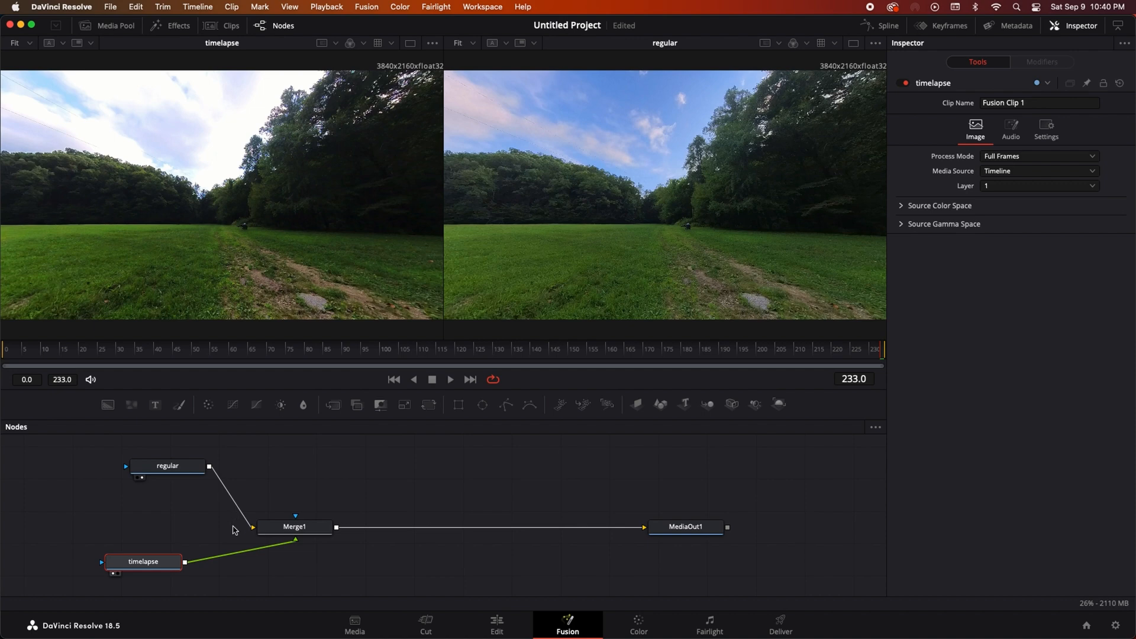
pyautogui.moveTo(249, 539)
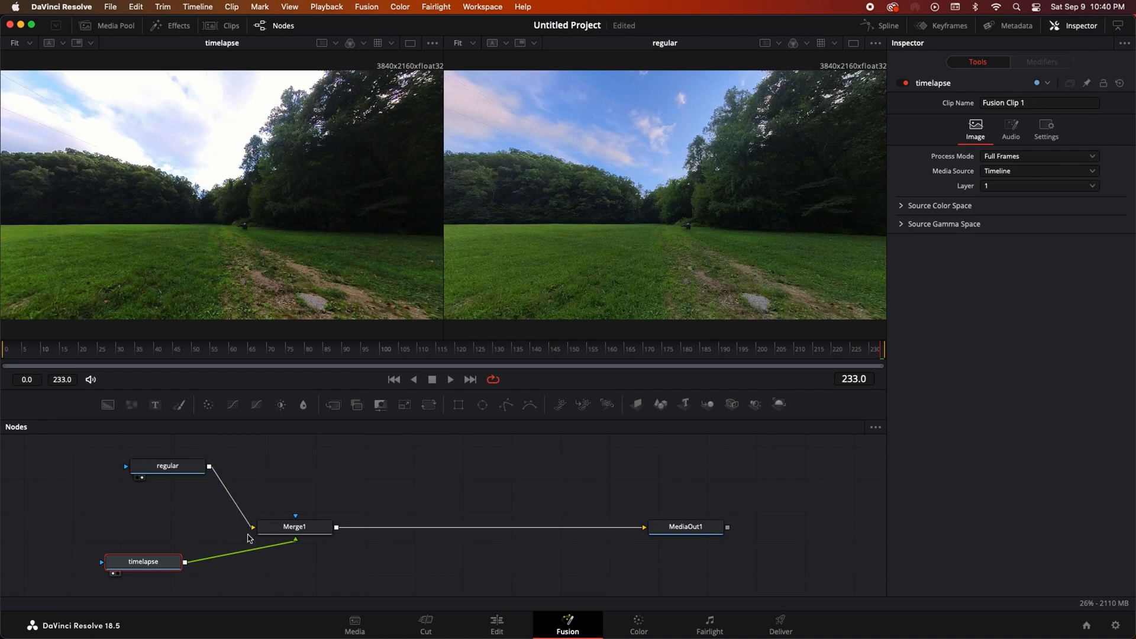
pyautogui.moveTo(254, 535)
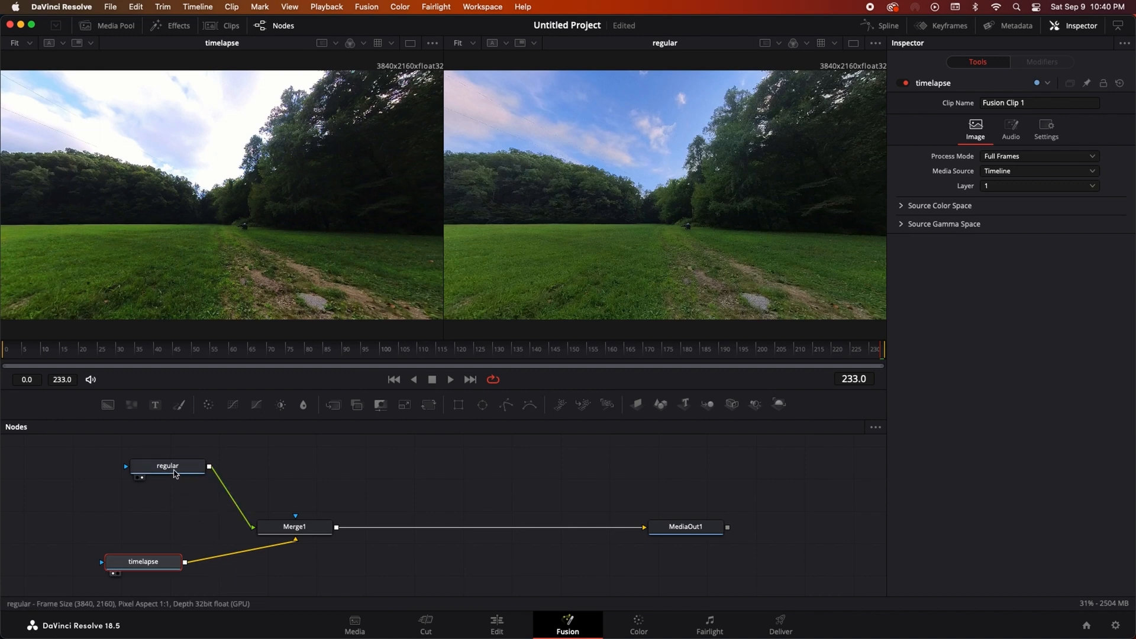
# - Insert a Luma Keyer after the regular node and view LumaKeyer1's output
pyautogui.click(166, 466)
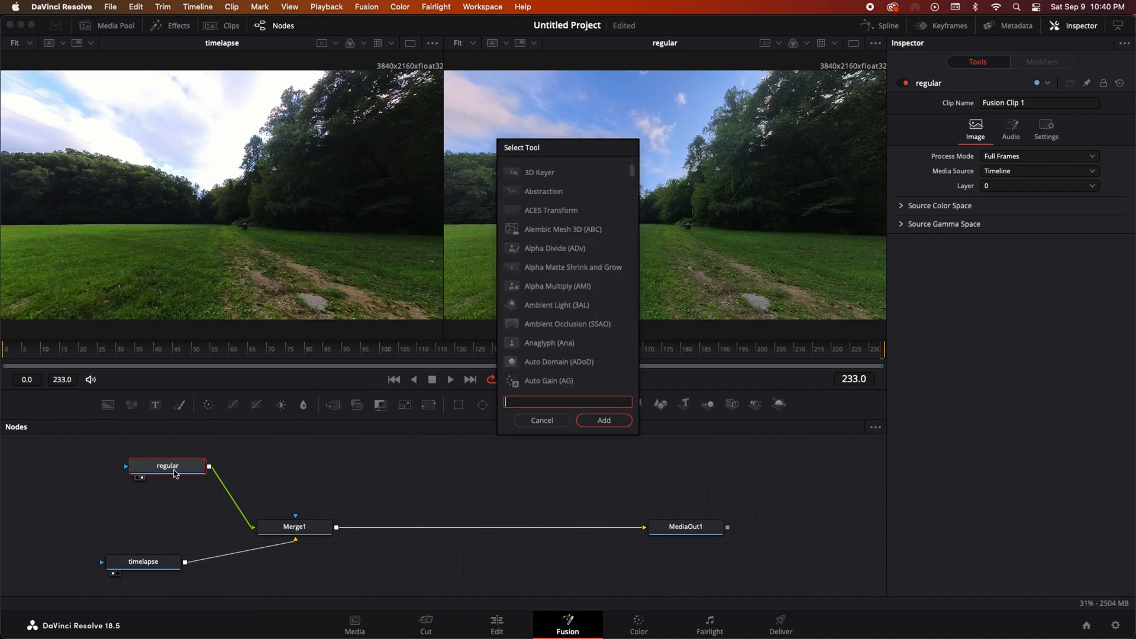
pyautogui.write('luma')
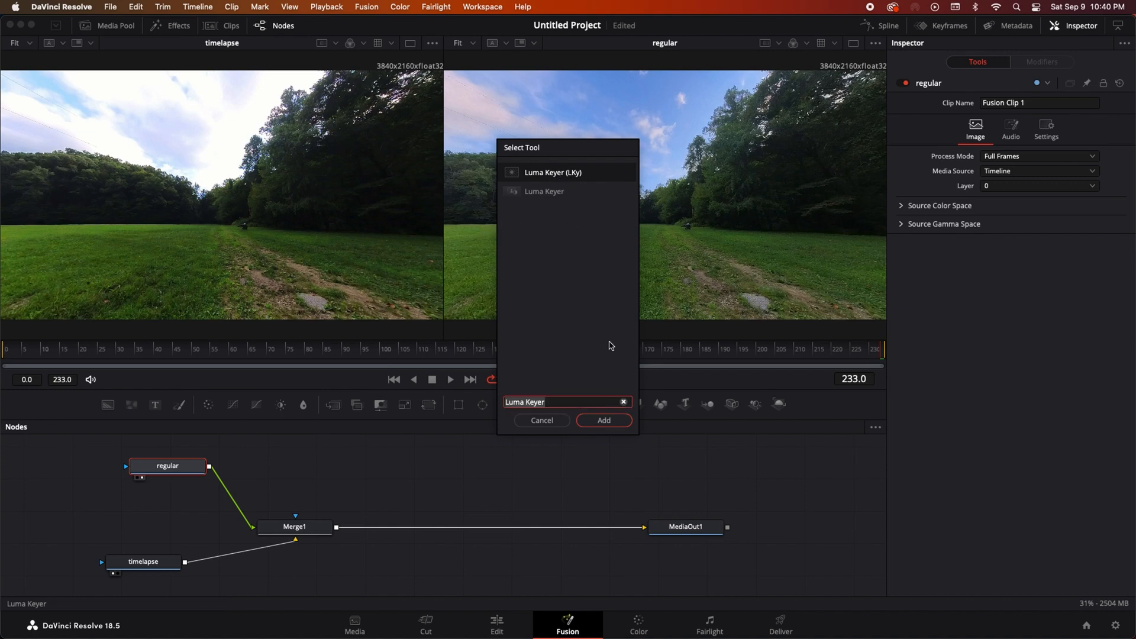
pyautogui.click(602, 420)
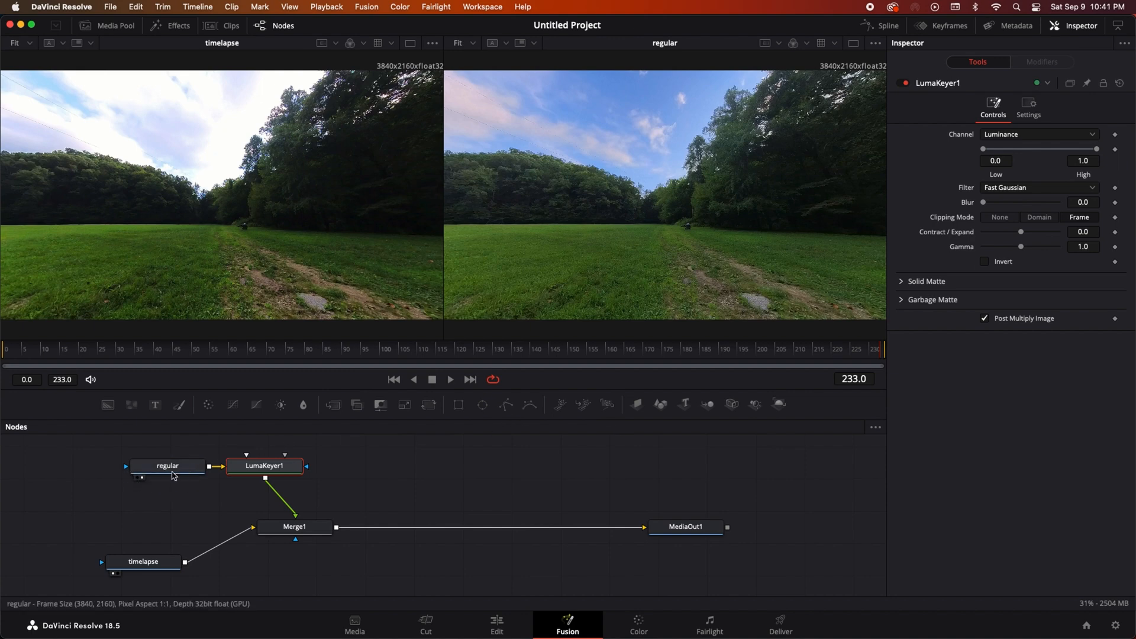
pyautogui.click(264, 466)
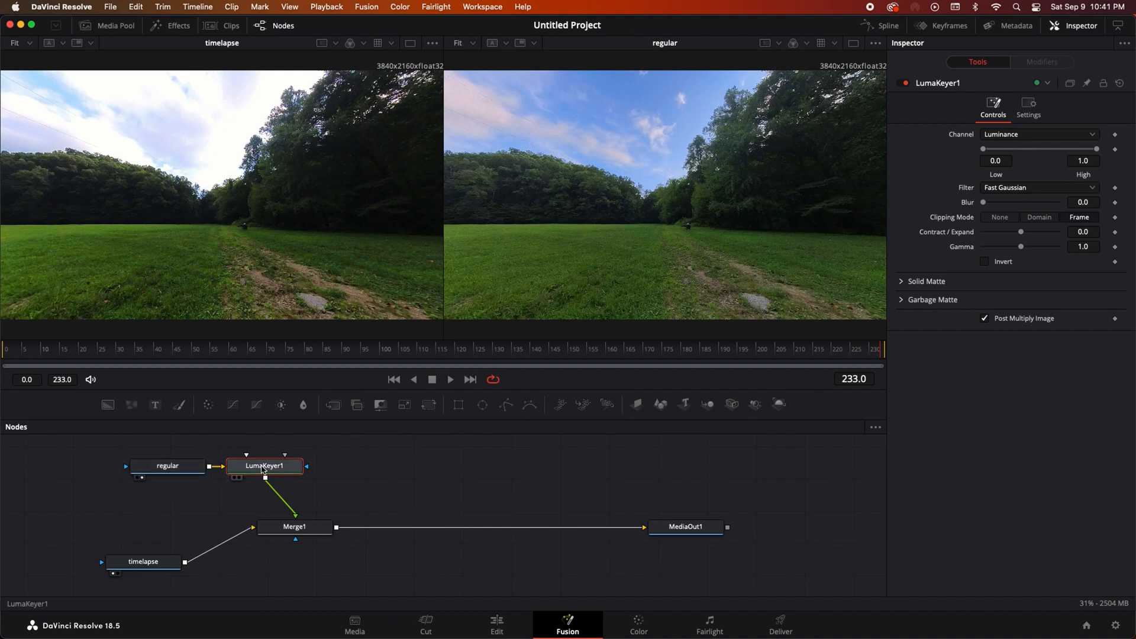
pyautogui.moveTo(264, 466)
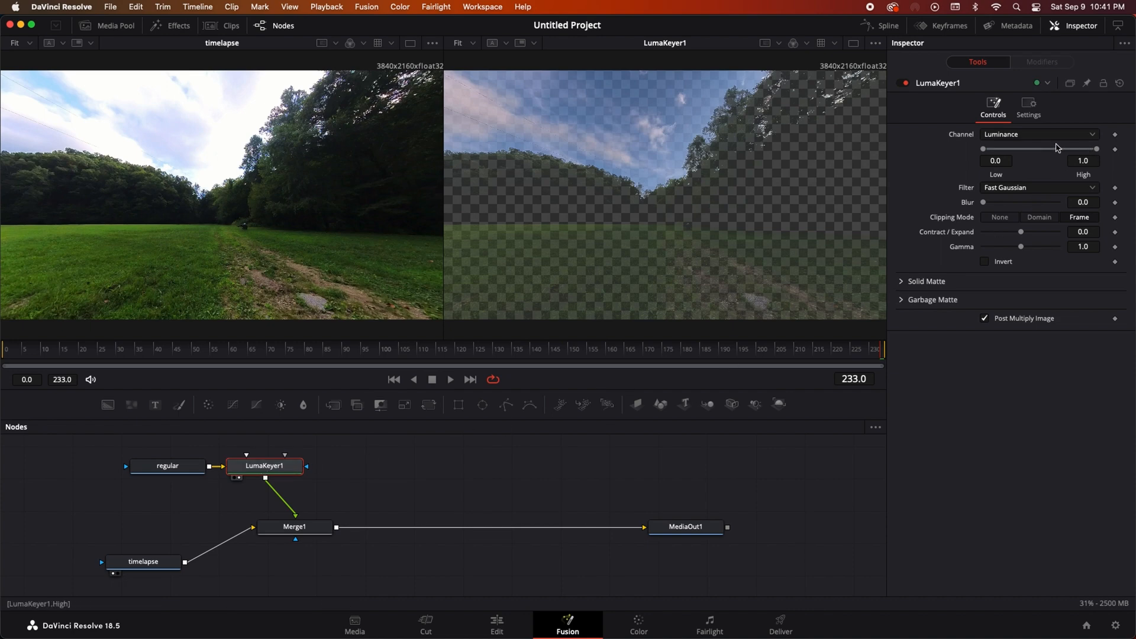
pyautogui.moveTo(756, 188)
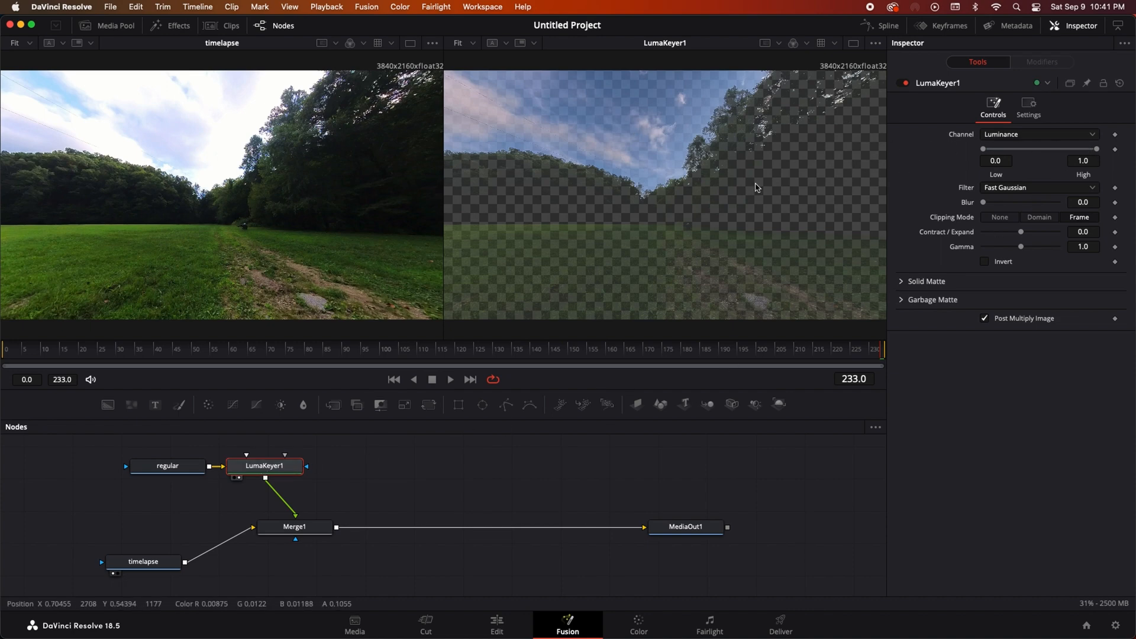
pyautogui.moveTo(927, 192)
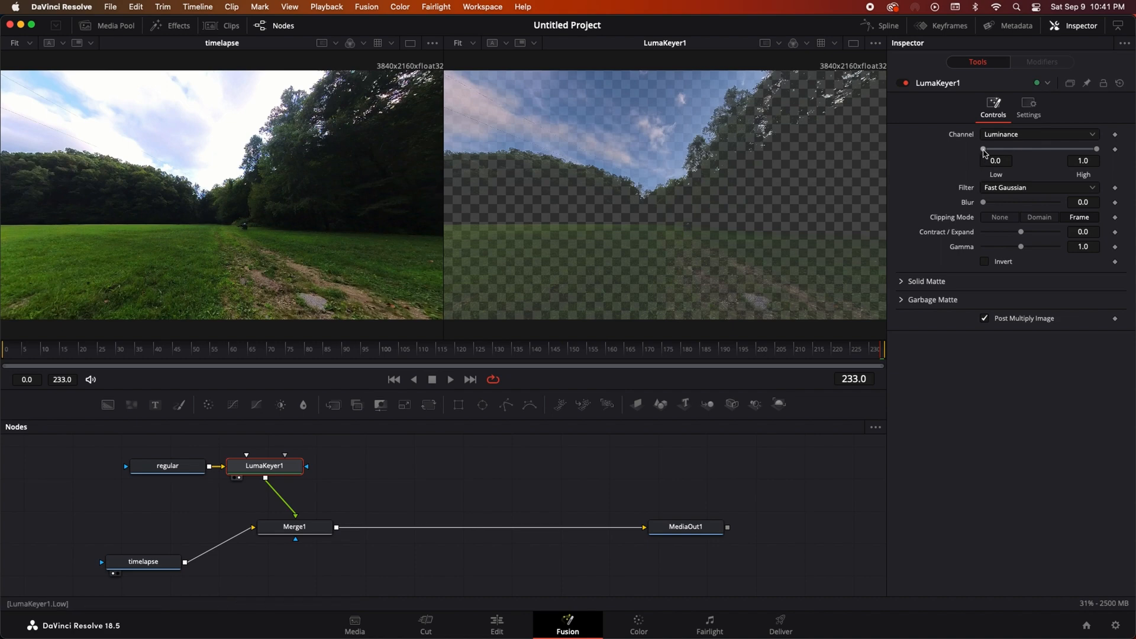
pyautogui.moveTo(984, 153)
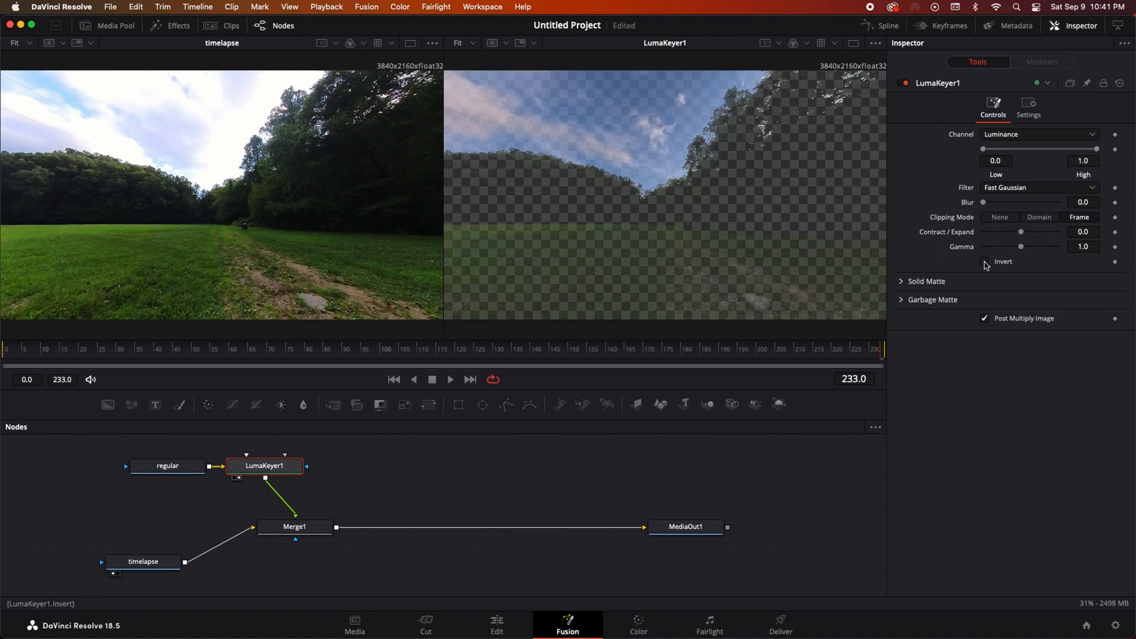
# - Enable Invert on LumaKeyer1 so the bright sky keys out, then play and stop to check
pyautogui.click(985, 261)
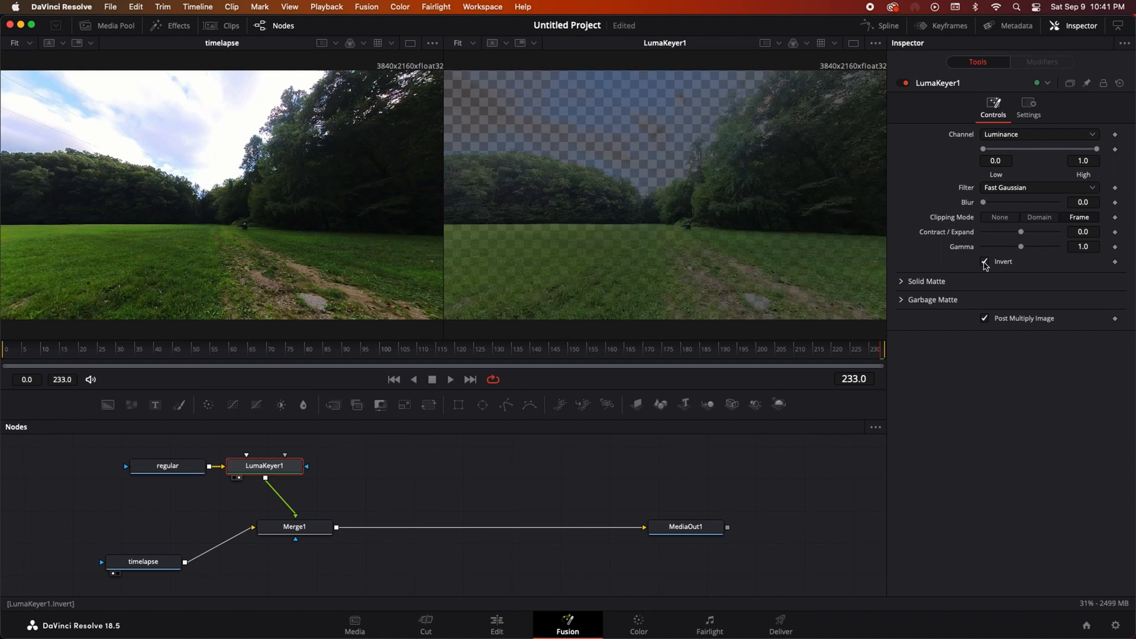
pyautogui.moveTo(566, 140)
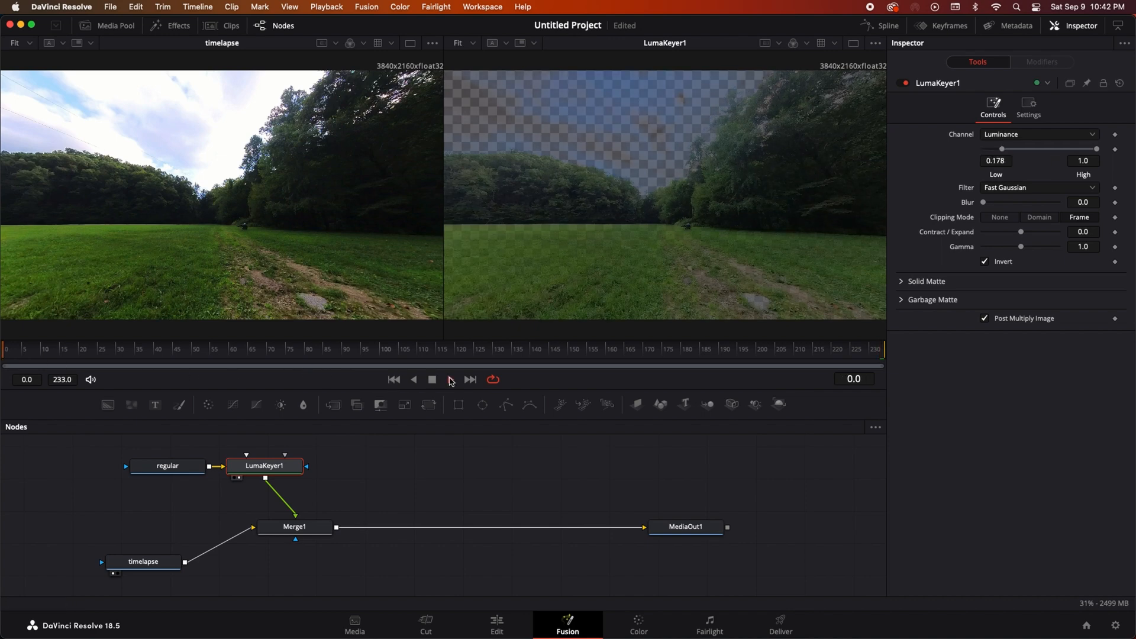
pyautogui.click(450, 379)
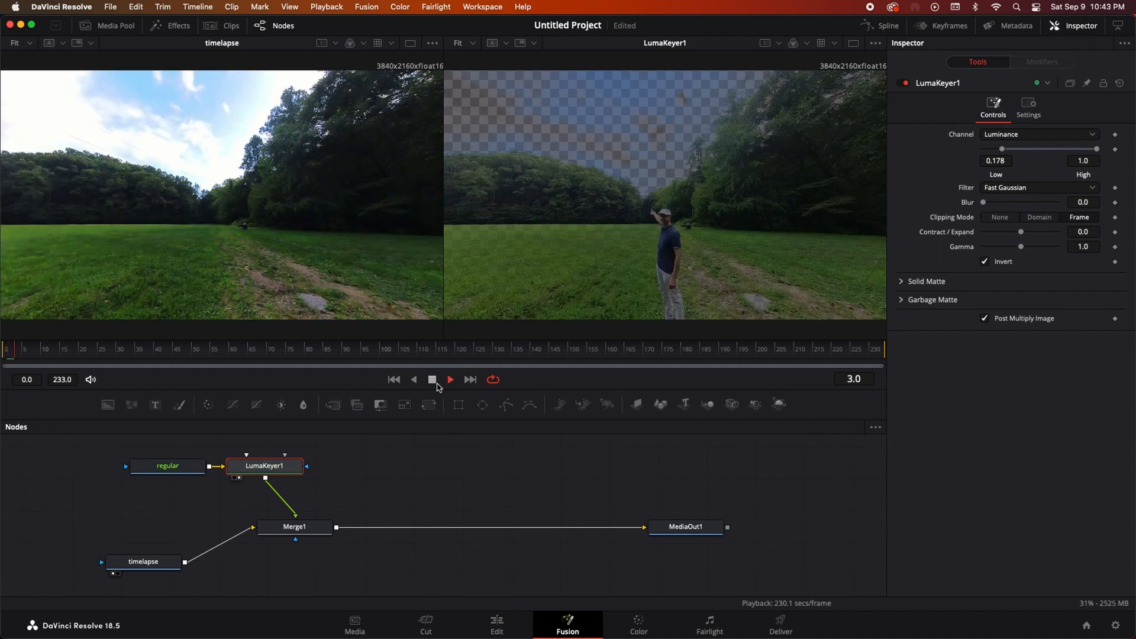
pyautogui.click(432, 379)
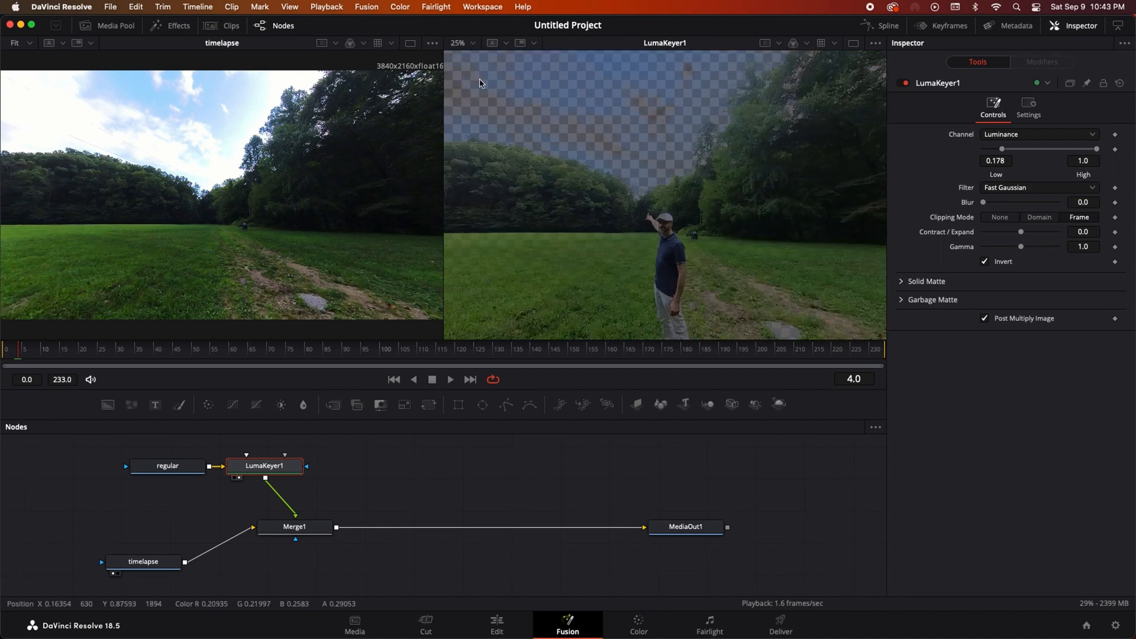
pyautogui.moveTo(660, 205)
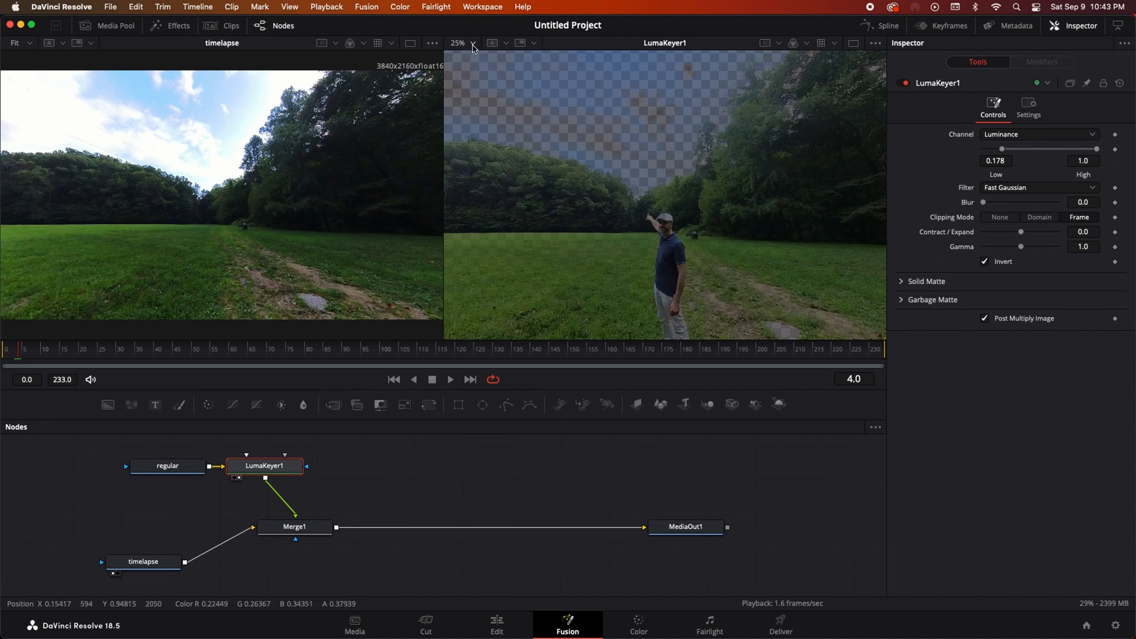
# - Close the Polygon1 mask along the treeline and select LumaKeyer1 for adjustment
pyautogui.click(458, 42)
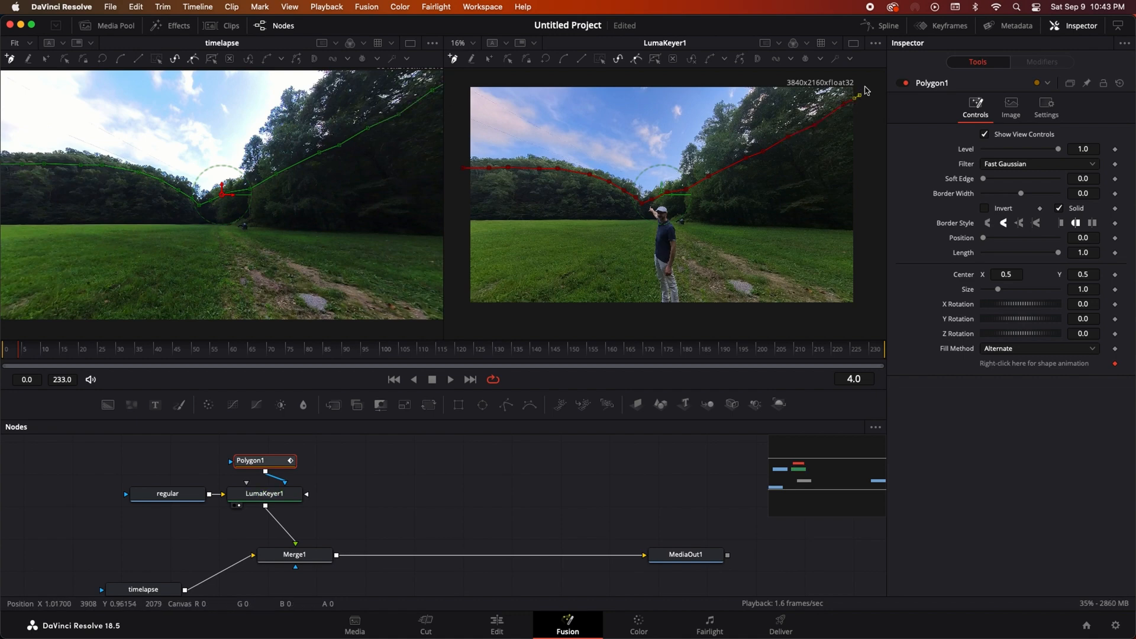
pyautogui.moveTo(508, 79)
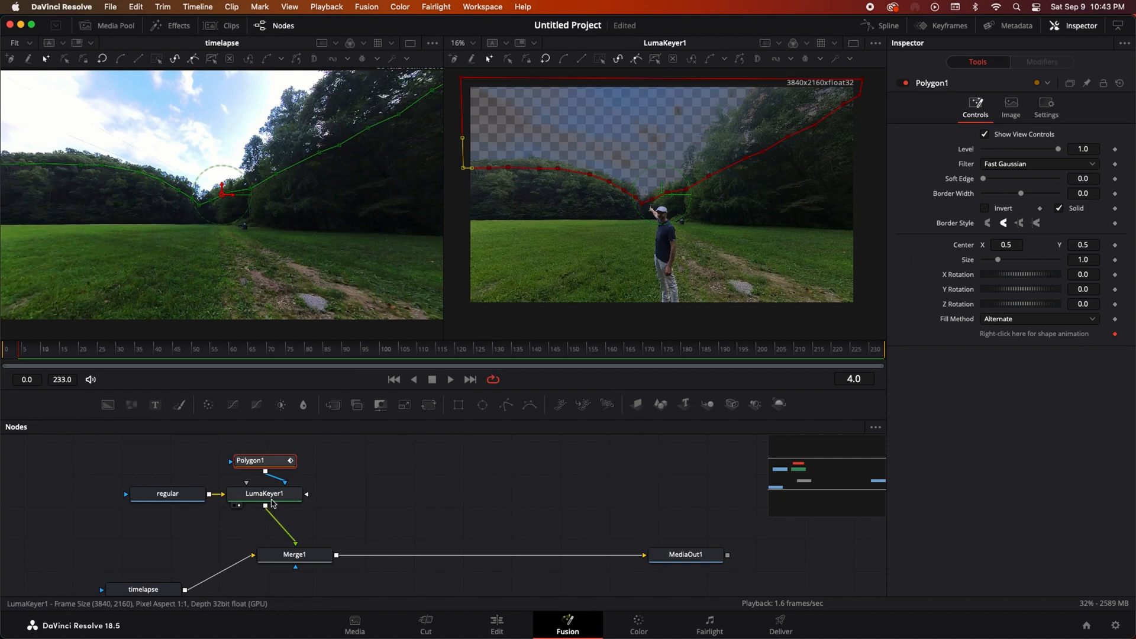
pyautogui.click(263, 494)
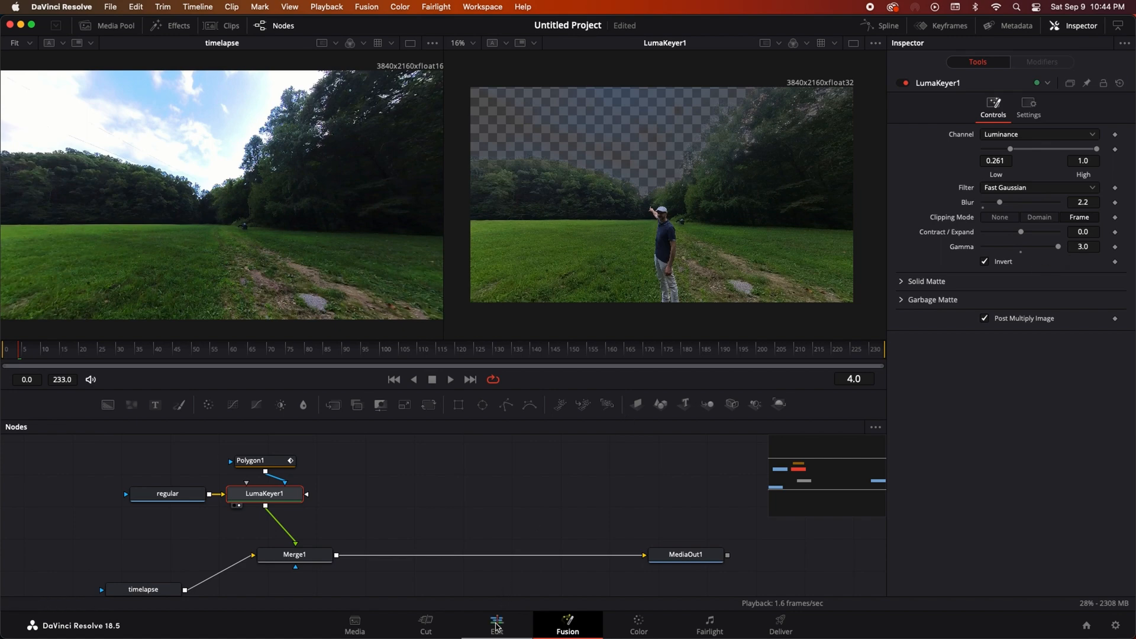
# - Return to the Edit page with Fusion Clip 1 on Timeline 1
pyautogui.click(497, 625)
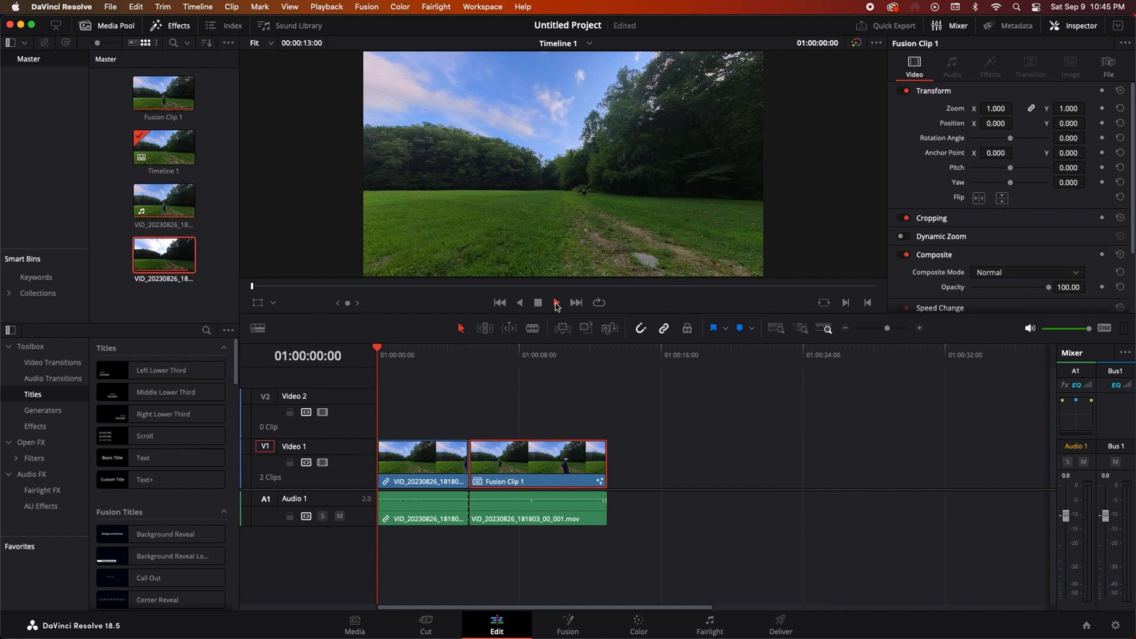
# - Play the timeline to review the composite, then show the Video Transitions list
pyautogui.click(555, 301)
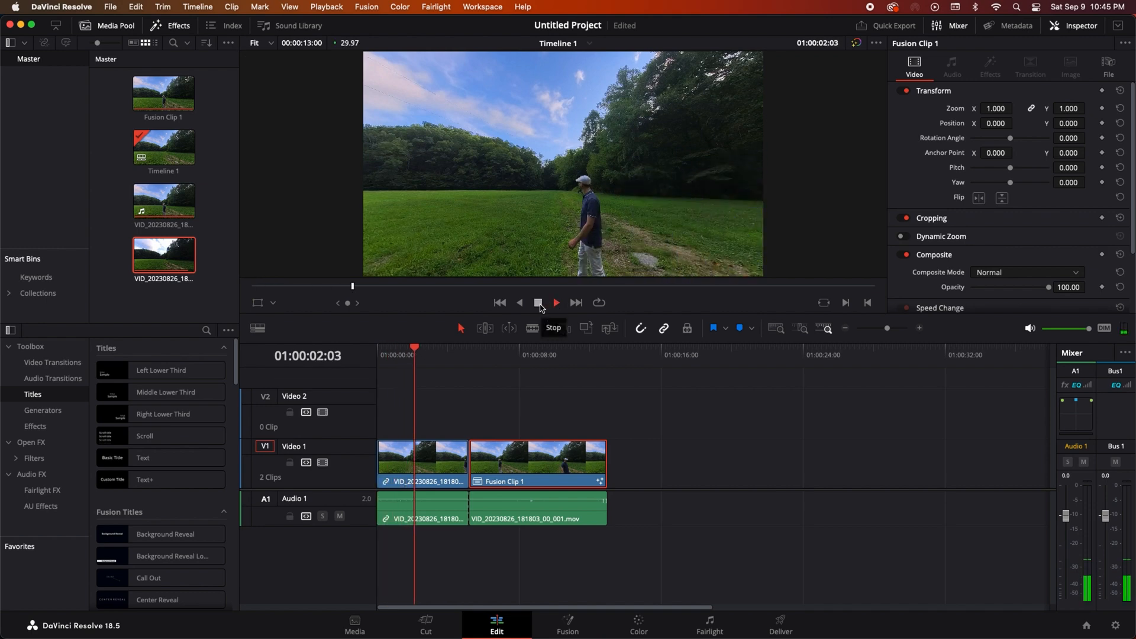
pyautogui.click(555, 301)
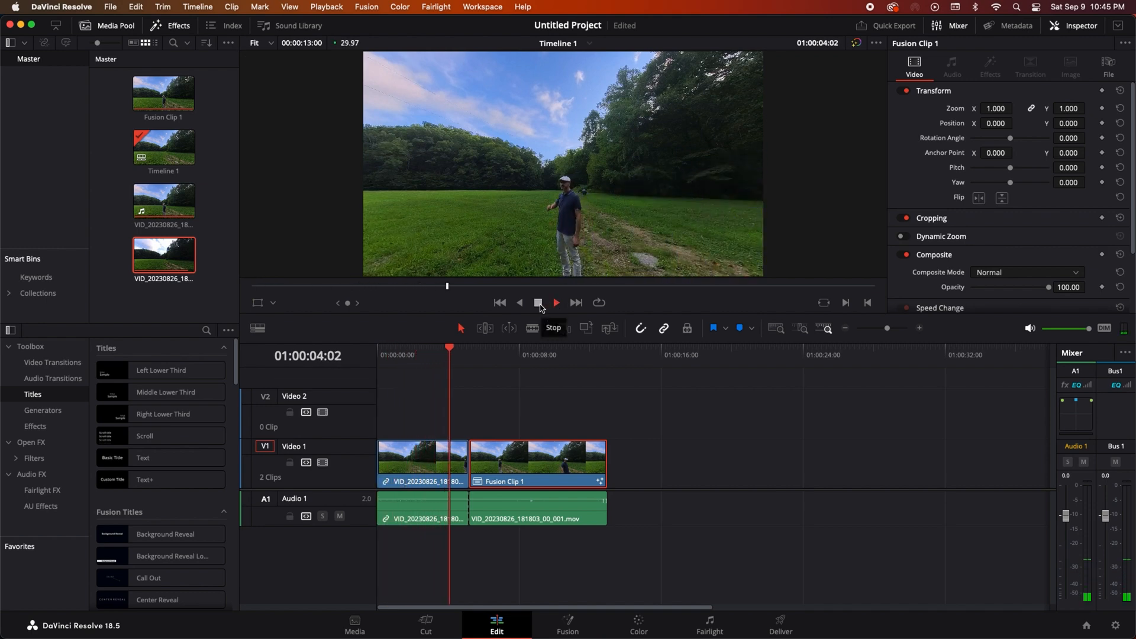
pyautogui.click(537, 303)
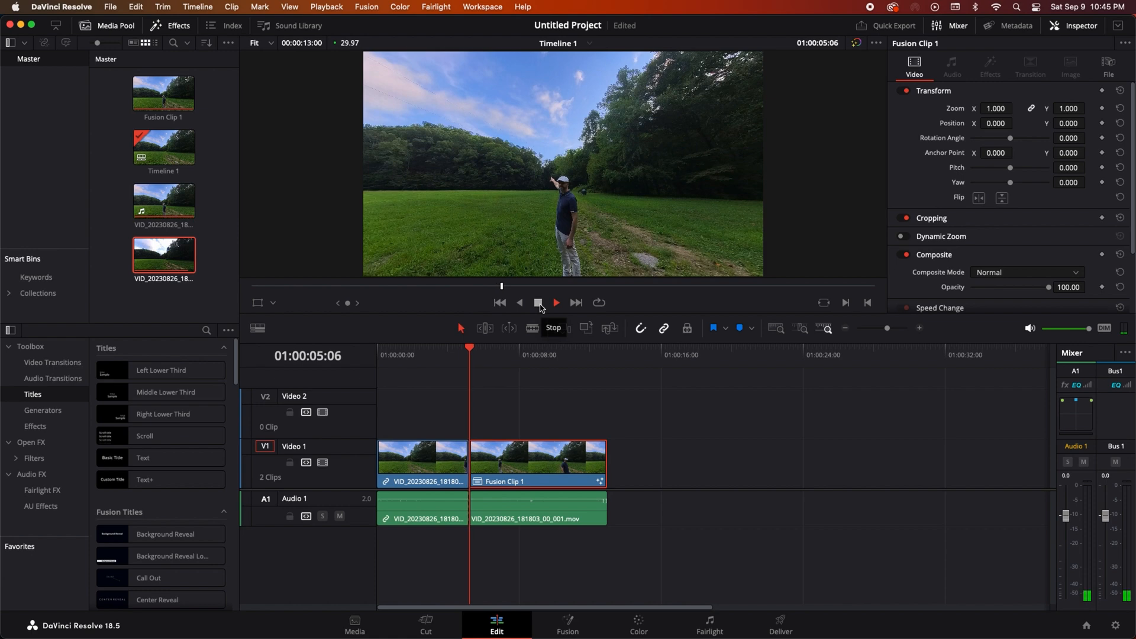
pyautogui.click(54, 362)
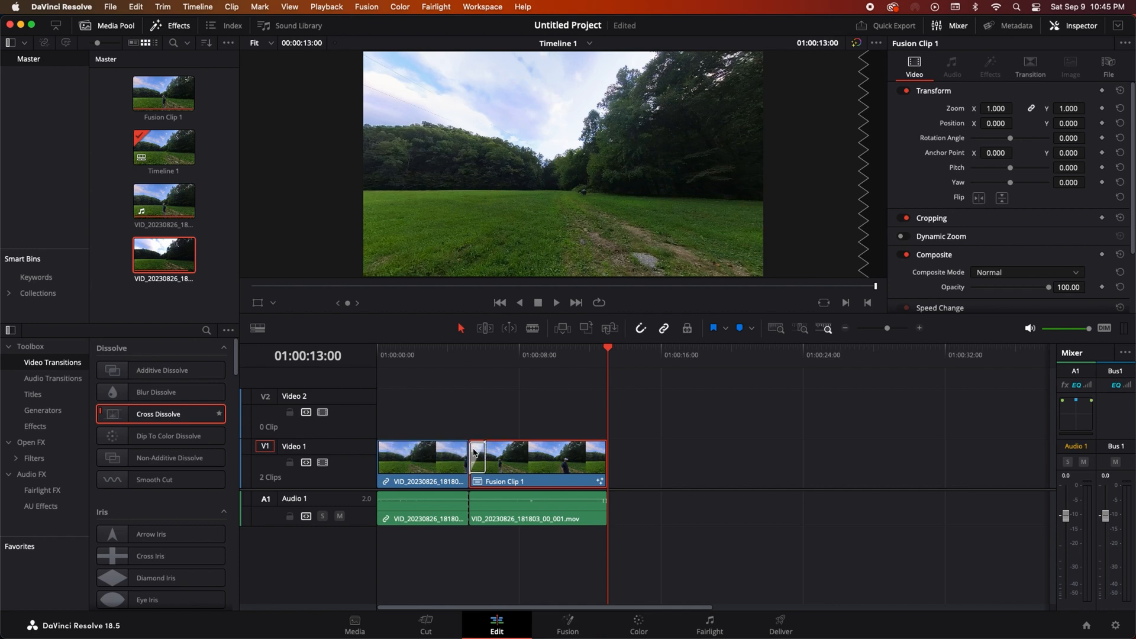
# - Add a Cross Dissolve between the opening clip and Fusion Clip 1 and play it back
pyautogui.click(537, 302)
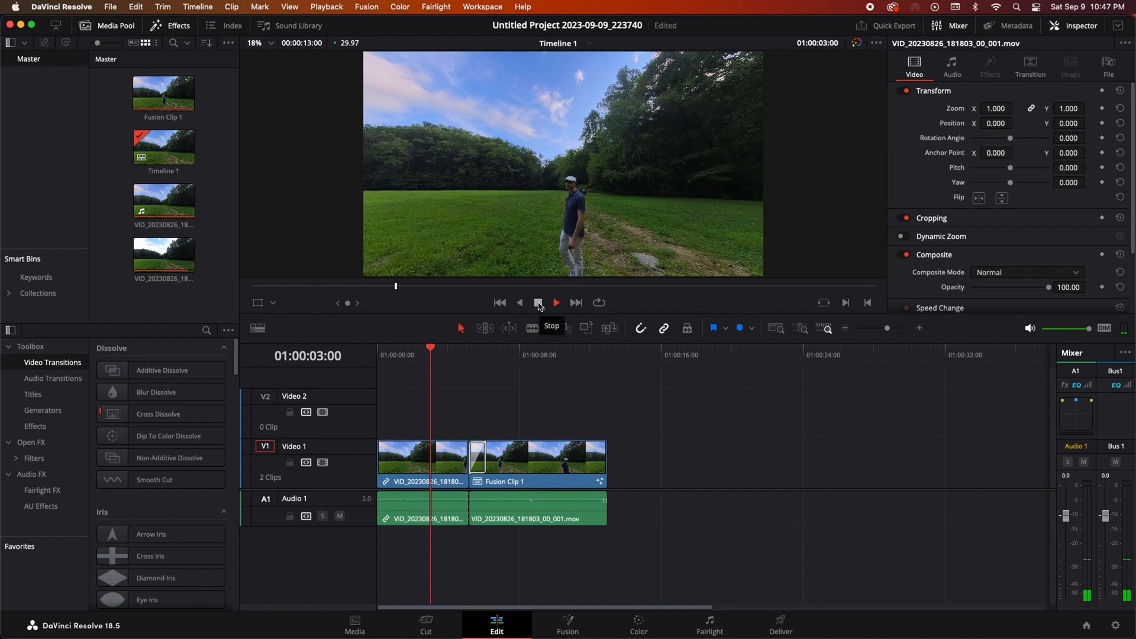
pyautogui.click(554, 302)
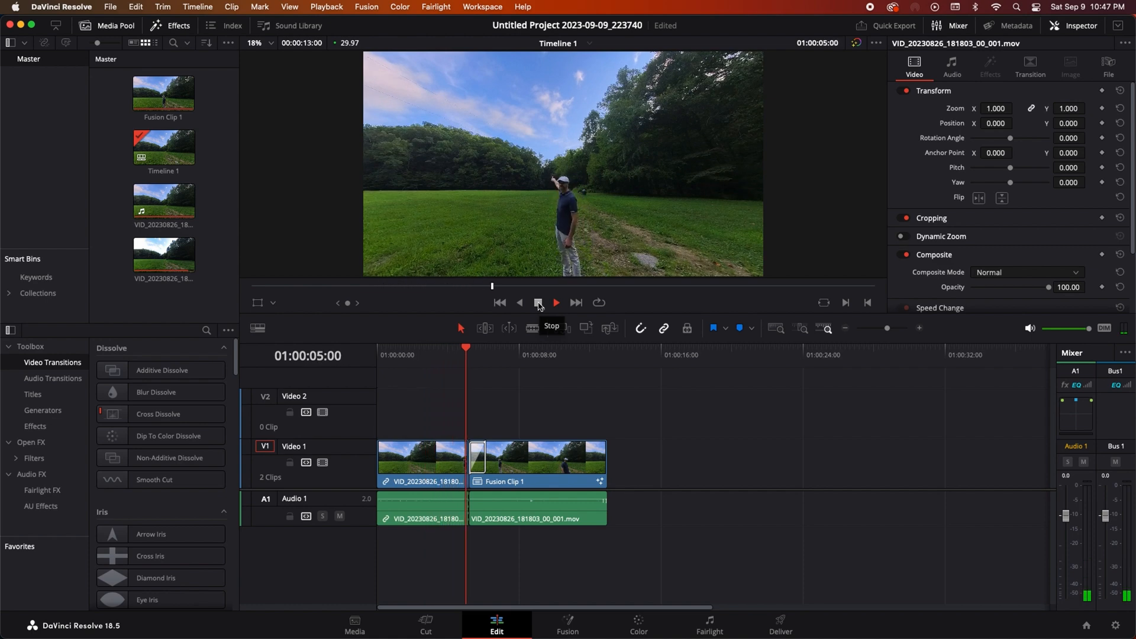
pyautogui.click(537, 302)
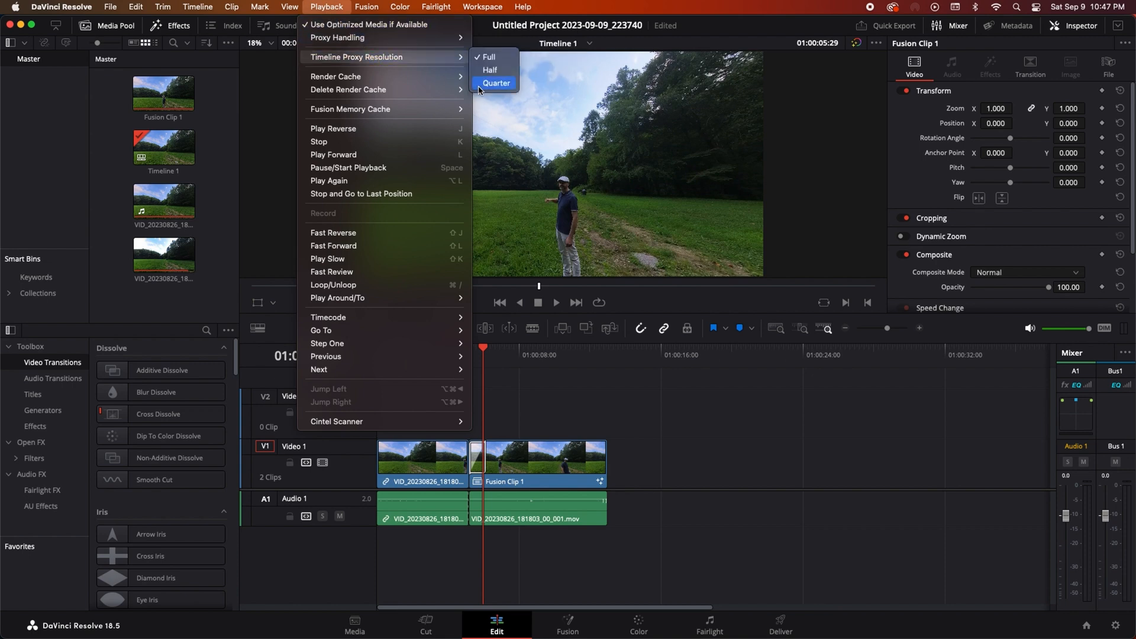
# - Set Timeline Proxy Resolution to Quarter and replay the transition
pyautogui.click(496, 83)
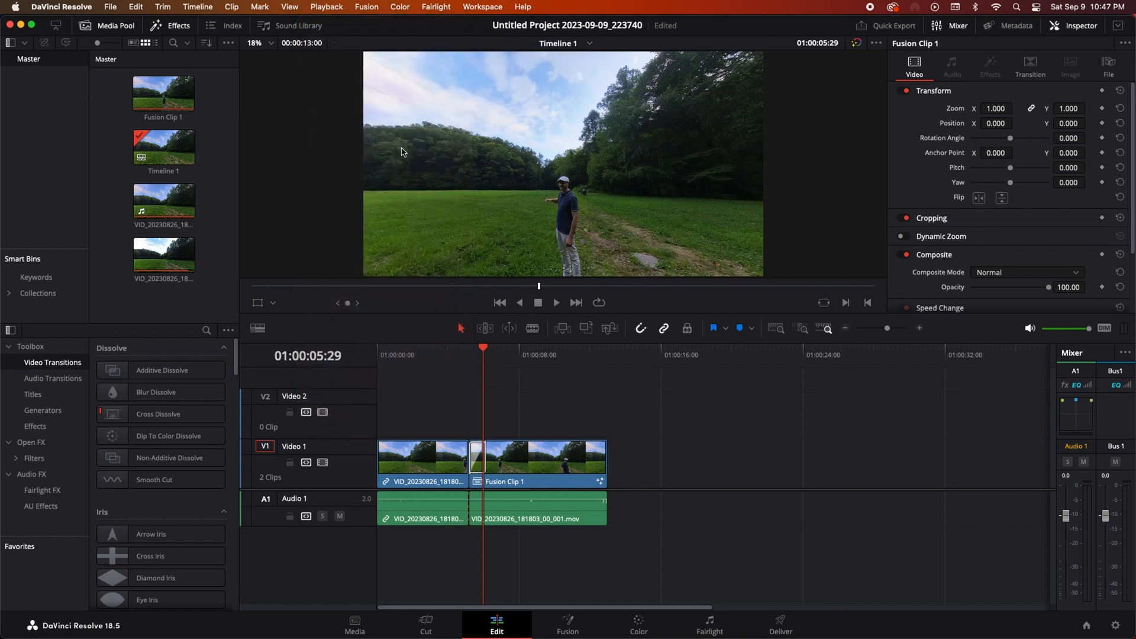
pyautogui.click(518, 303)
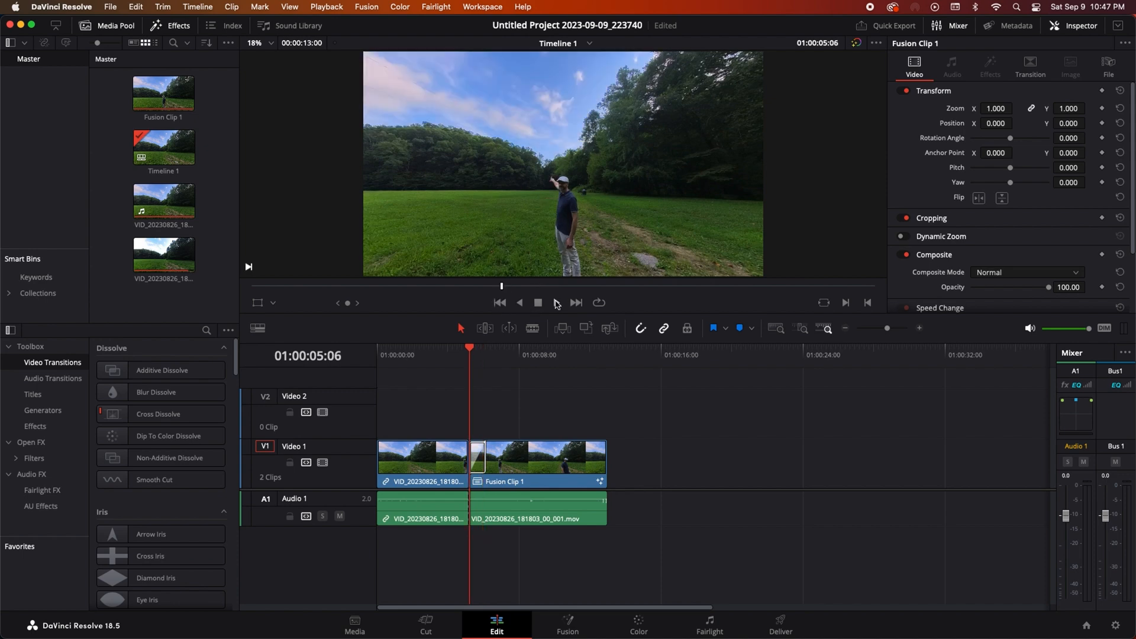
pyautogui.click(539, 303)
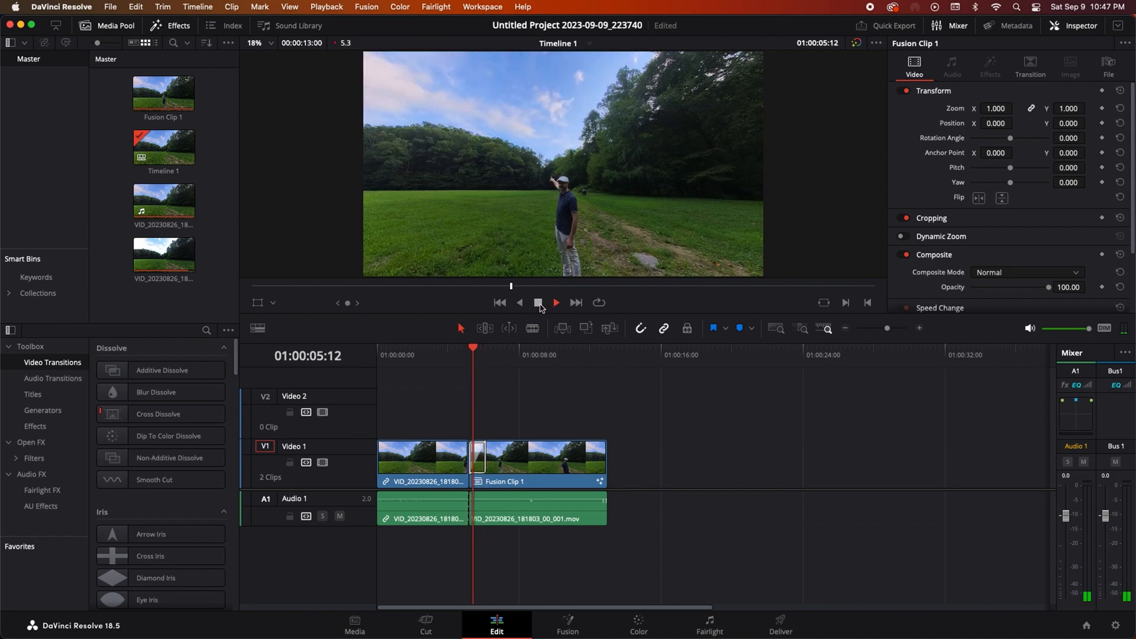
pyautogui.click(555, 302)
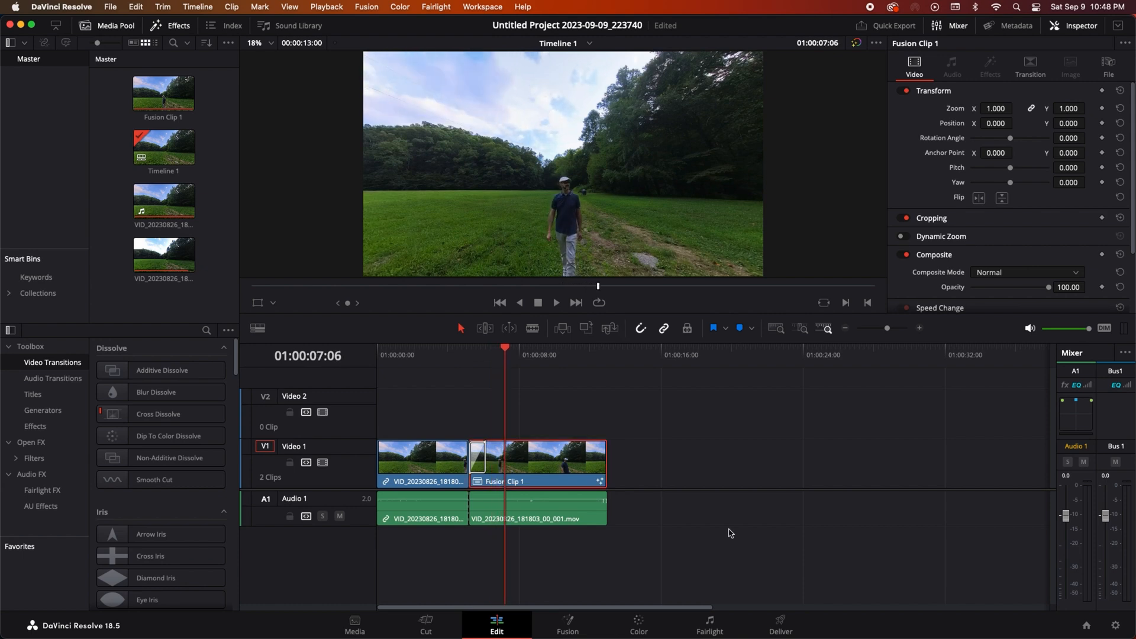
# - Switch to the Deliver page for render setup
pyautogui.click(780, 625)
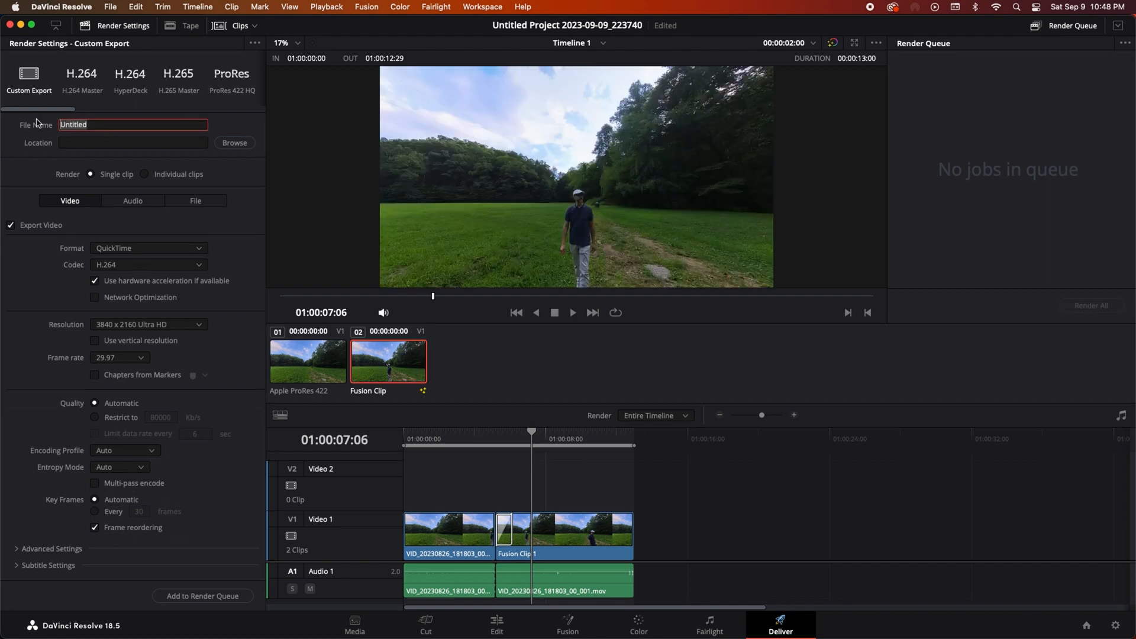
# - Name the render Skylapse, save to the Time Push - Insta360 folder, and add it to the render queue
pyautogui.write('5k')
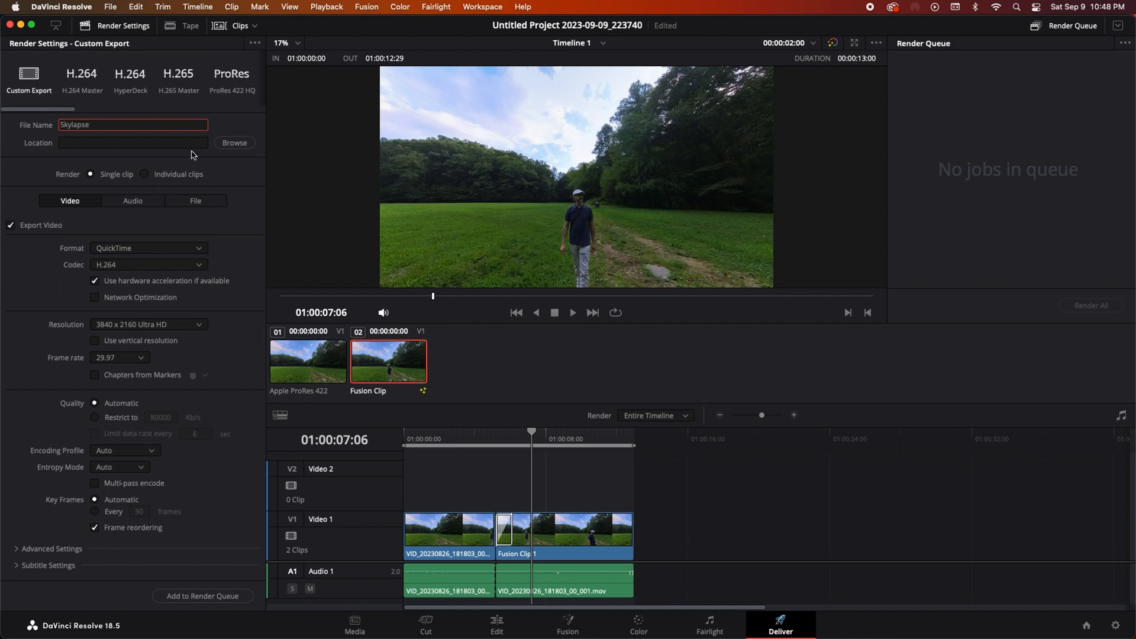
pyautogui.click(234, 143)
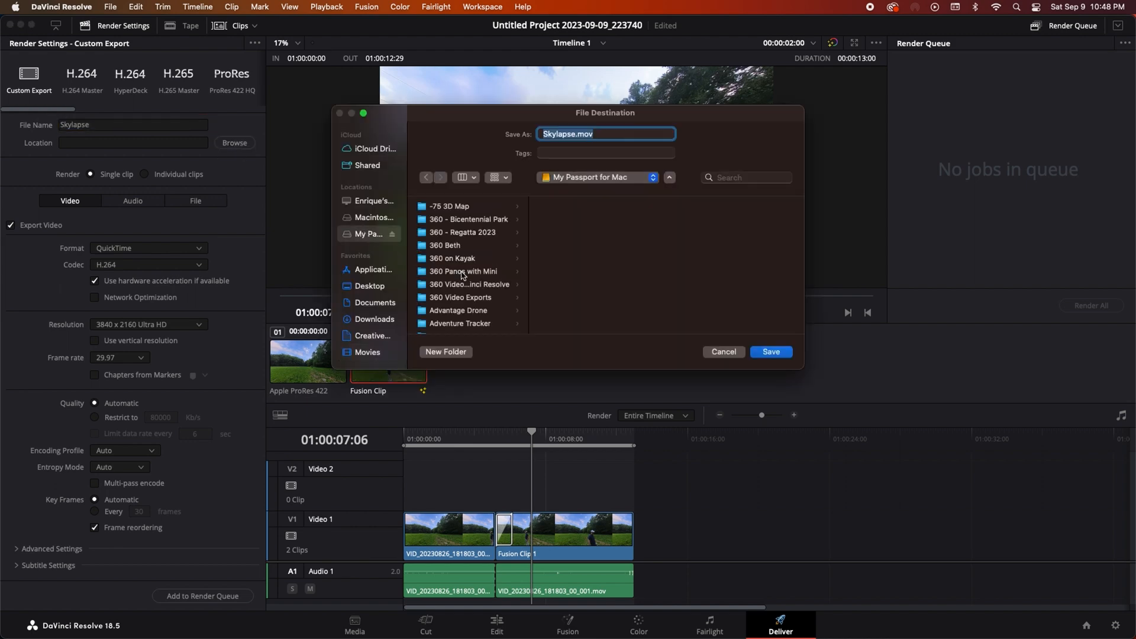
pyautogui.scroll(-3)
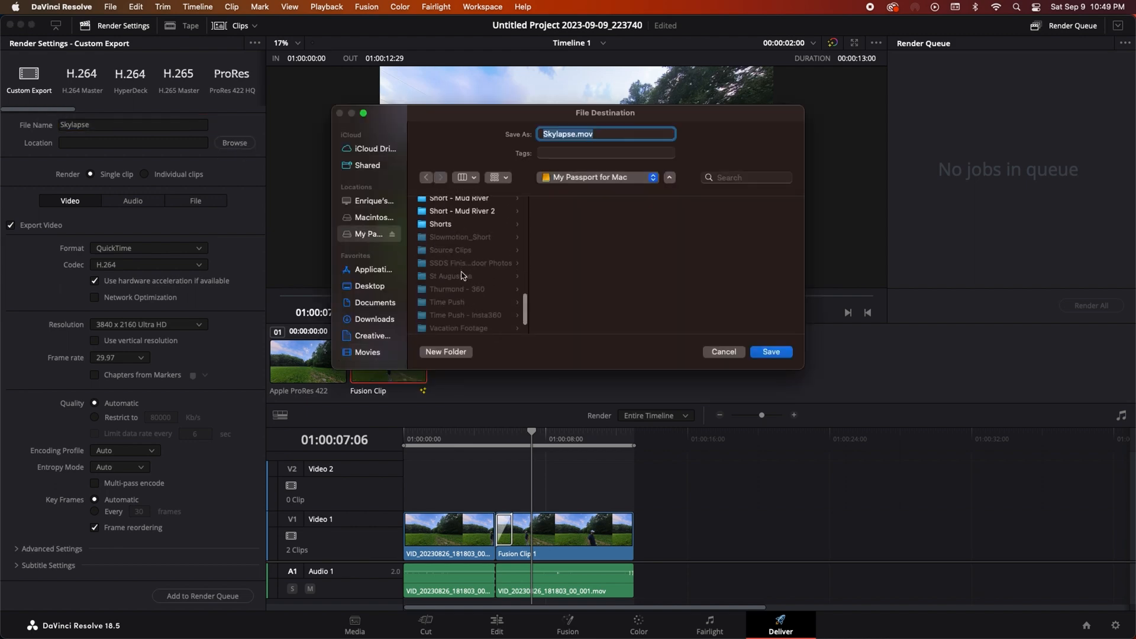
pyautogui.click(769, 351)
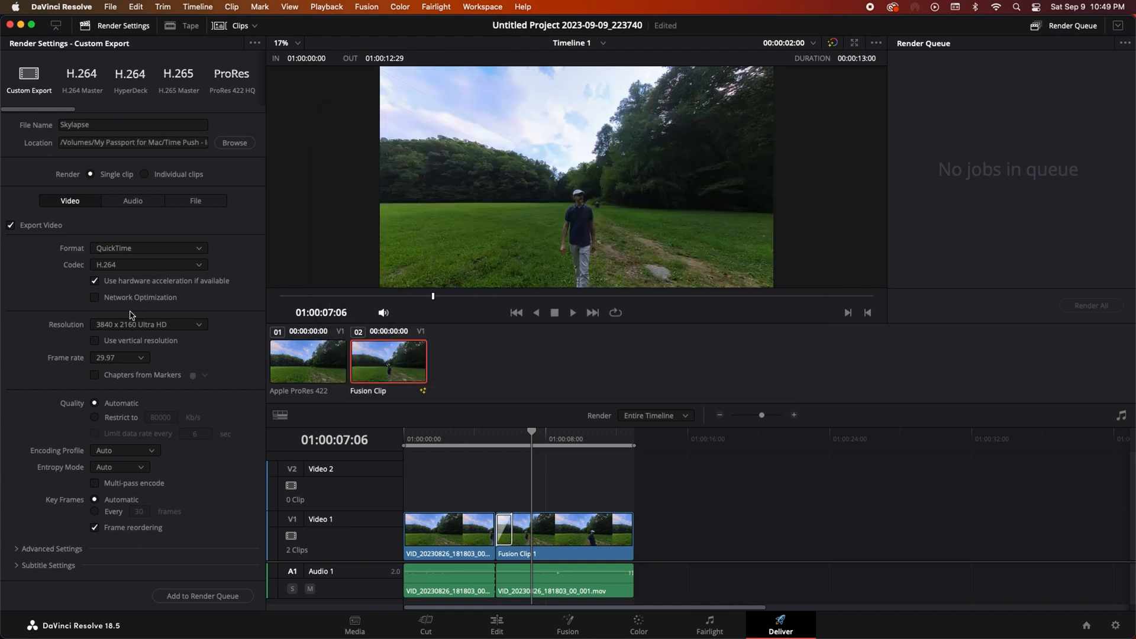
pyautogui.moveTo(191, 351)
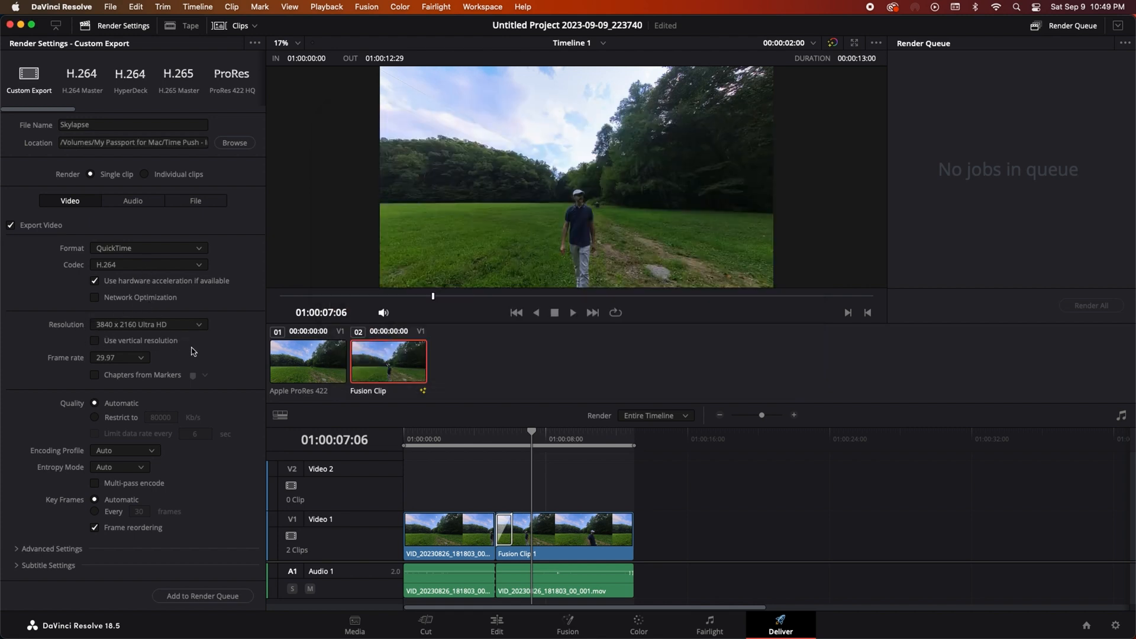
pyautogui.moveTo(220, 517)
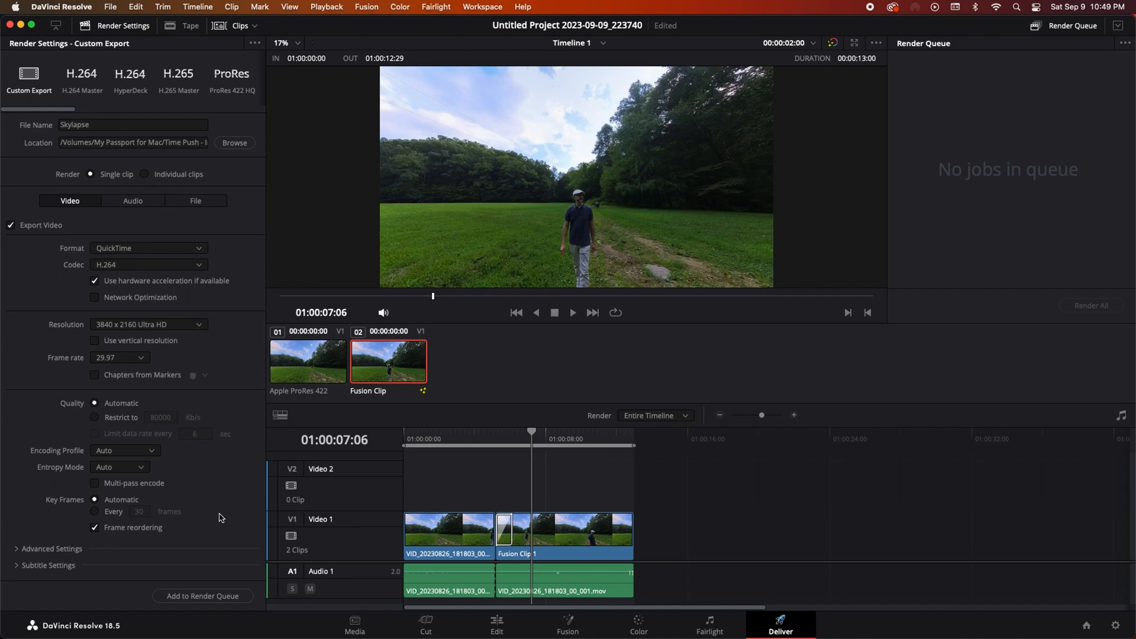
pyautogui.click(202, 595)
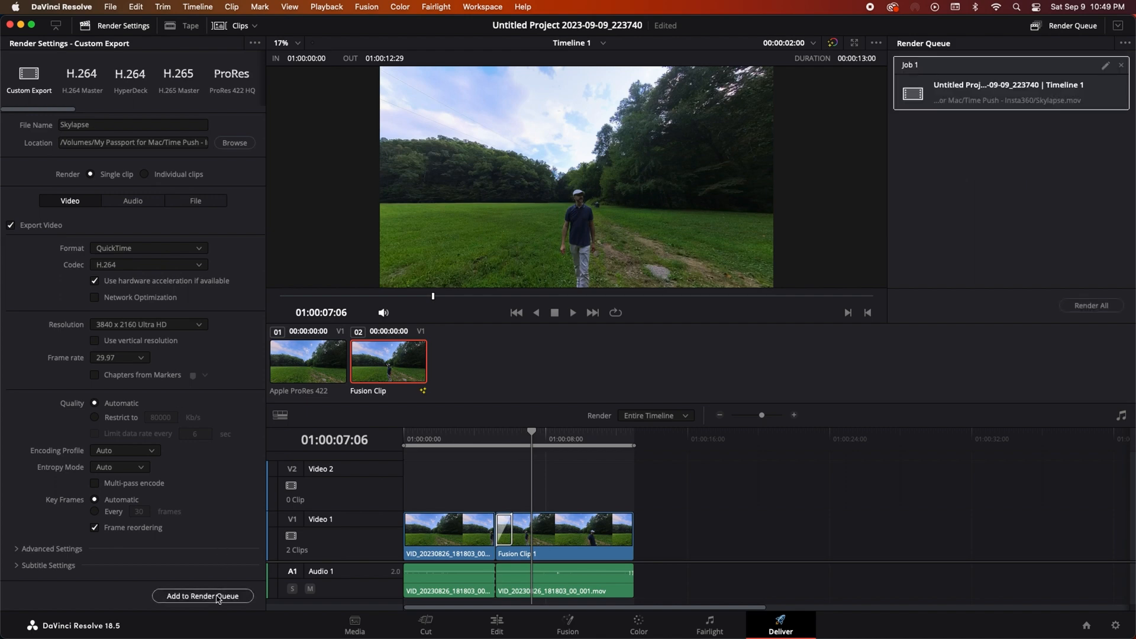